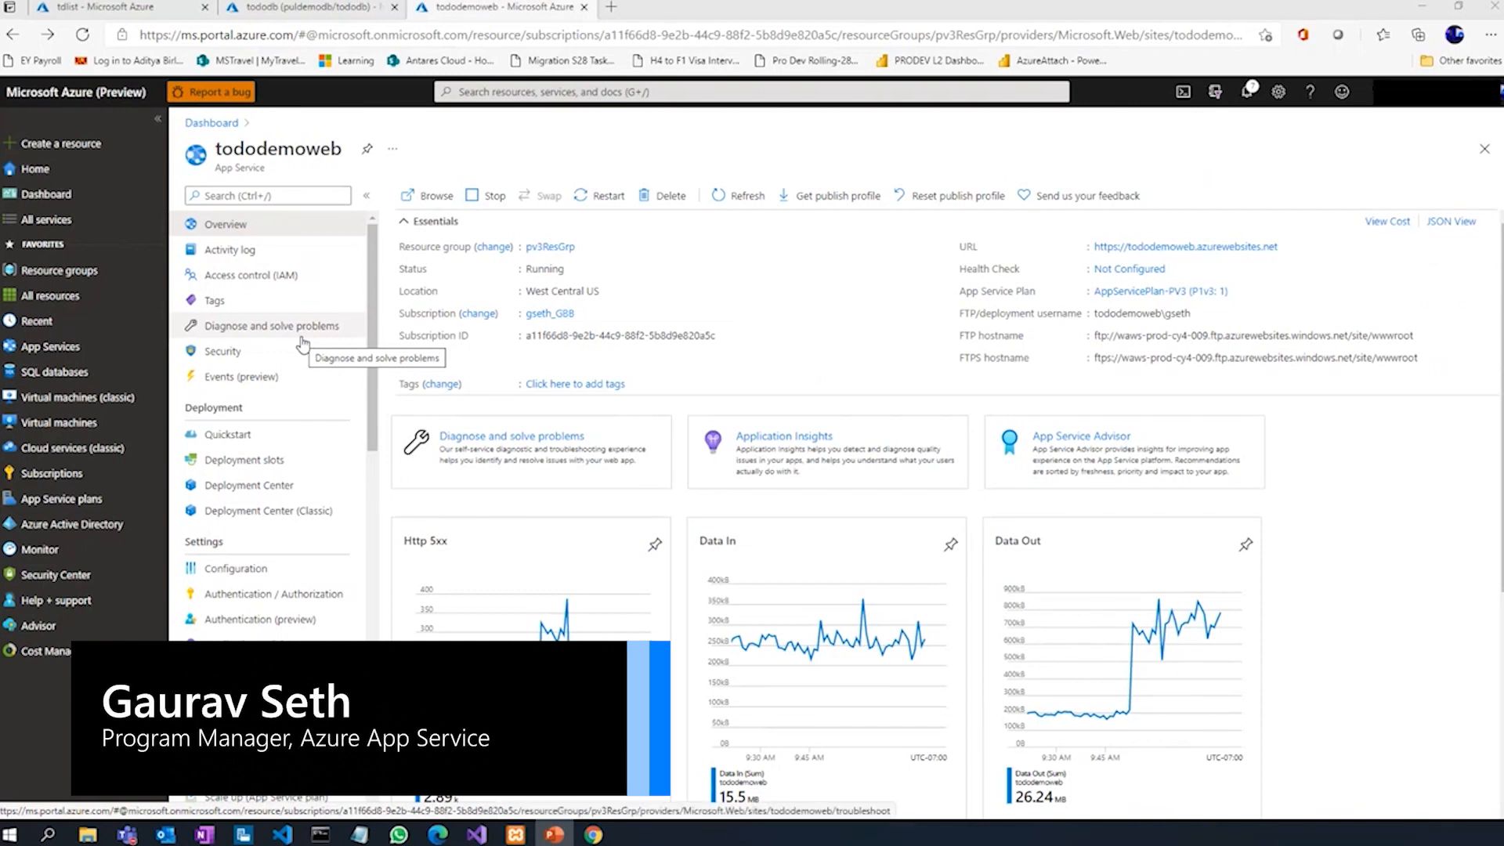
mouse_move(298, 344)
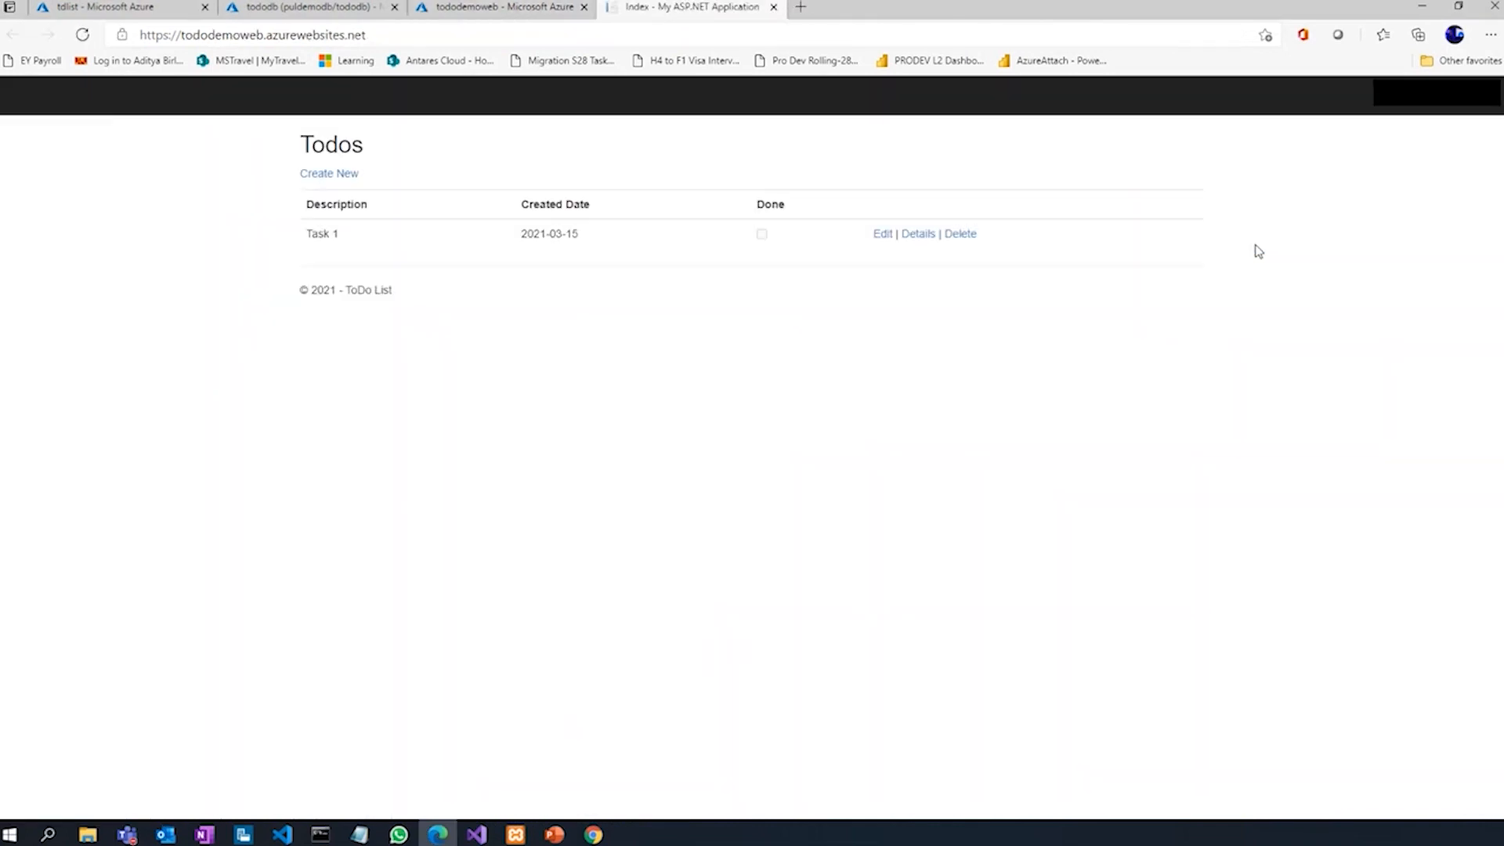
mouse_move(383, 323)
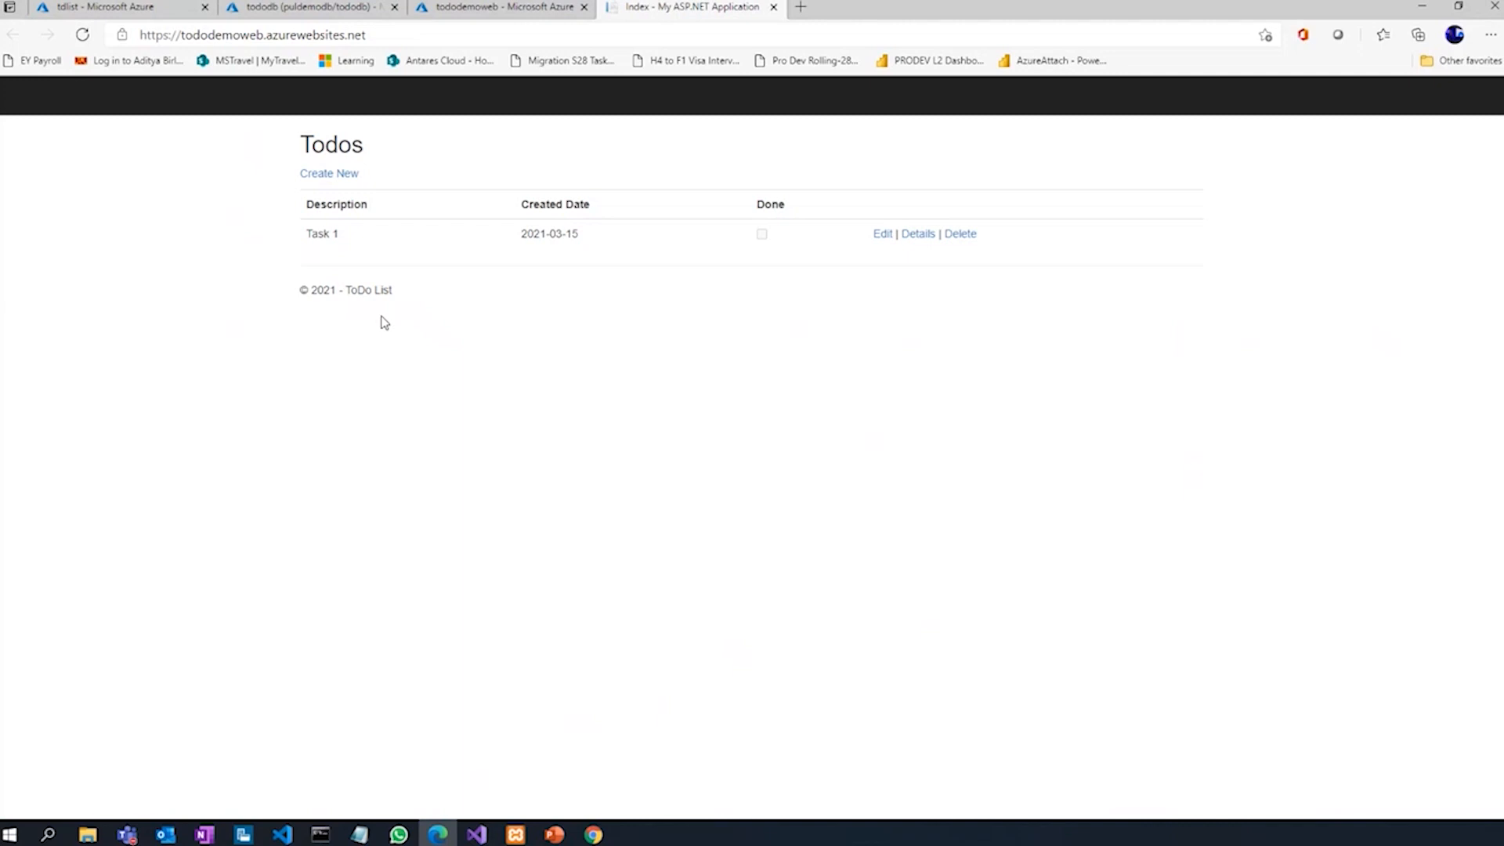
mouse_move(323, 375)
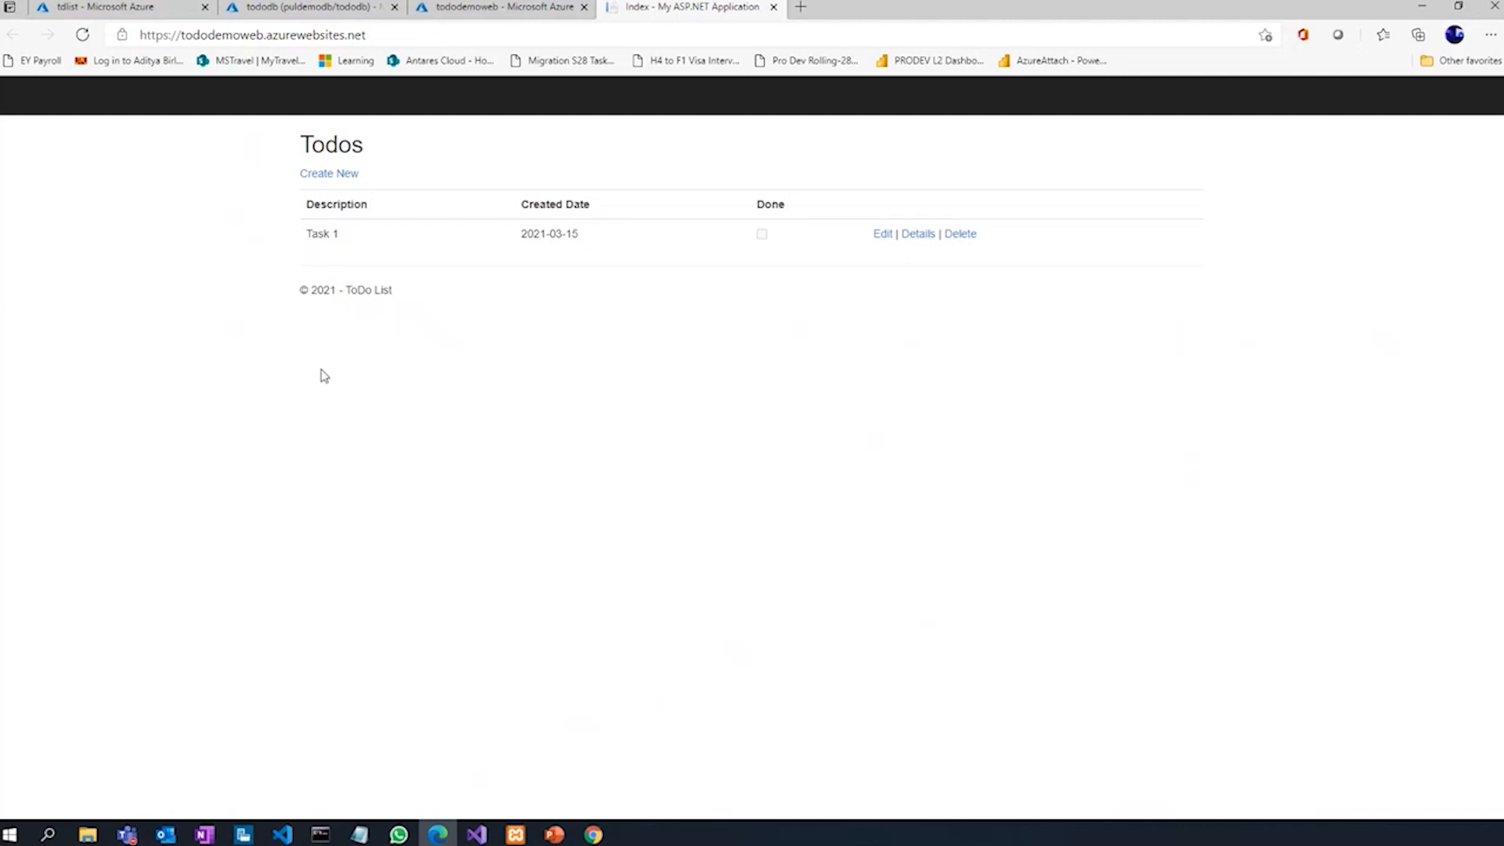
mouse_move(485, 52)
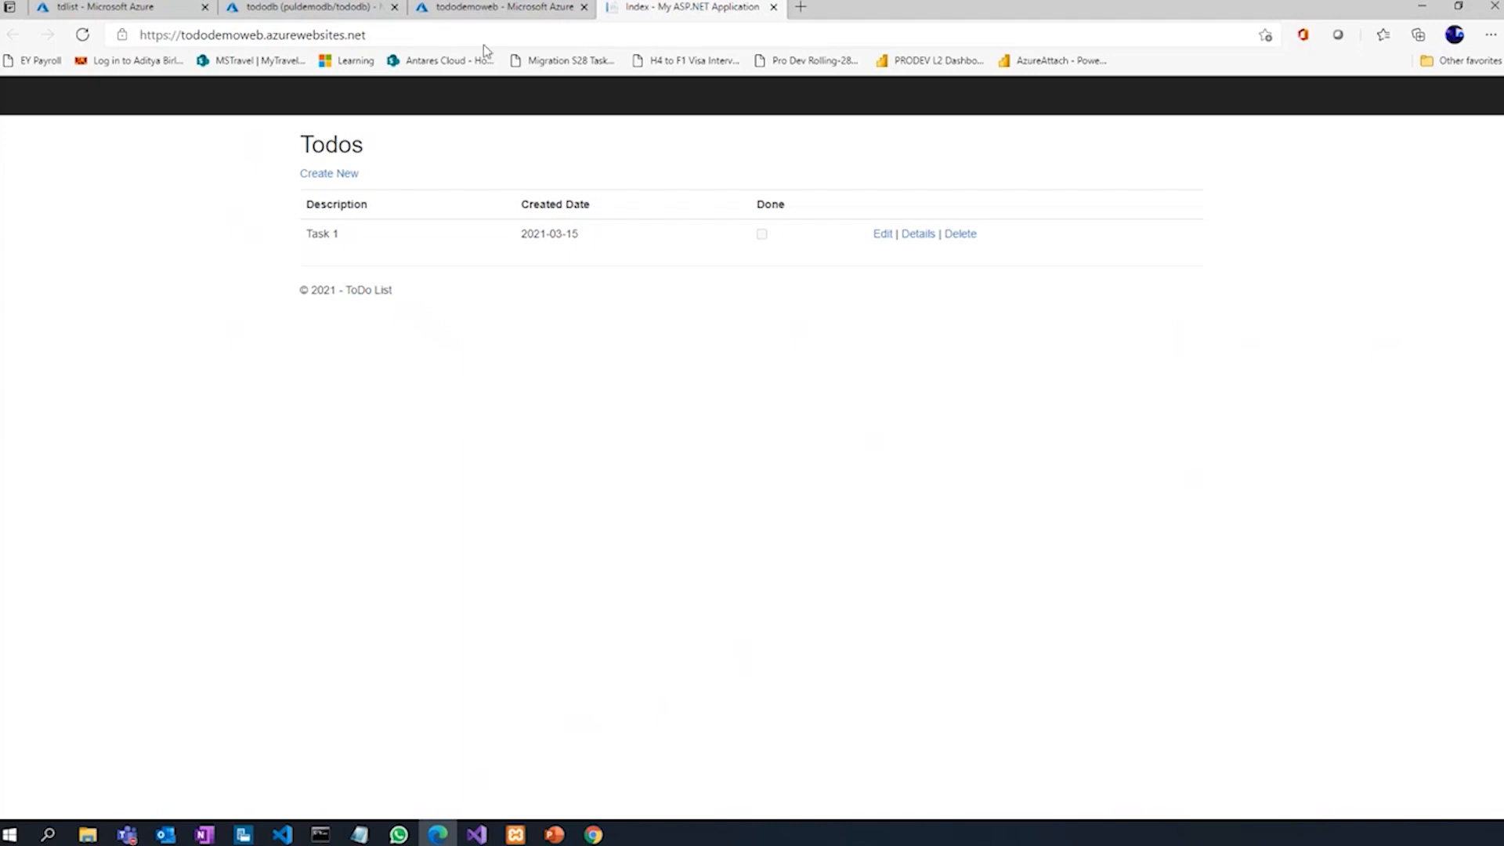
Show tododemoweb's Security page with 0 recommendations, 0 alerts and Azure Defender on.
left_click(498, 6)
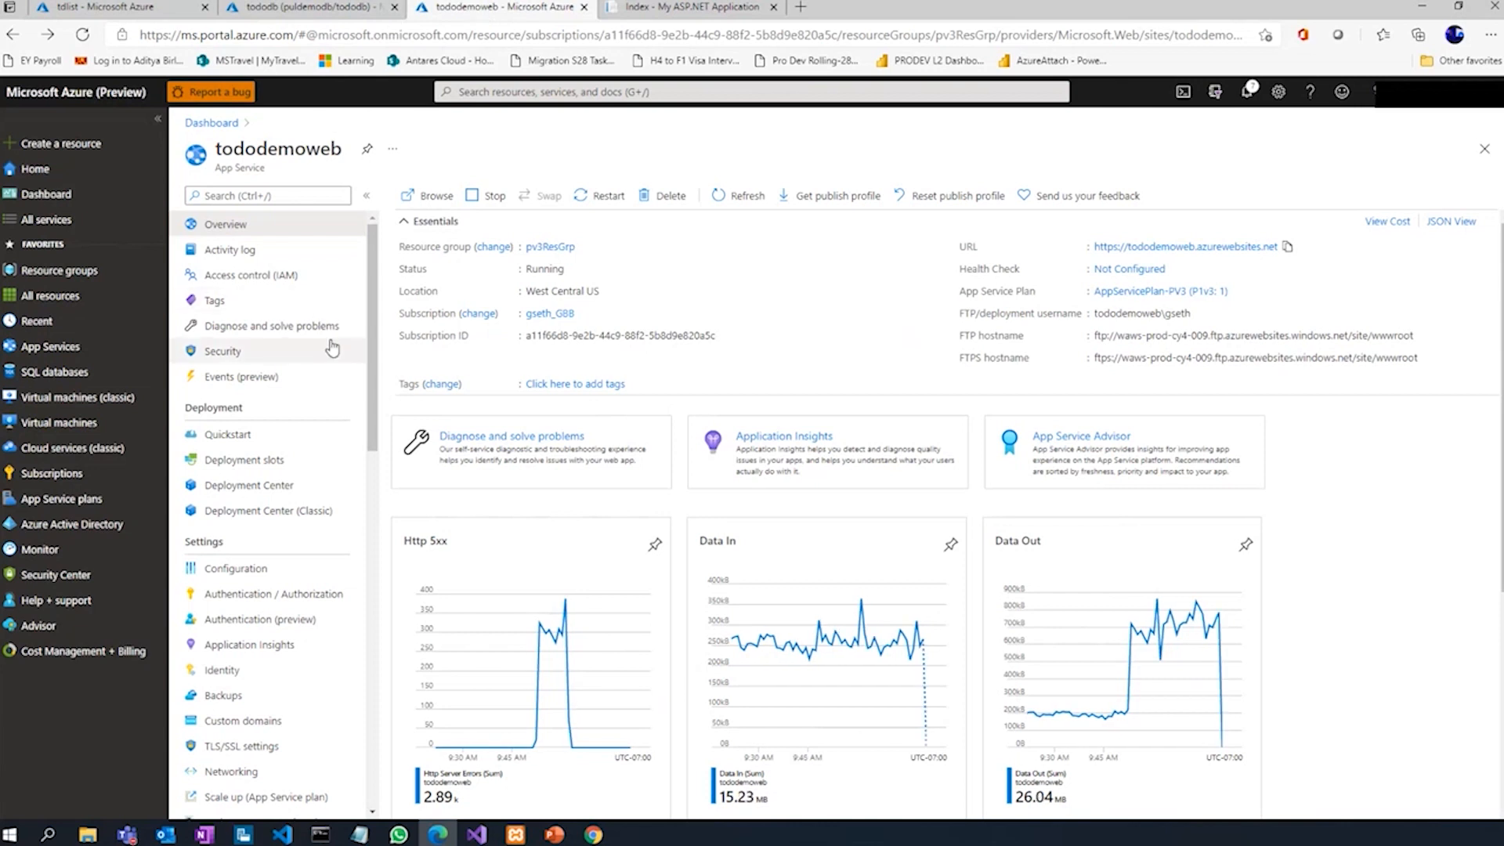
mouse_move(221, 350)
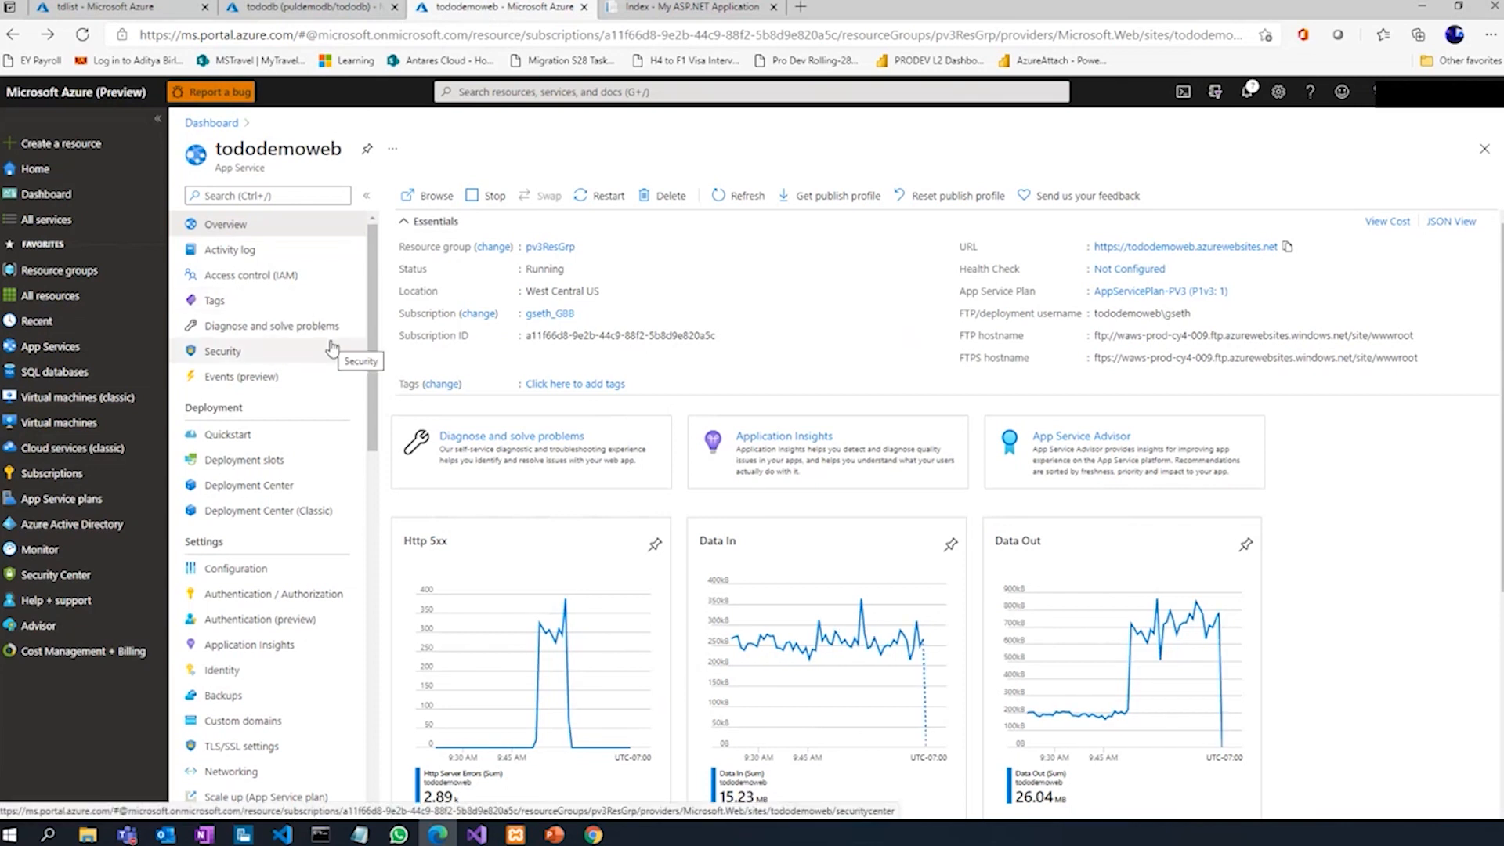
mouse_move(262, 362)
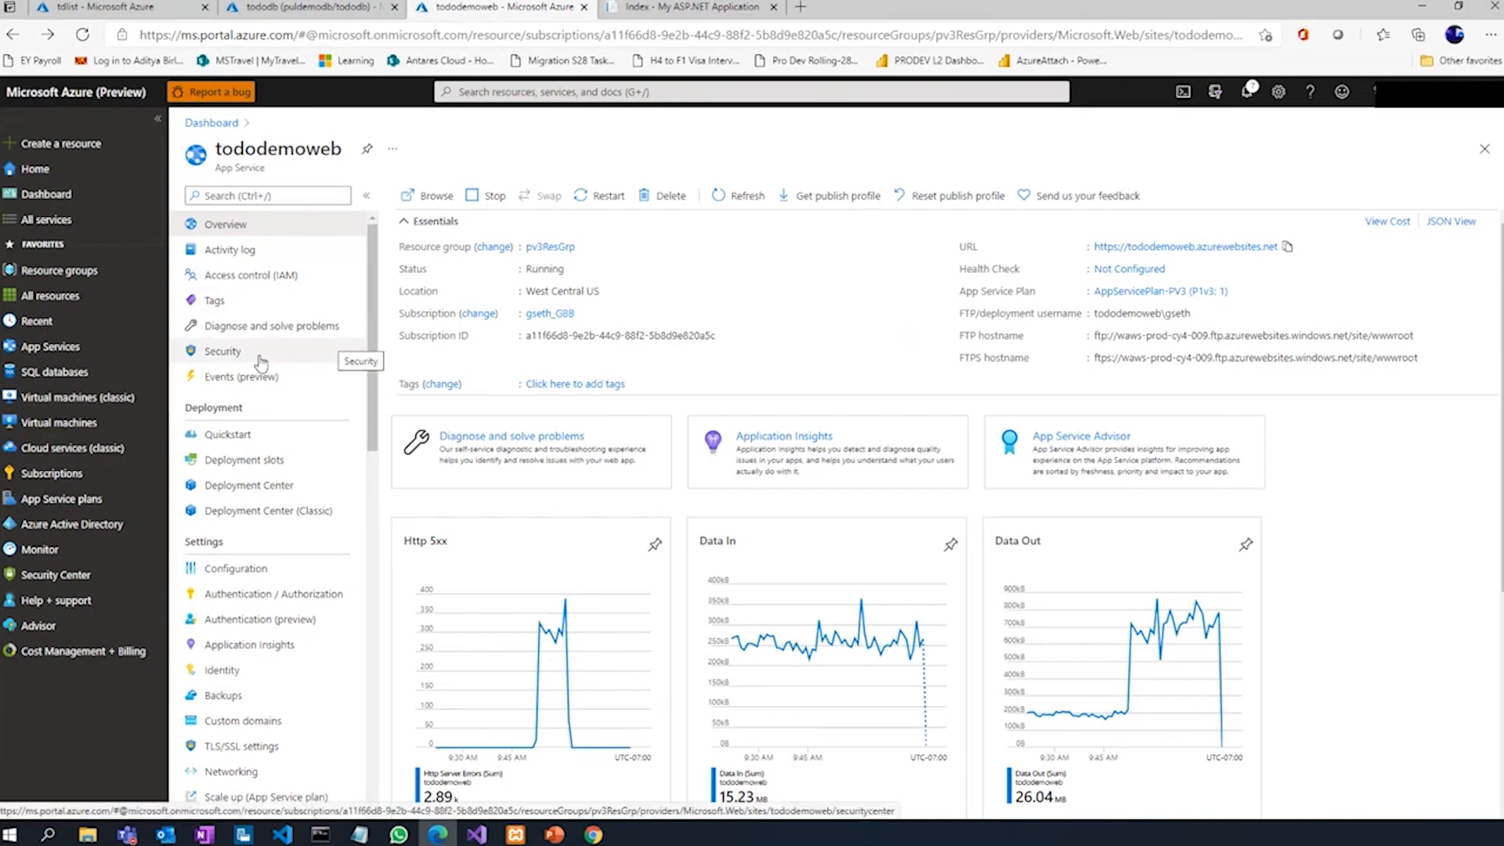
left_click(222, 351)
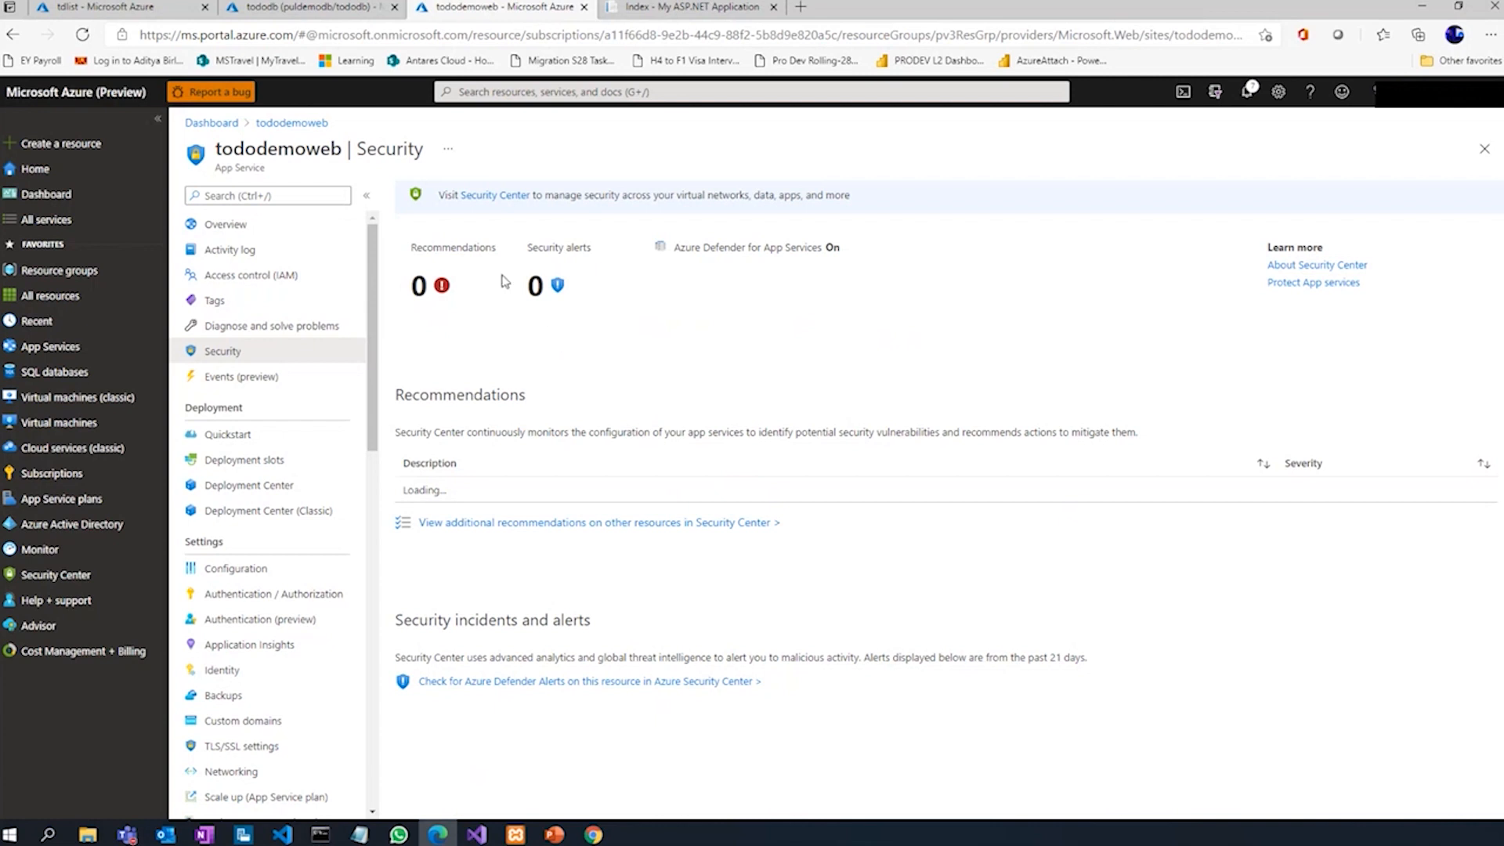
mouse_move(493, 352)
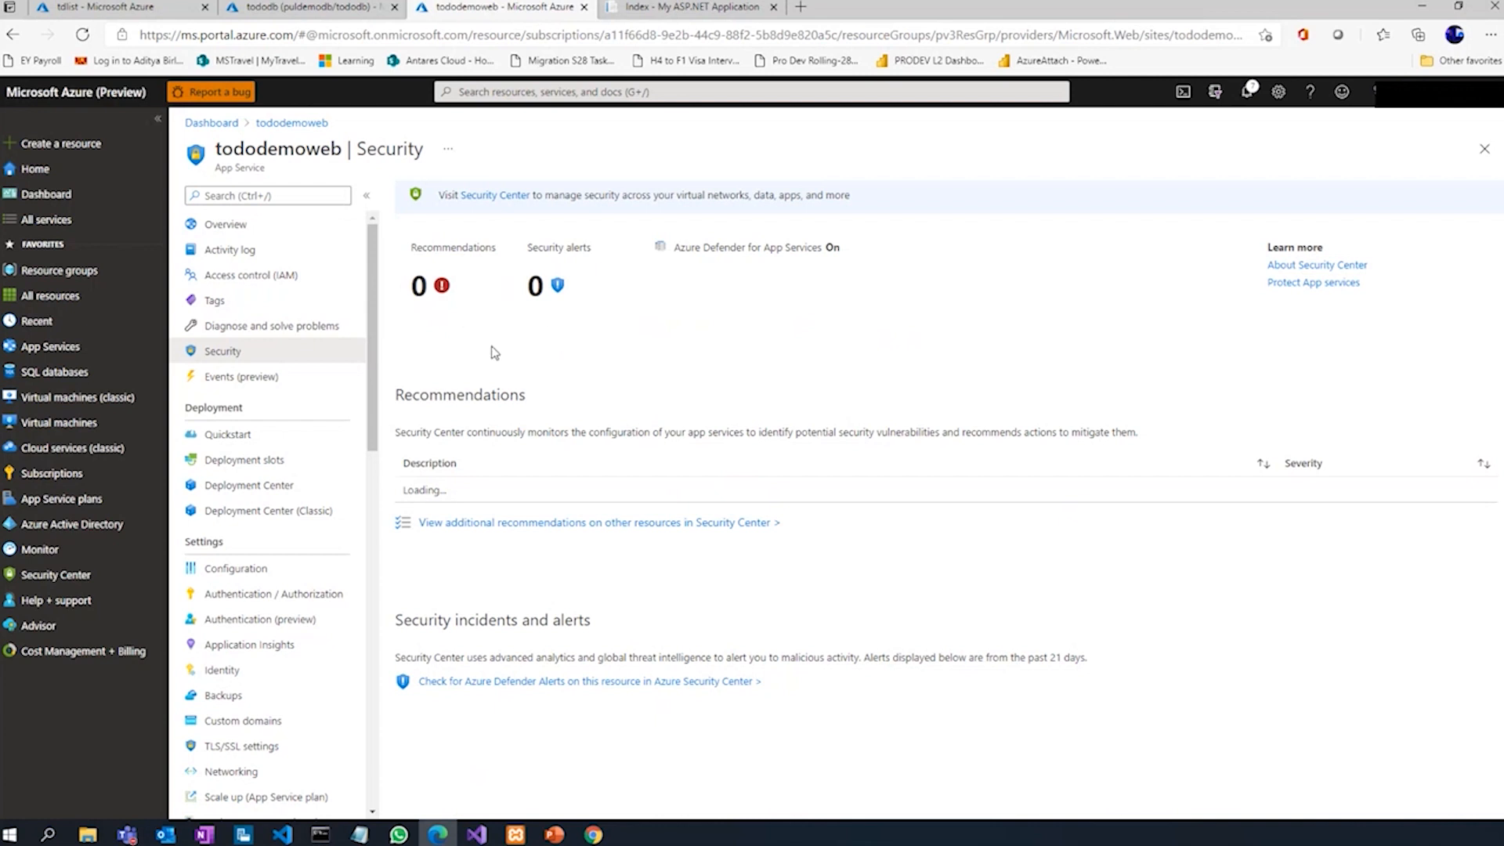
mouse_move(228, 351)
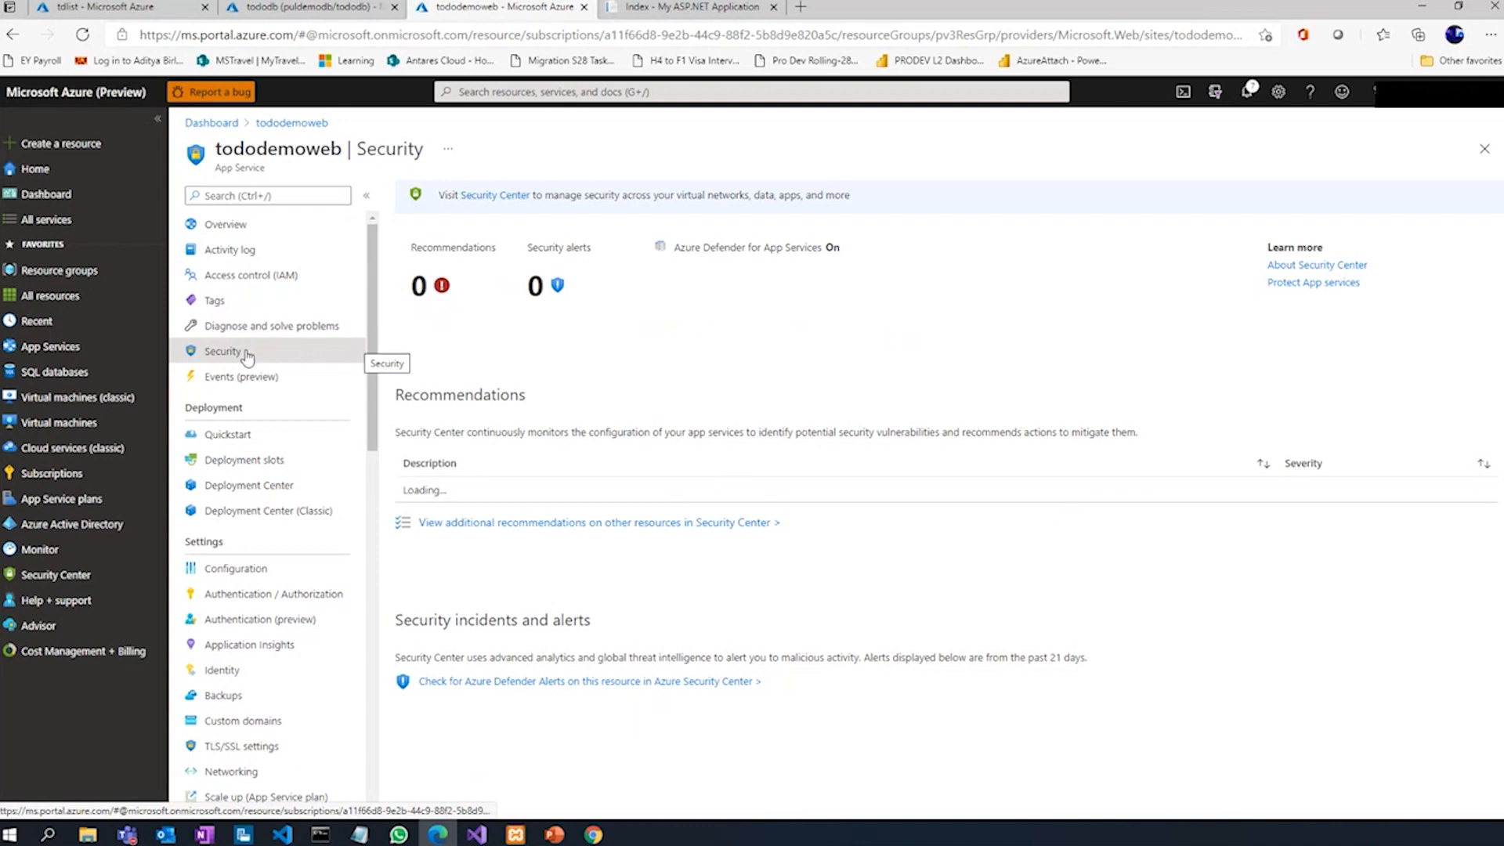
mouse_move(244, 335)
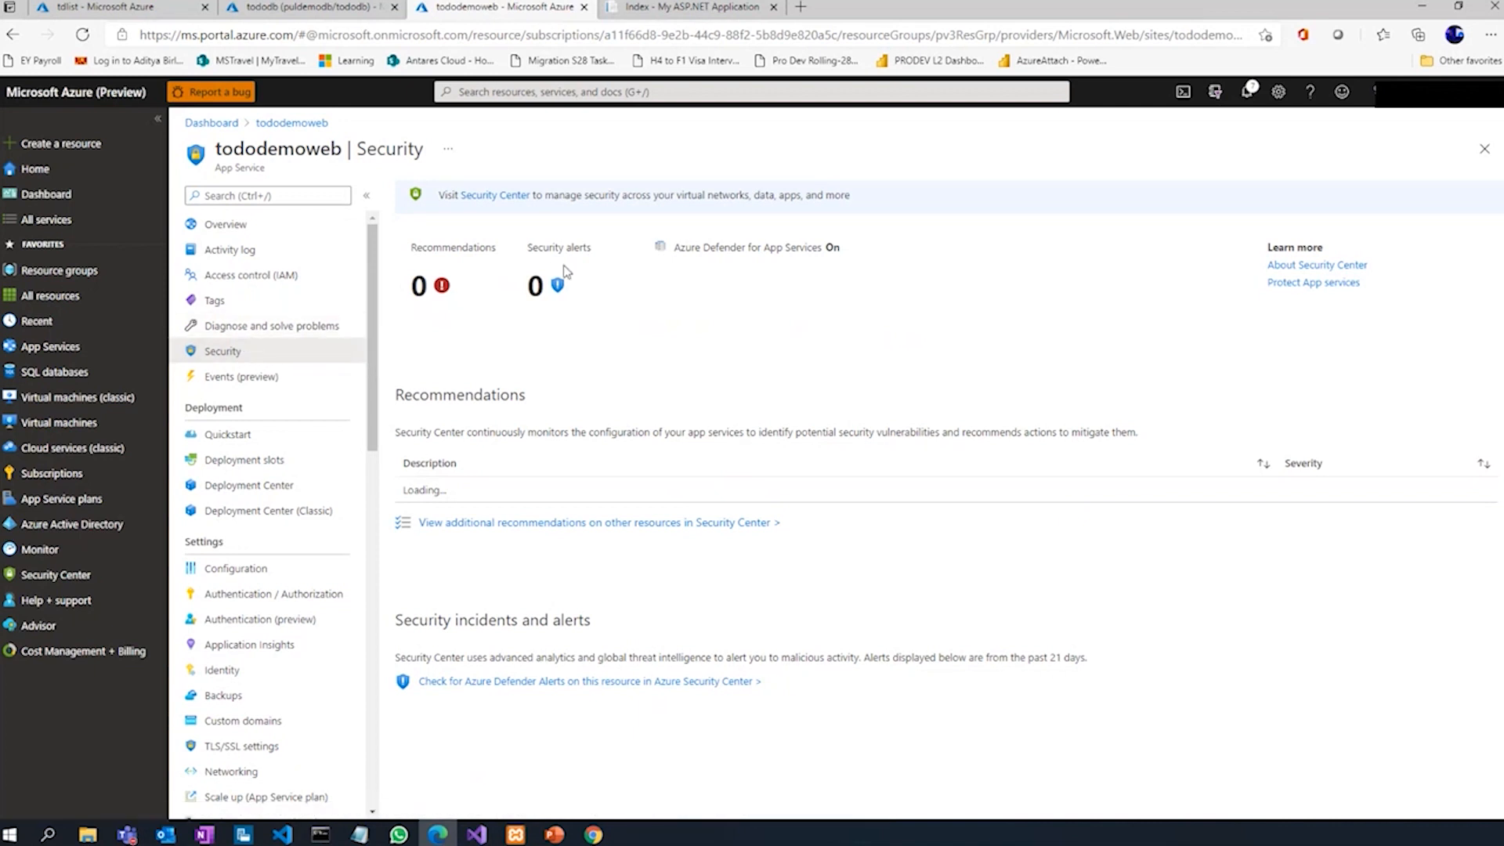
mouse_move(424, 297)
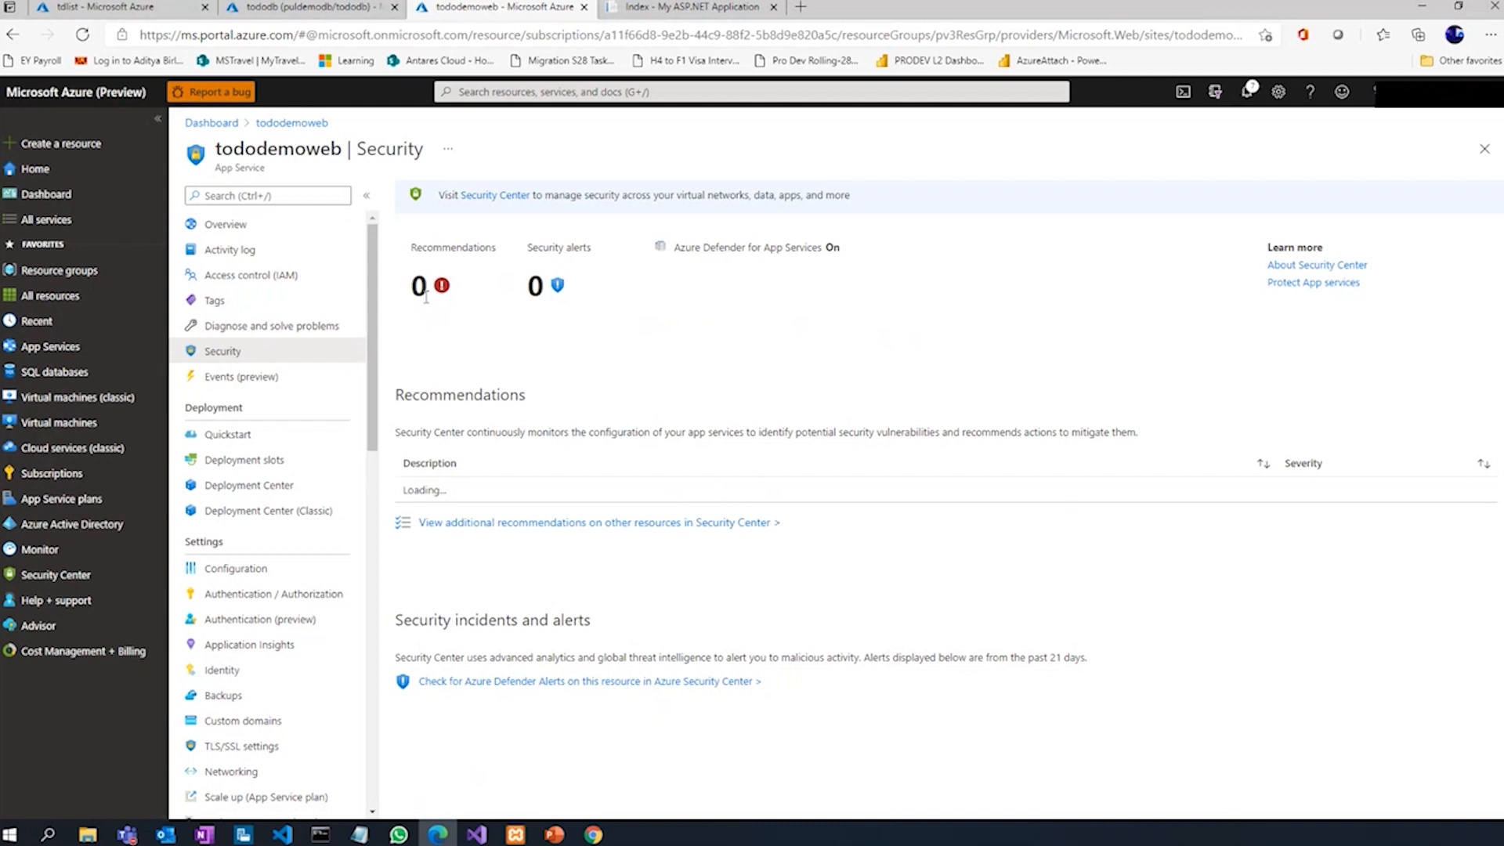
mouse_move(866, 271)
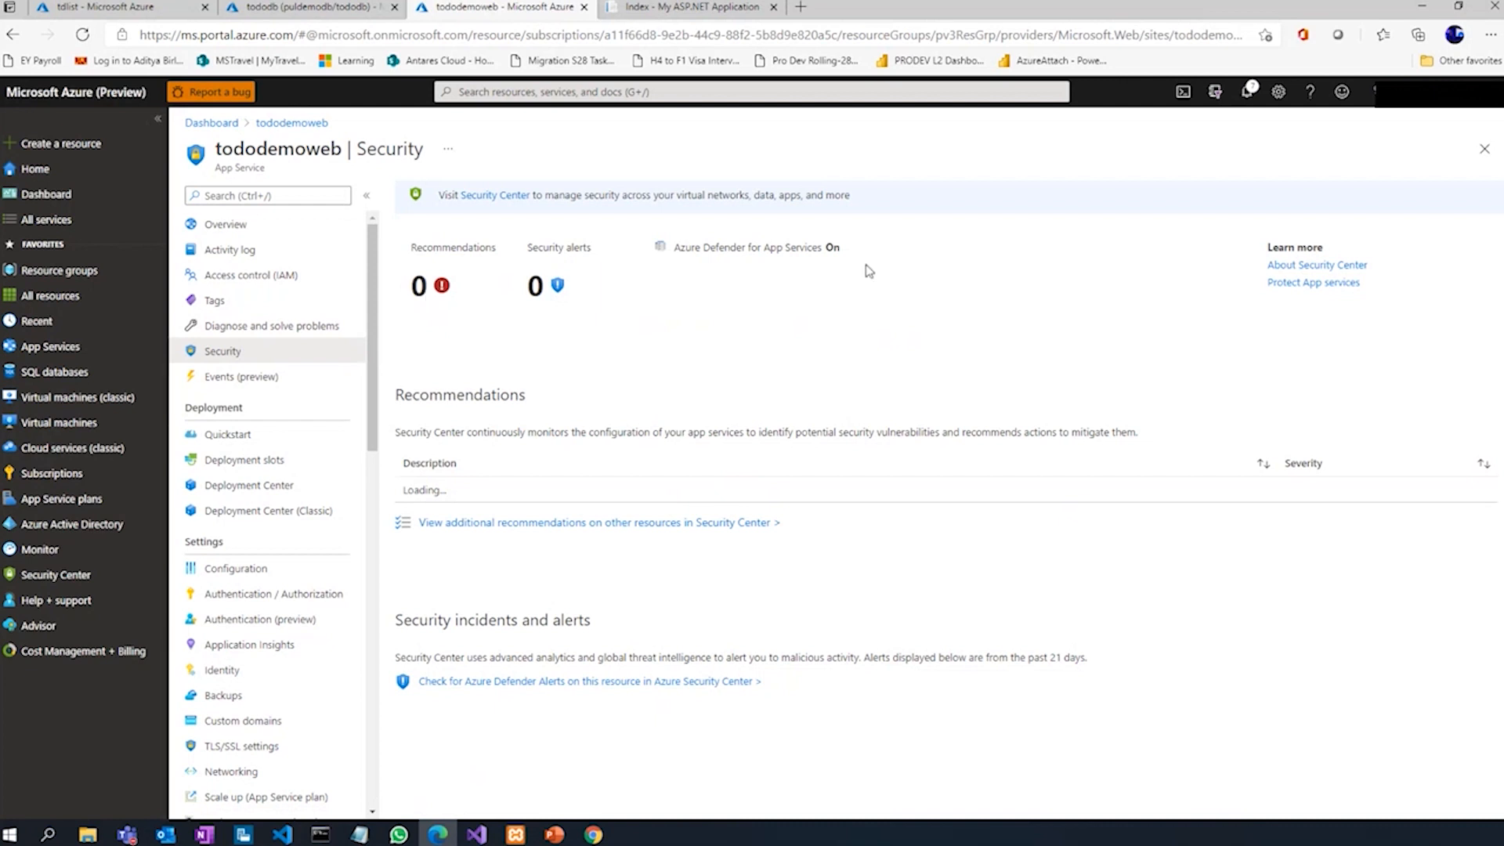
mouse_move(1353, 297)
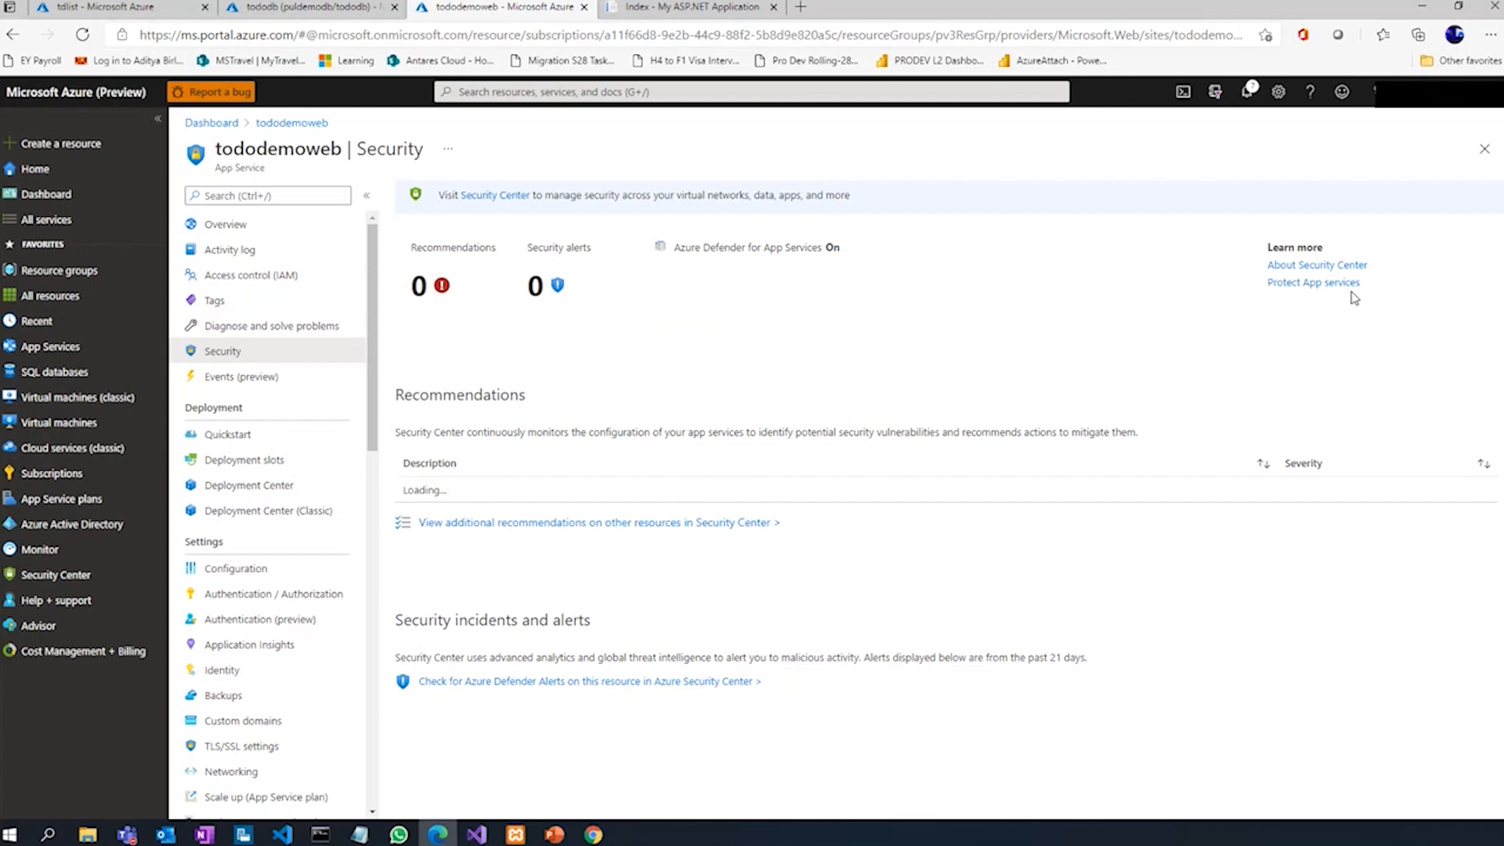
mouse_move(653, 526)
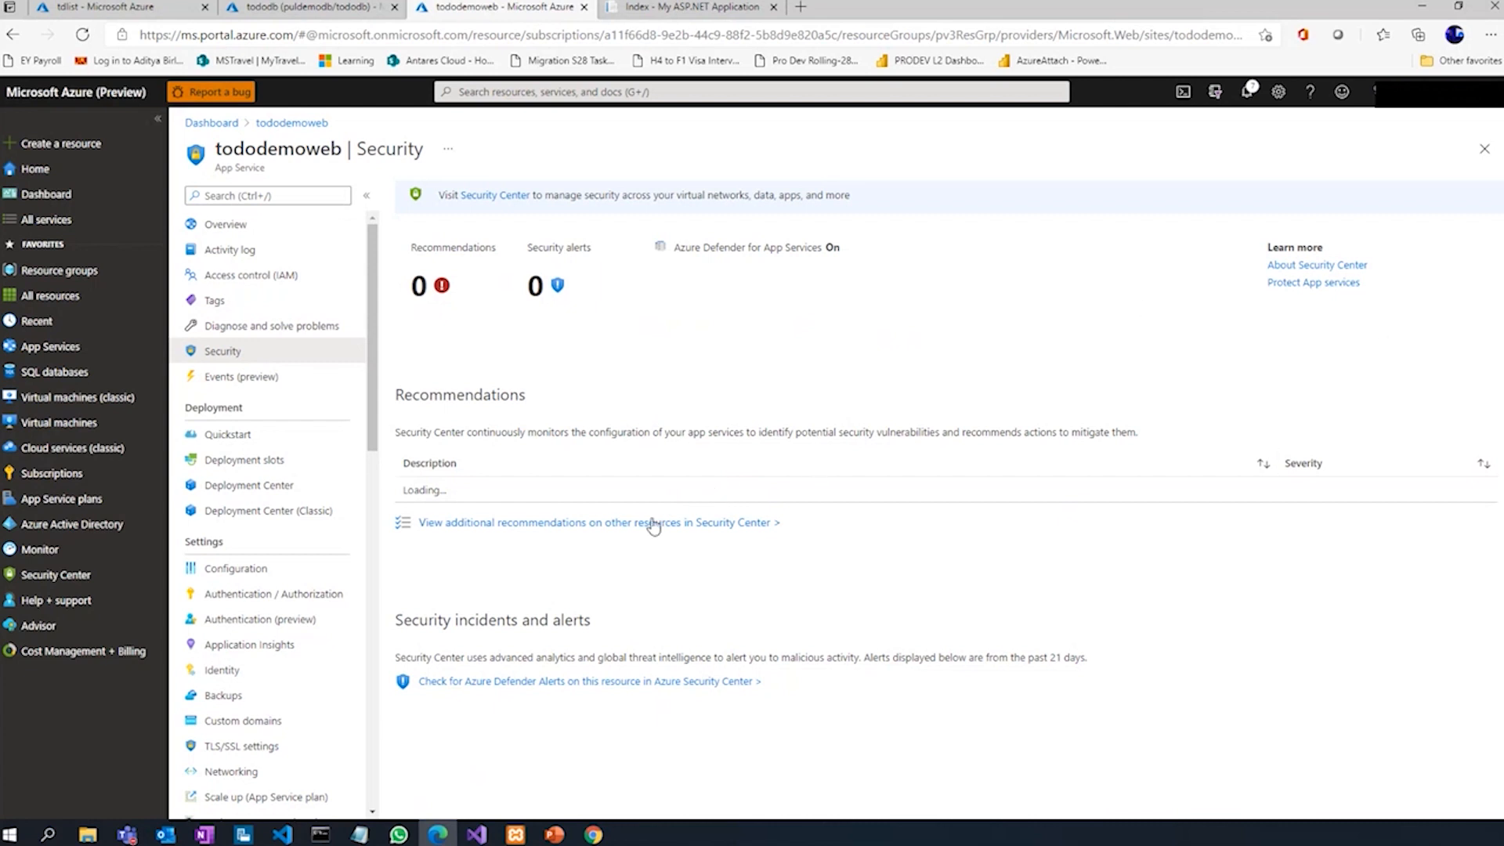
mouse_move(352, 415)
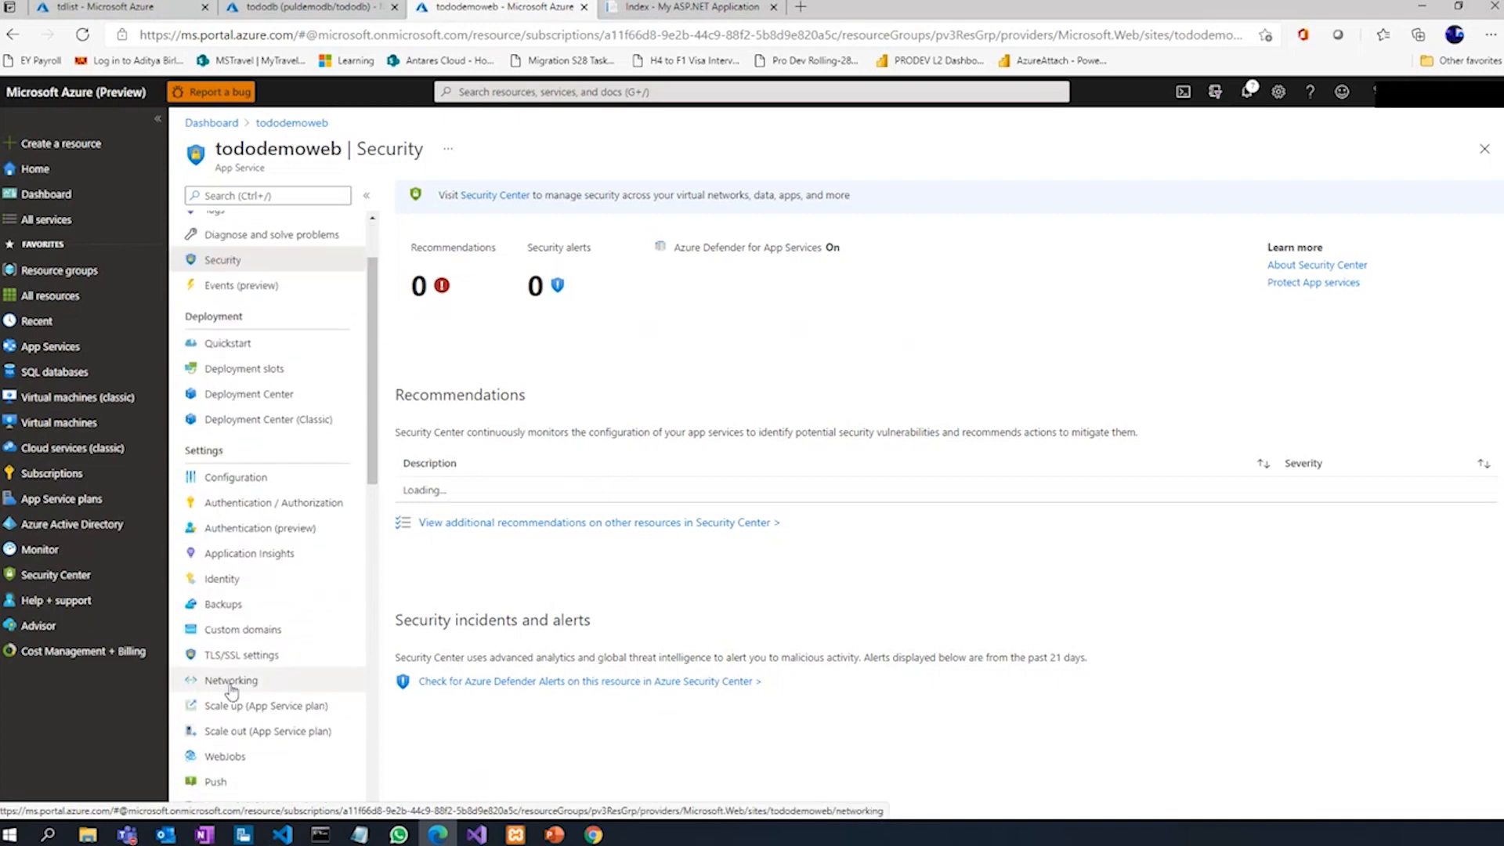
Show tododemoweb's VNet Integration: pv3VNET in West Central US, subnet appsubnet.
left_click(231, 680)
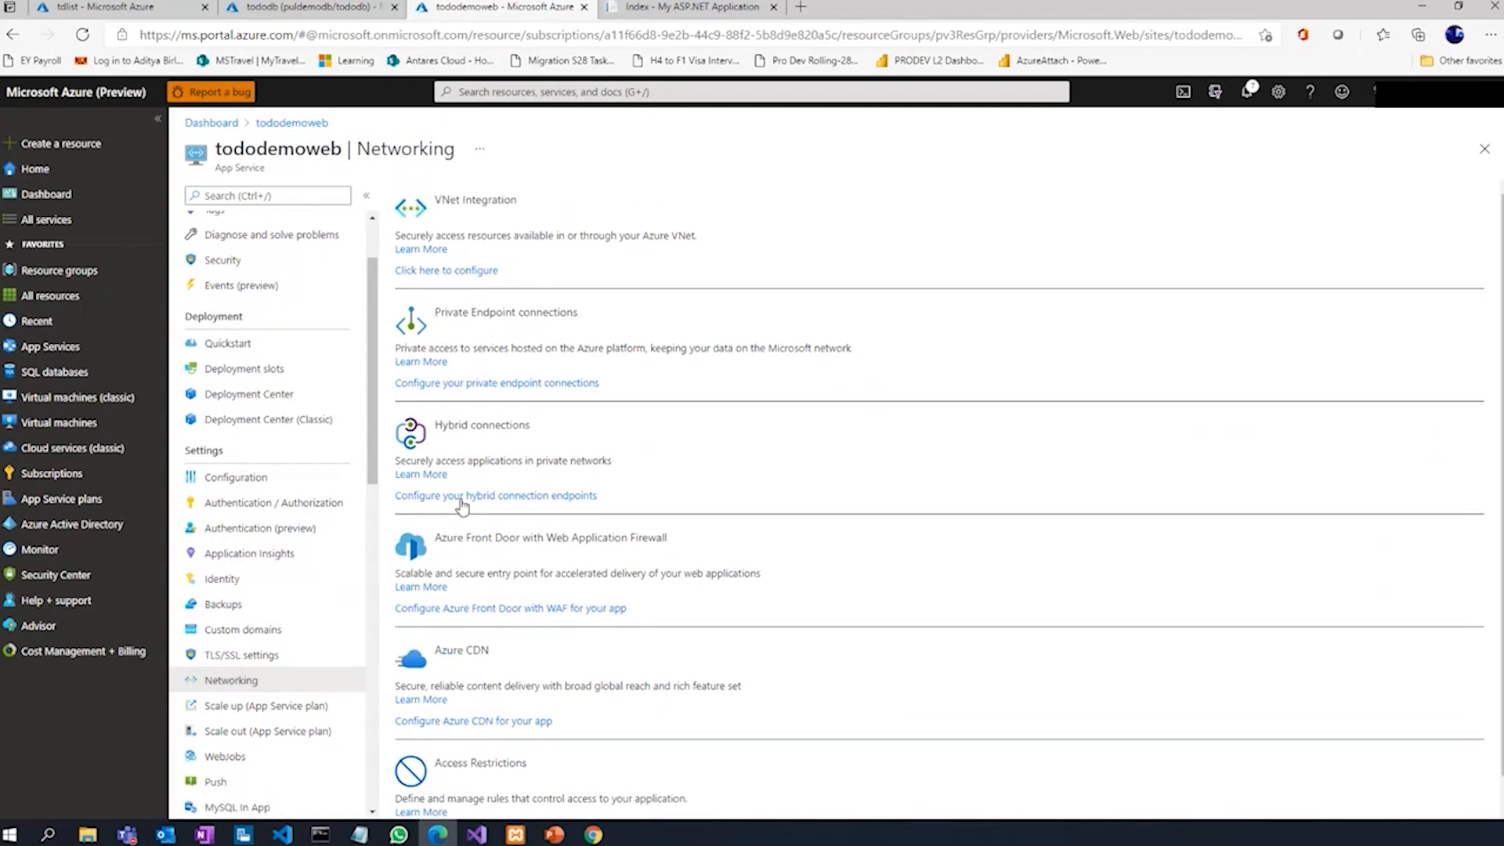
mouse_move(456, 285)
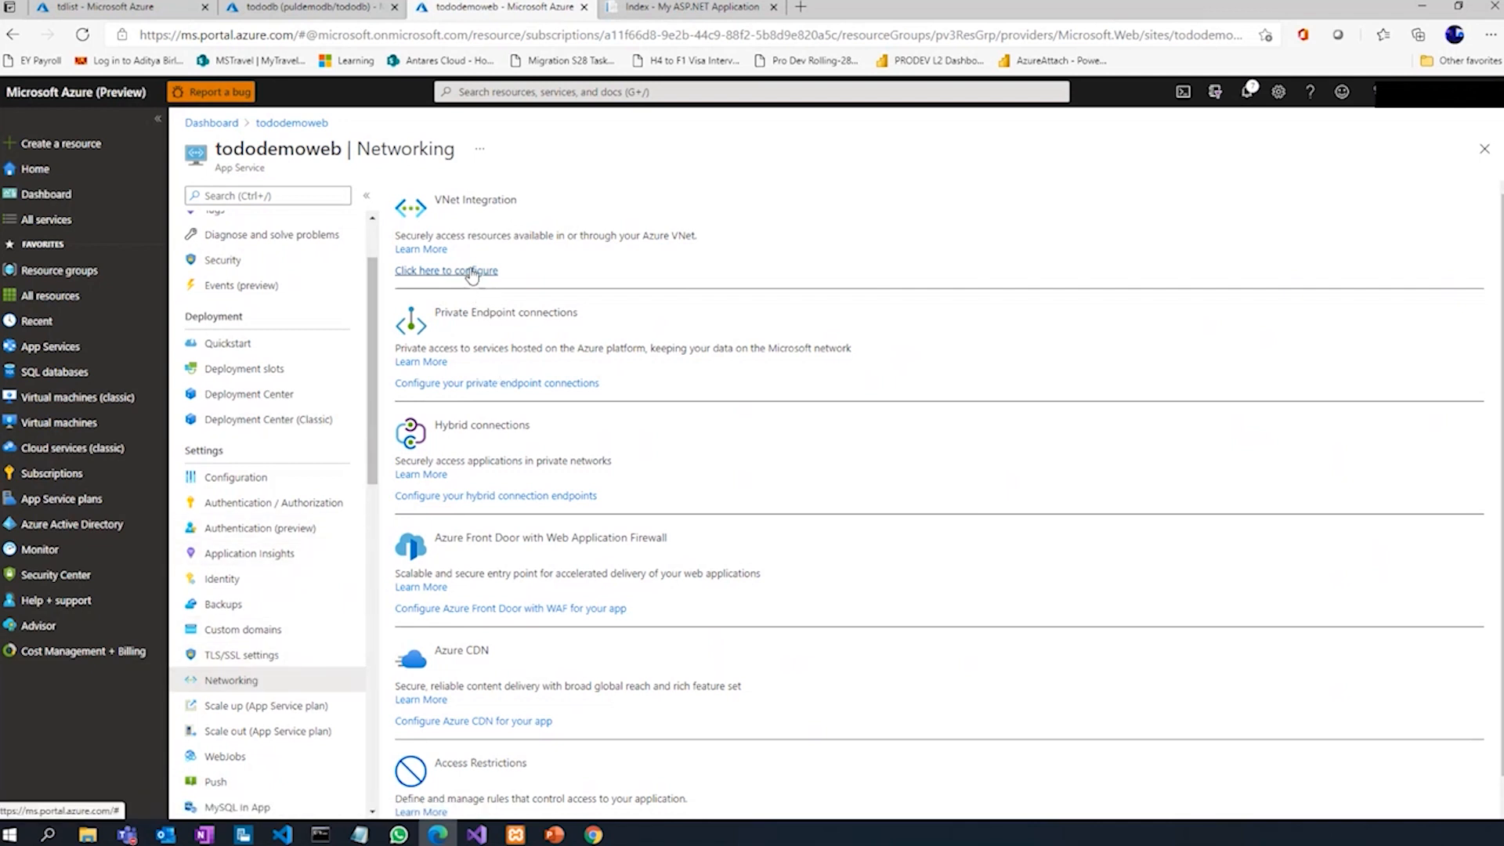
left_click(445, 271)
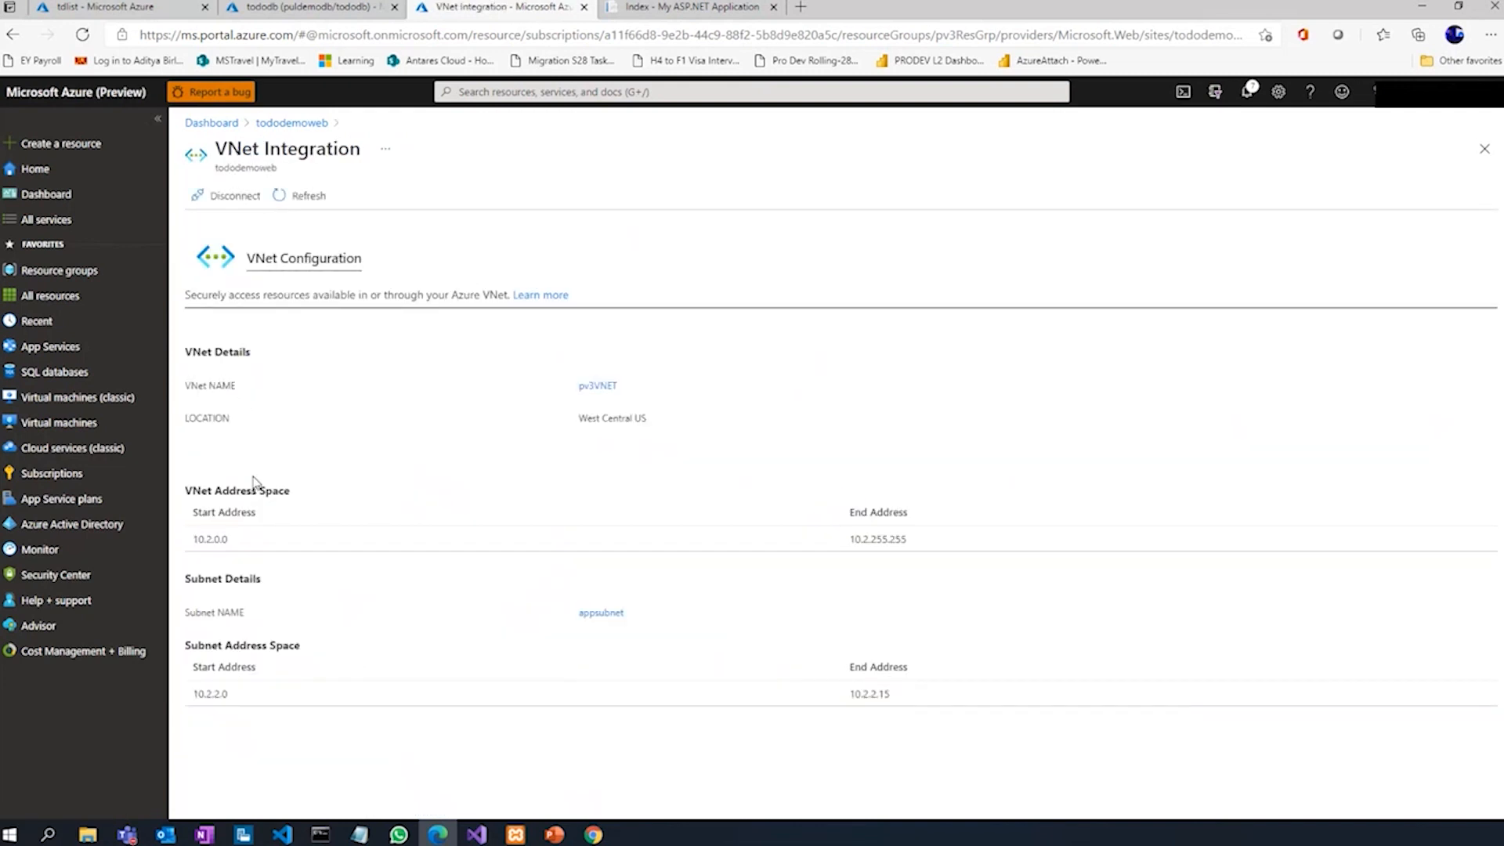
mouse_move(269, 428)
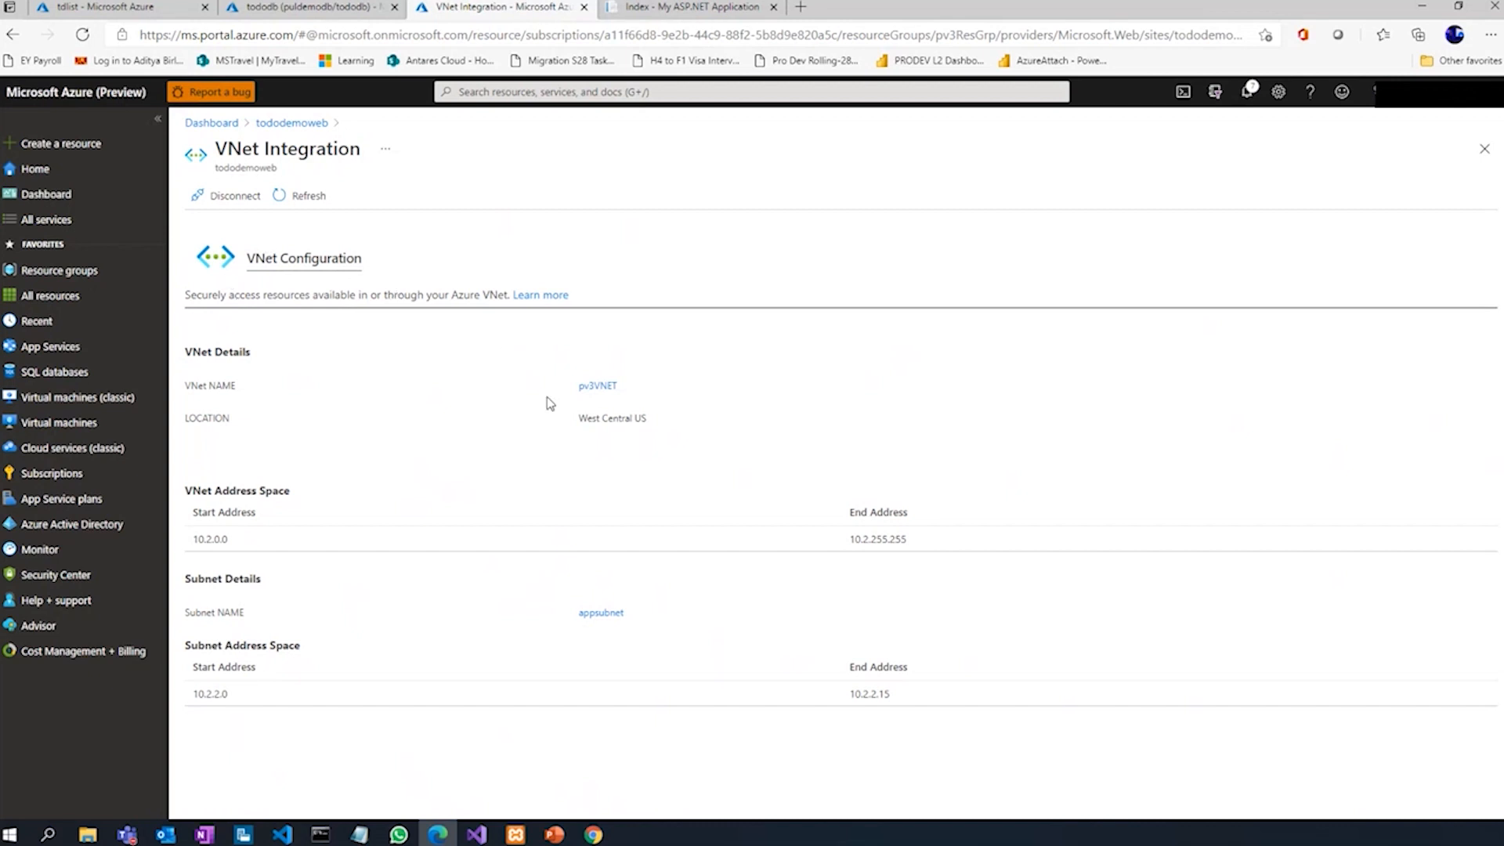
mouse_move(605, 380)
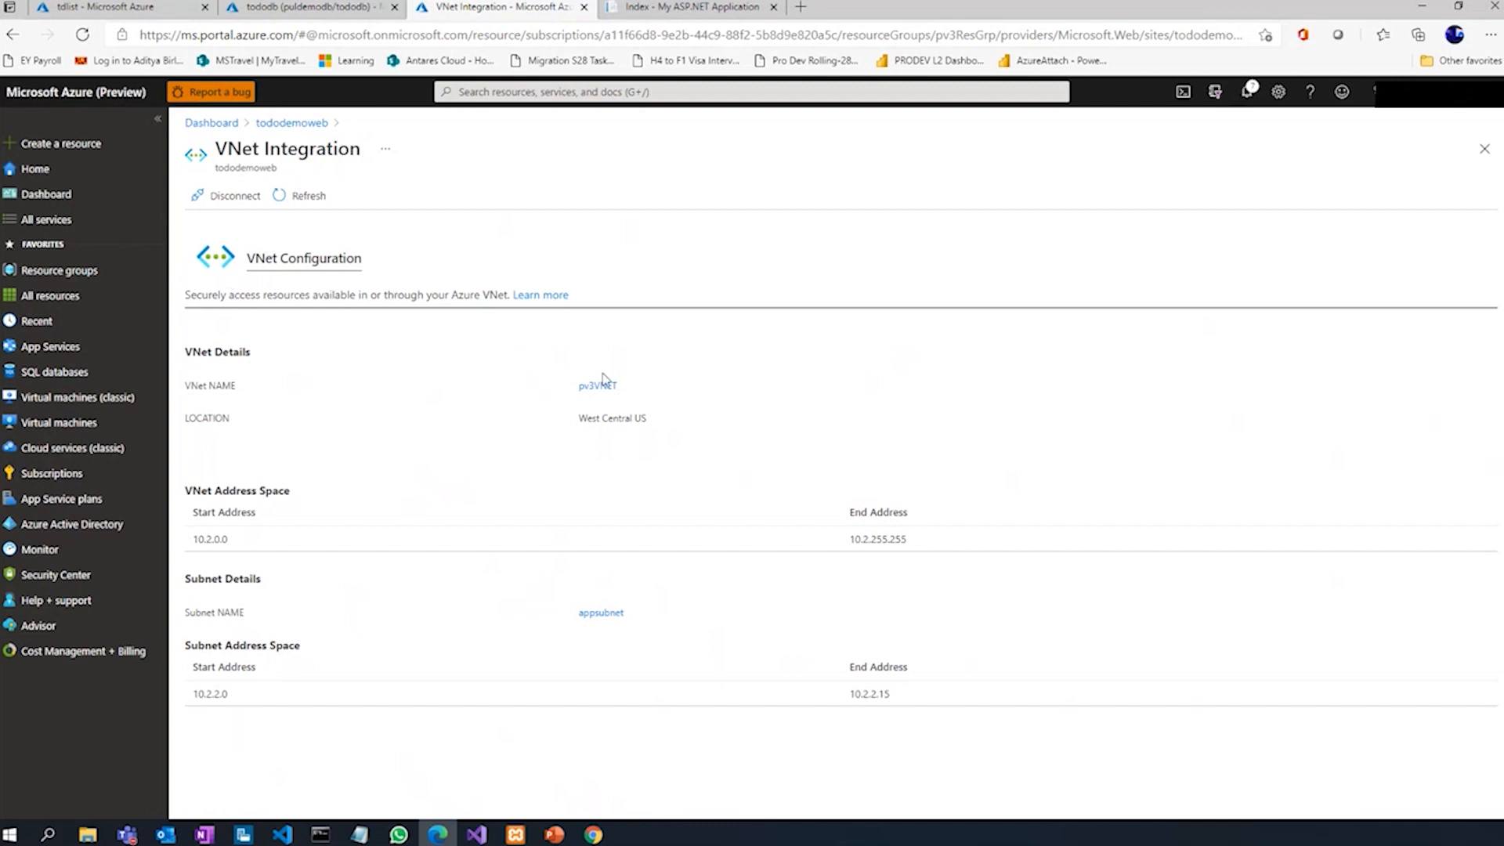
mouse_move(497, 638)
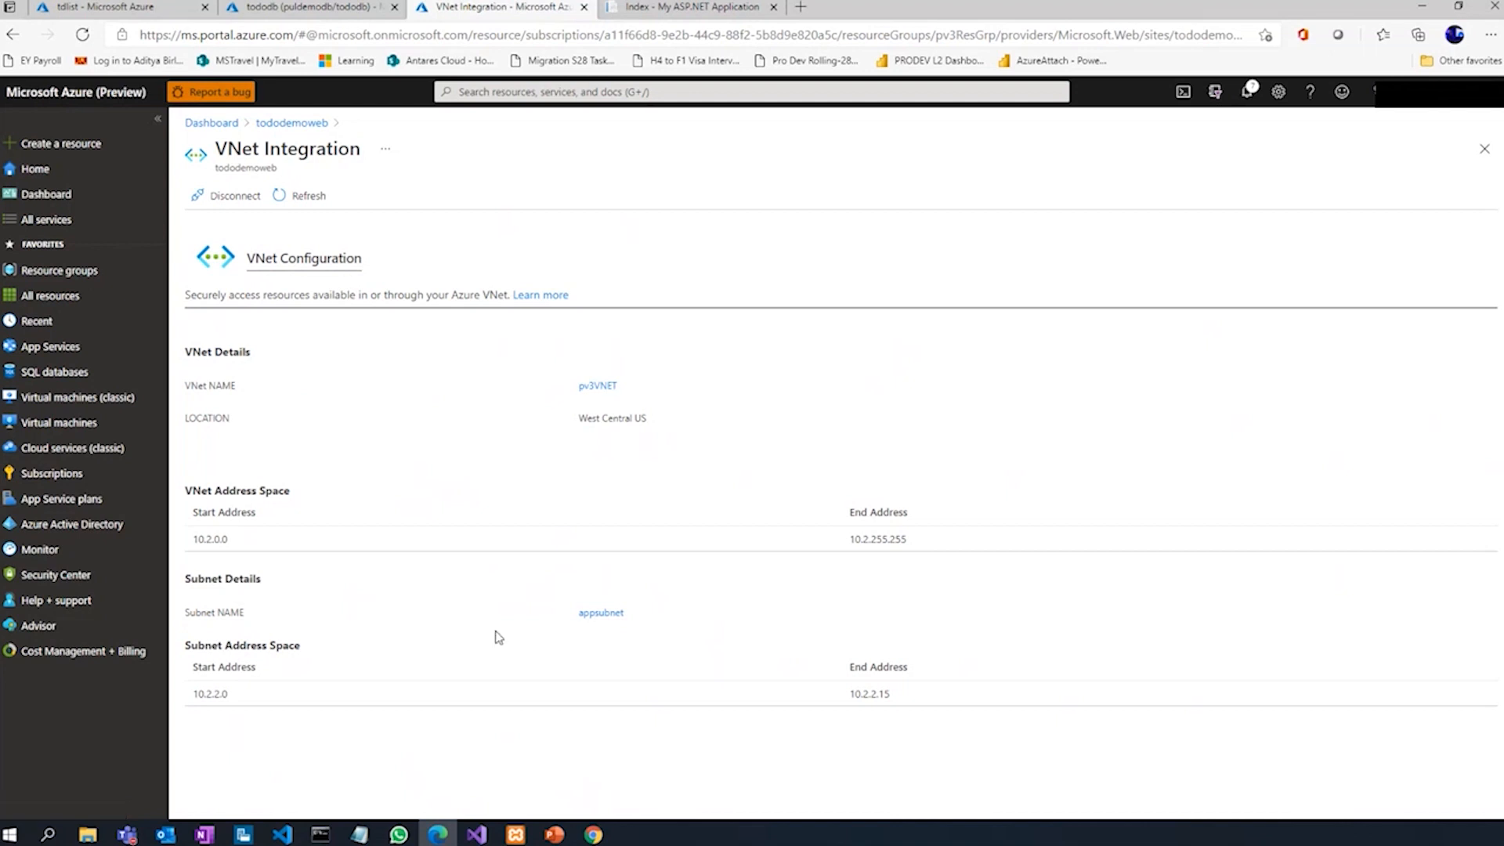
Inspect appsubnet: range 10.2.2.0/28 with a succeeded Microsoft.Sql service endpoint.
left_click(600, 613)
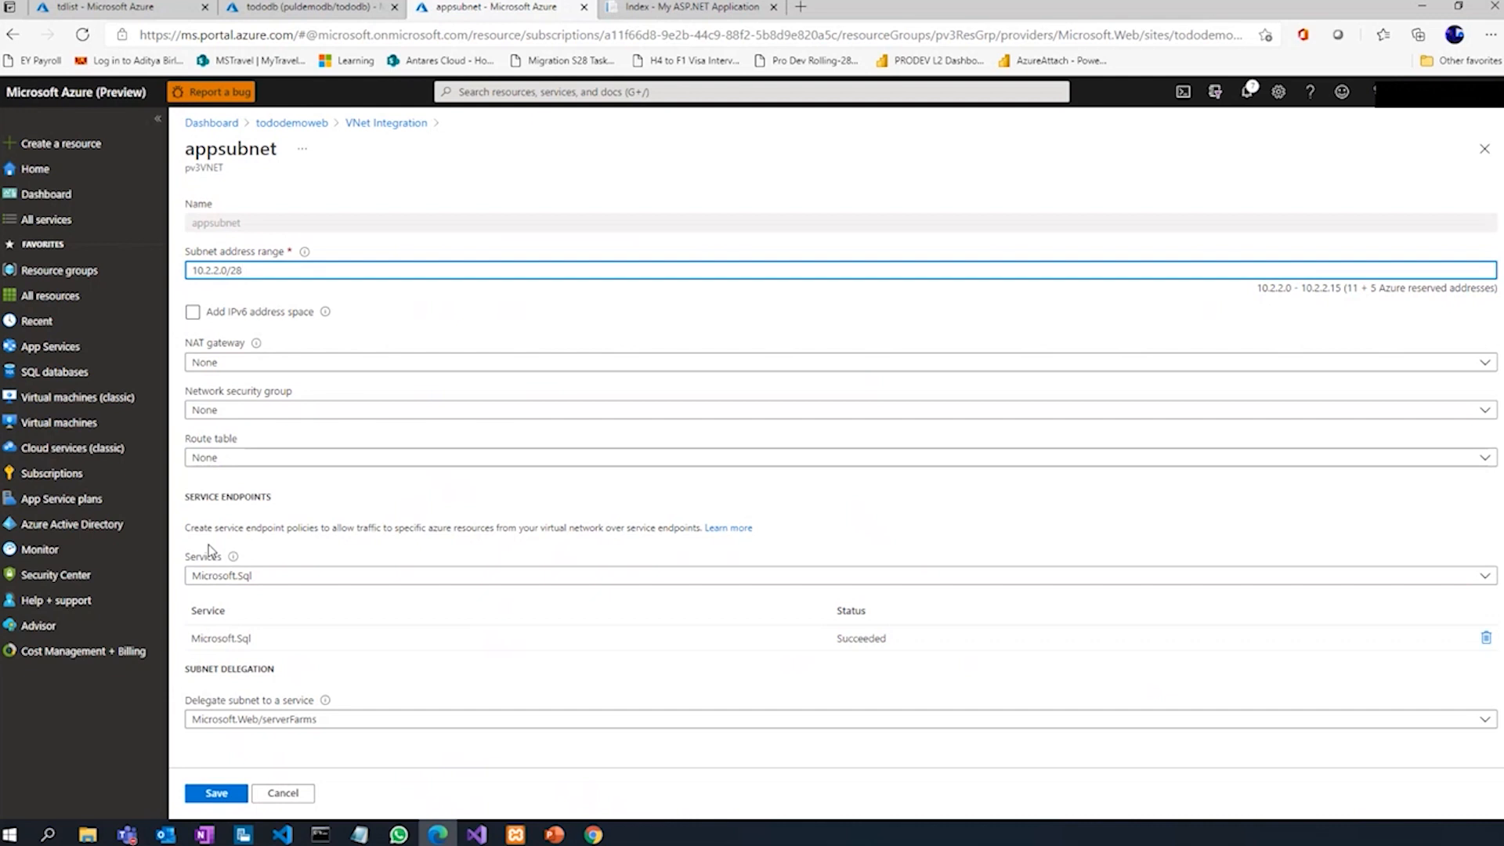
left_click(240, 270)
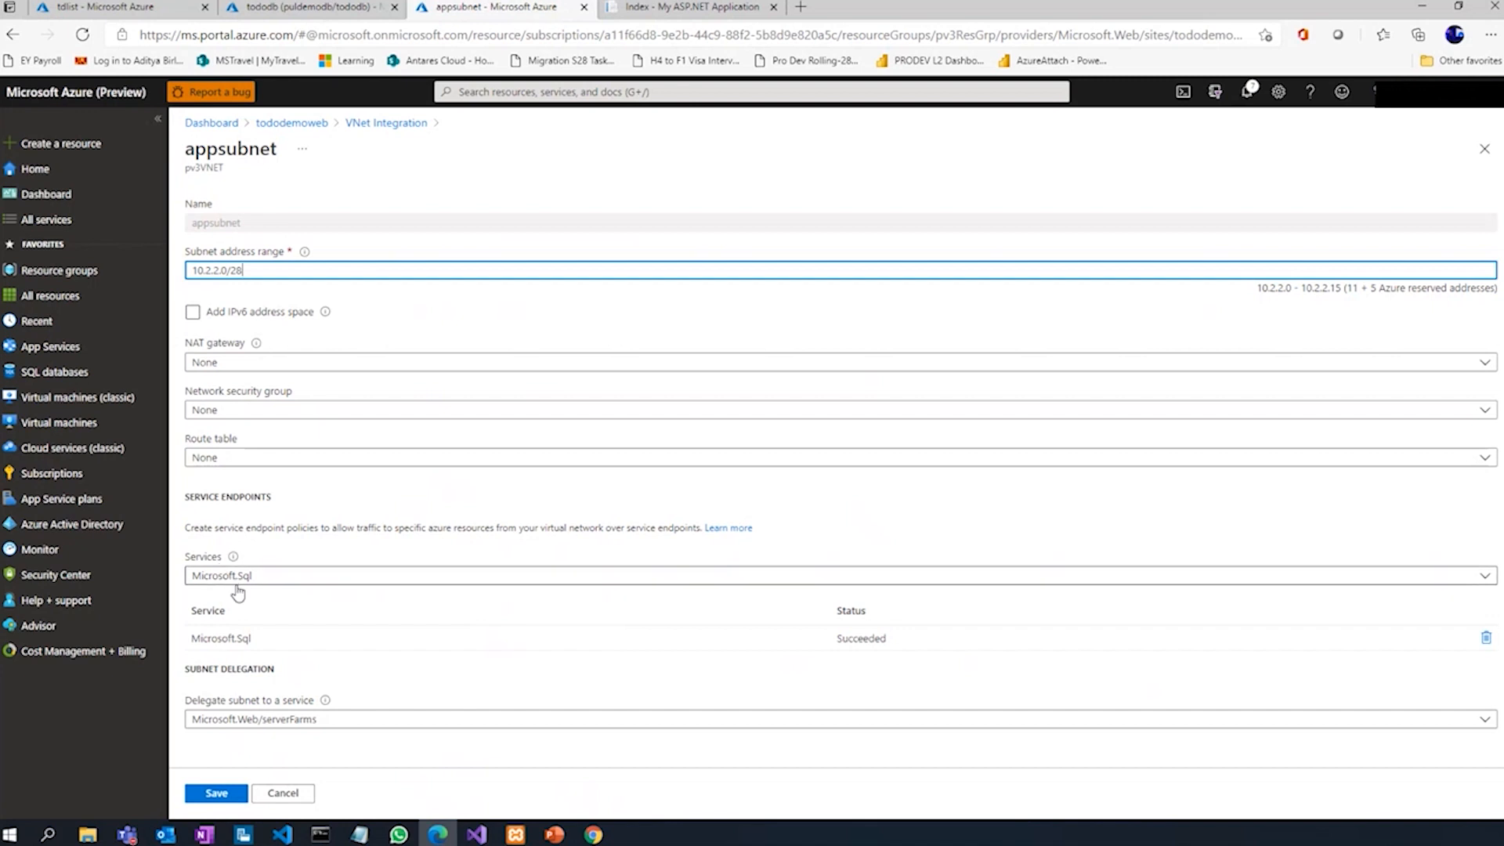
mouse_move(244, 587)
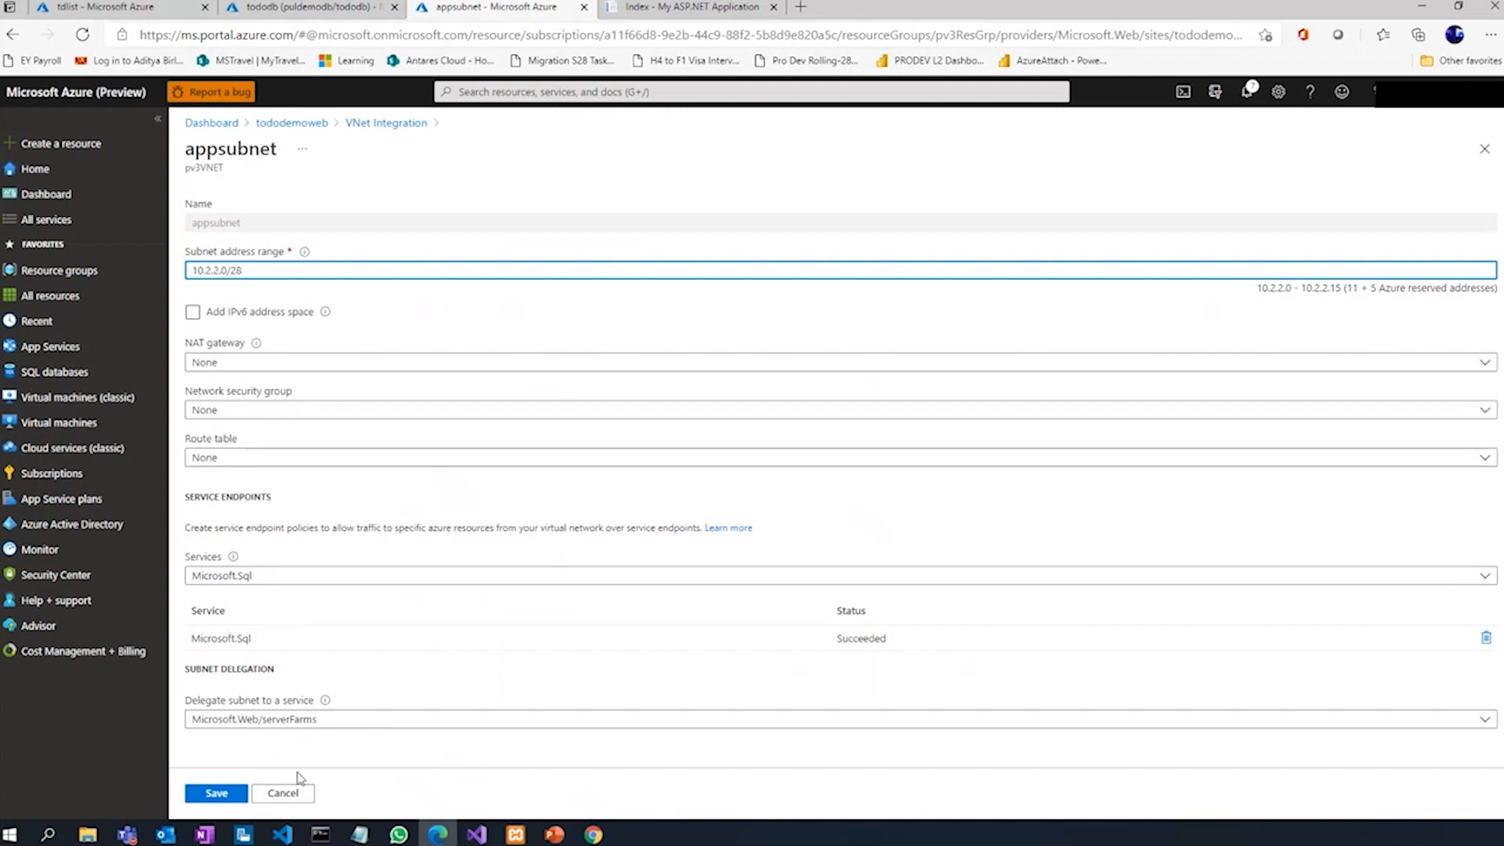
left_click(282, 793)
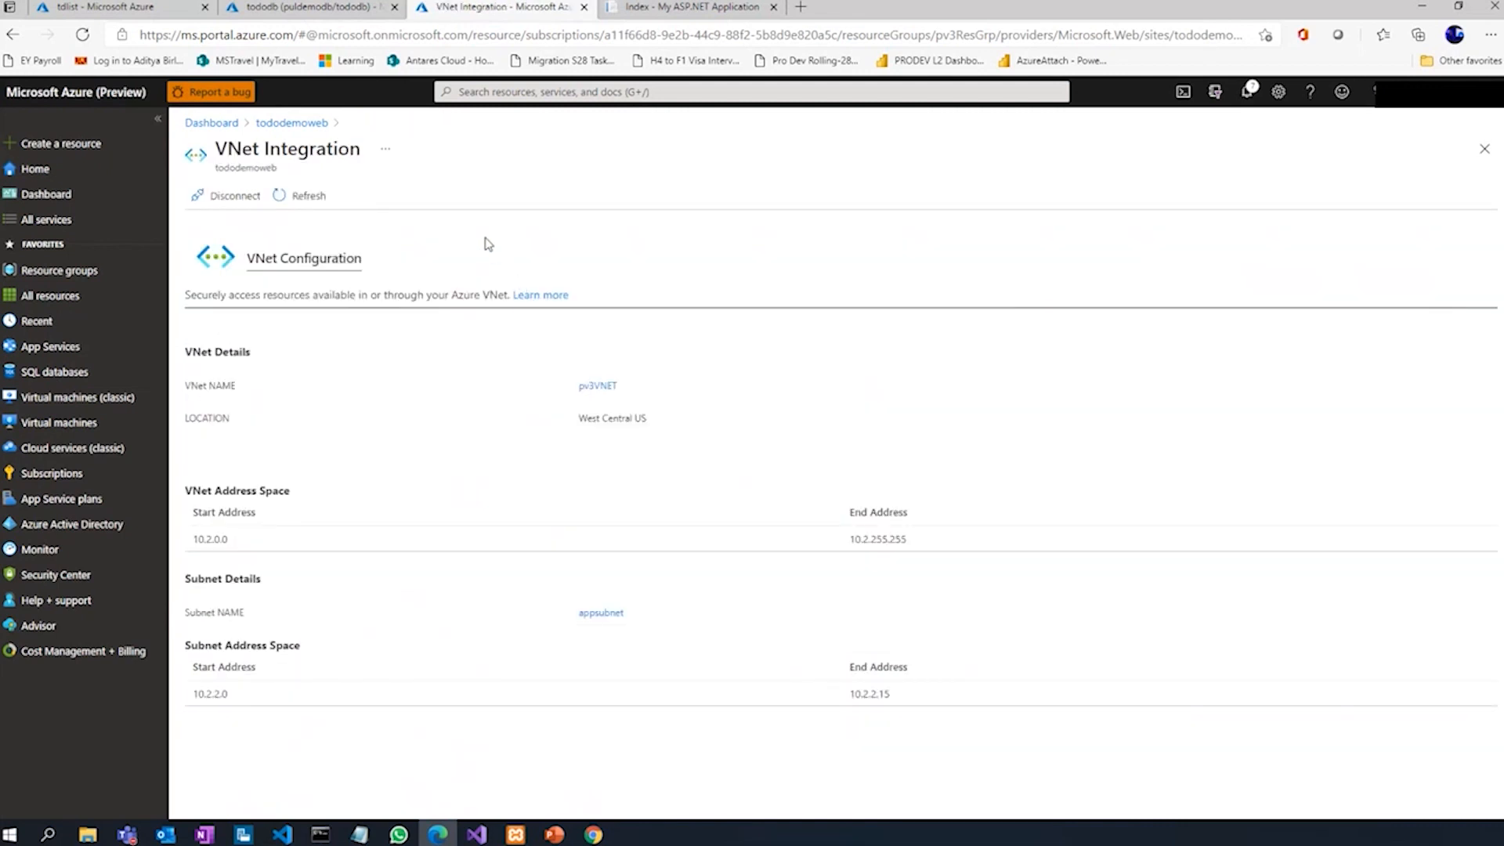
Show the tododb SQL database overview on server puldemodb.database.windows.net.
left_click(308, 6)
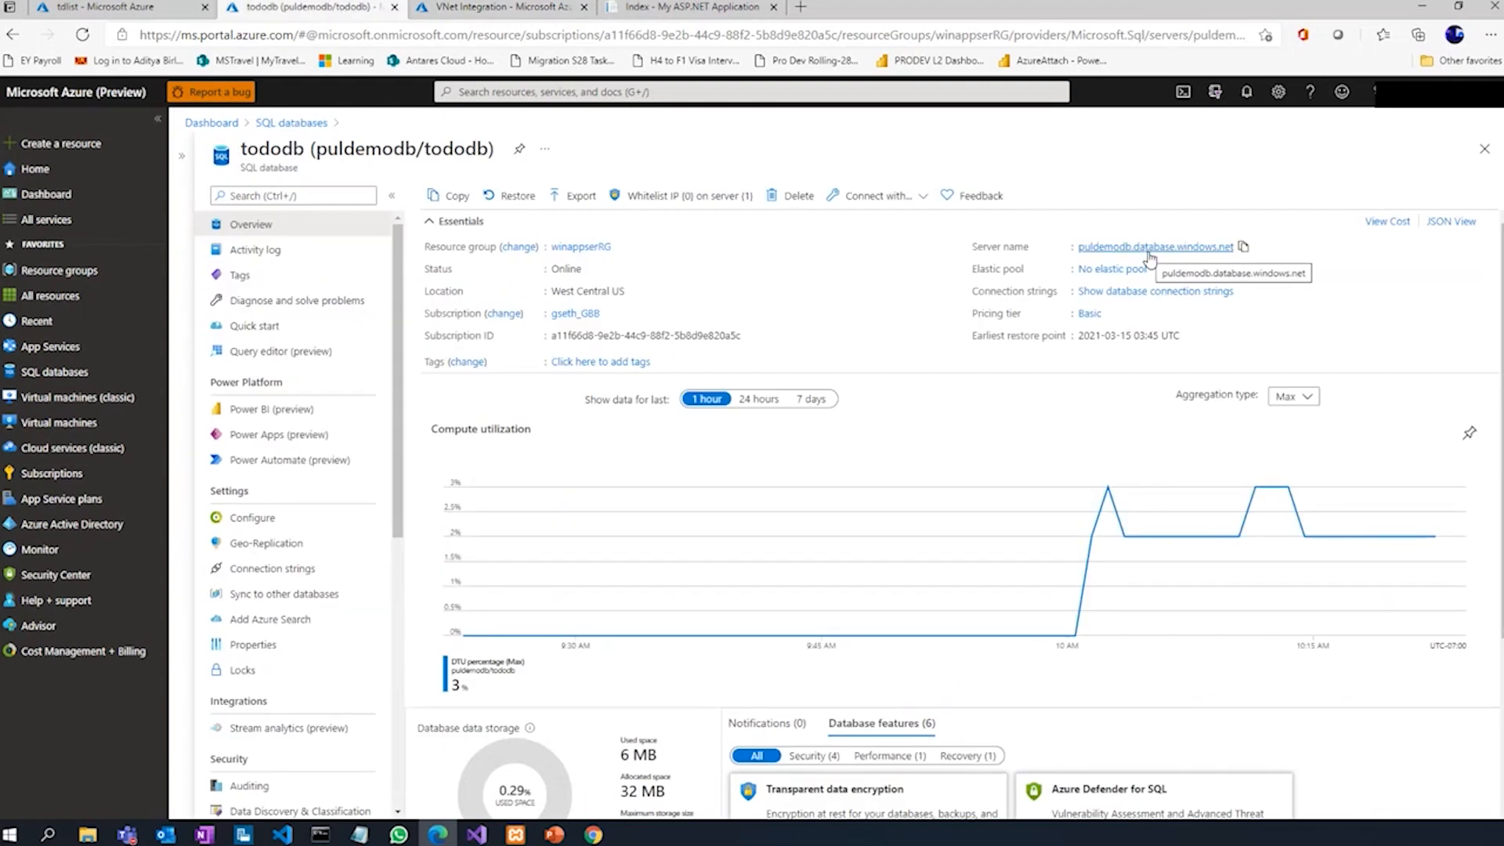
mouse_move(843, 302)
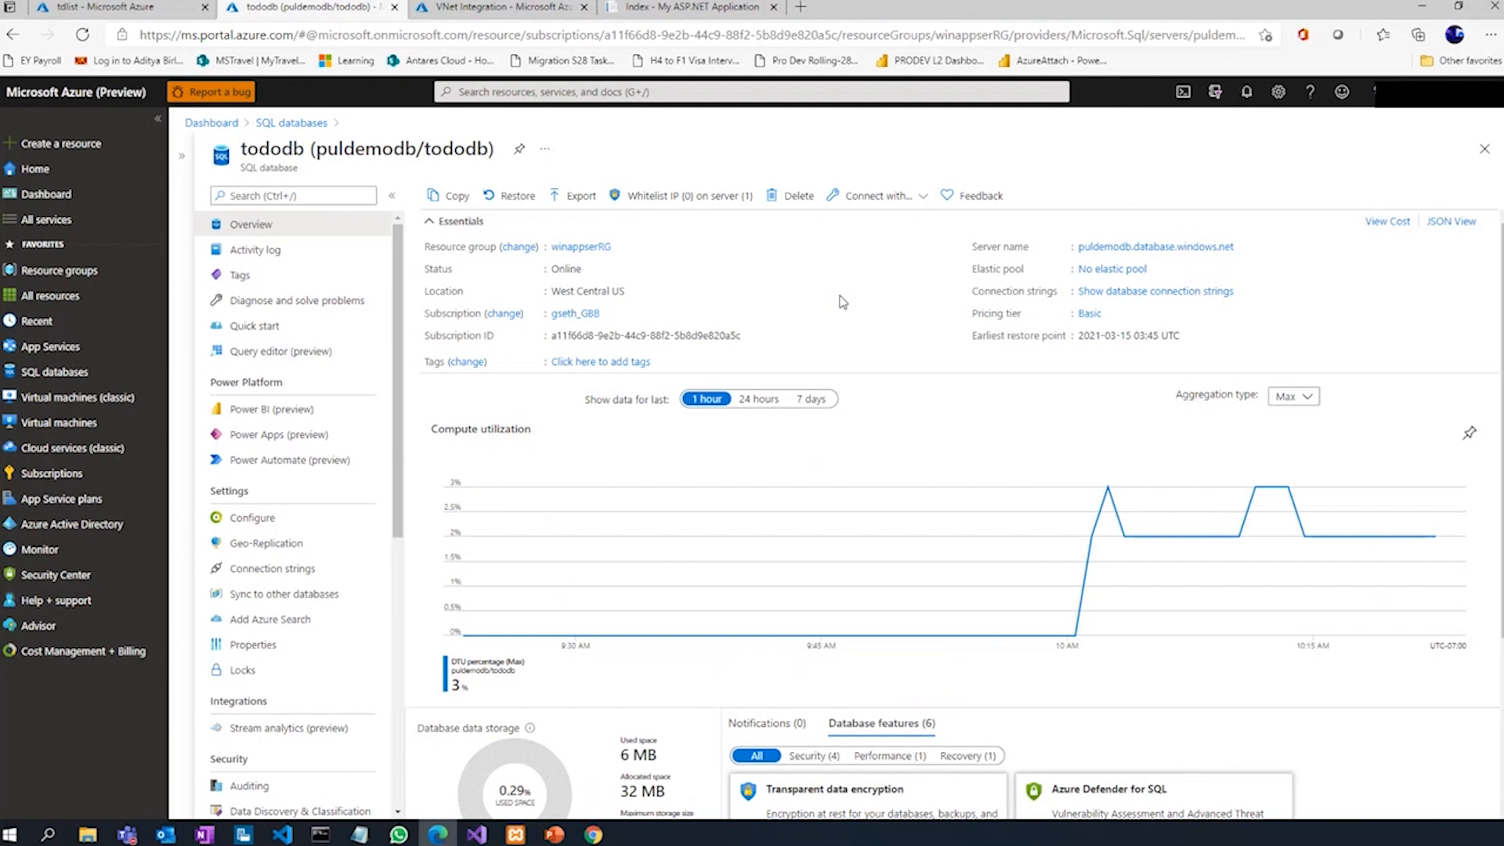
mouse_move(323, 607)
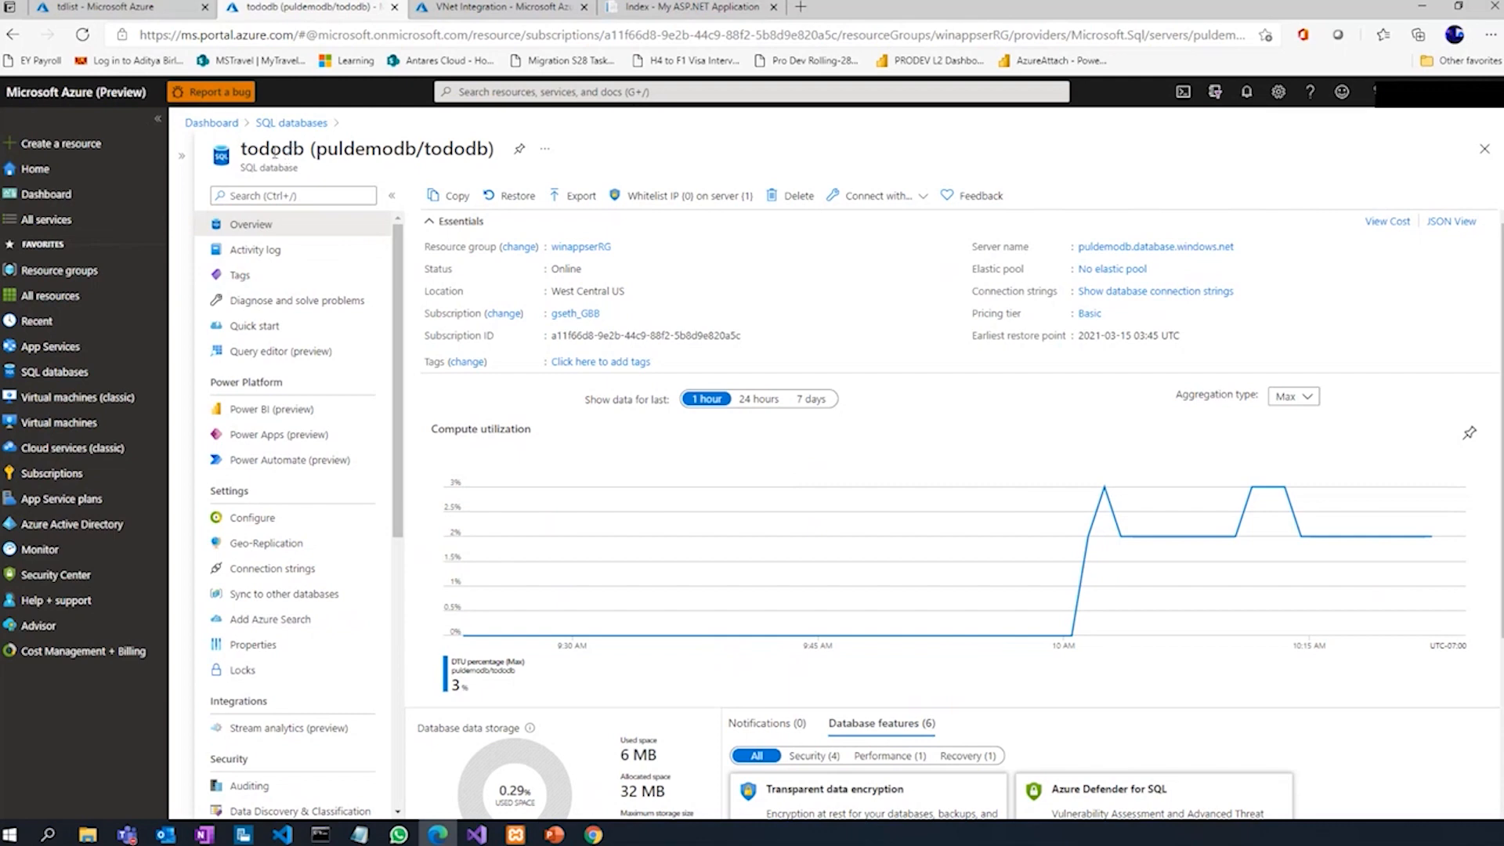
mouse_move(1155, 246)
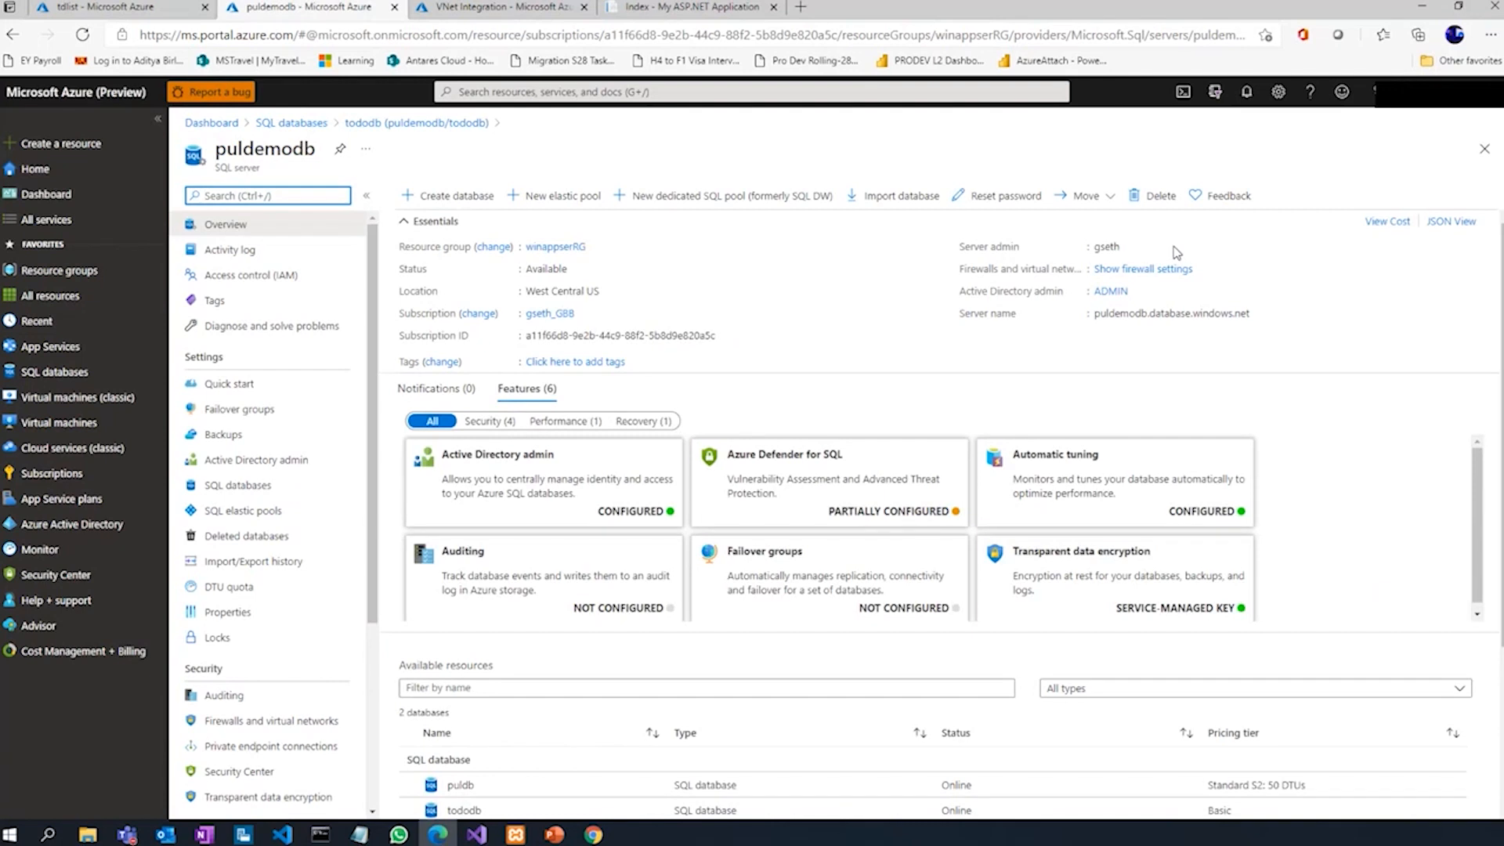
mouse_move(228, 586)
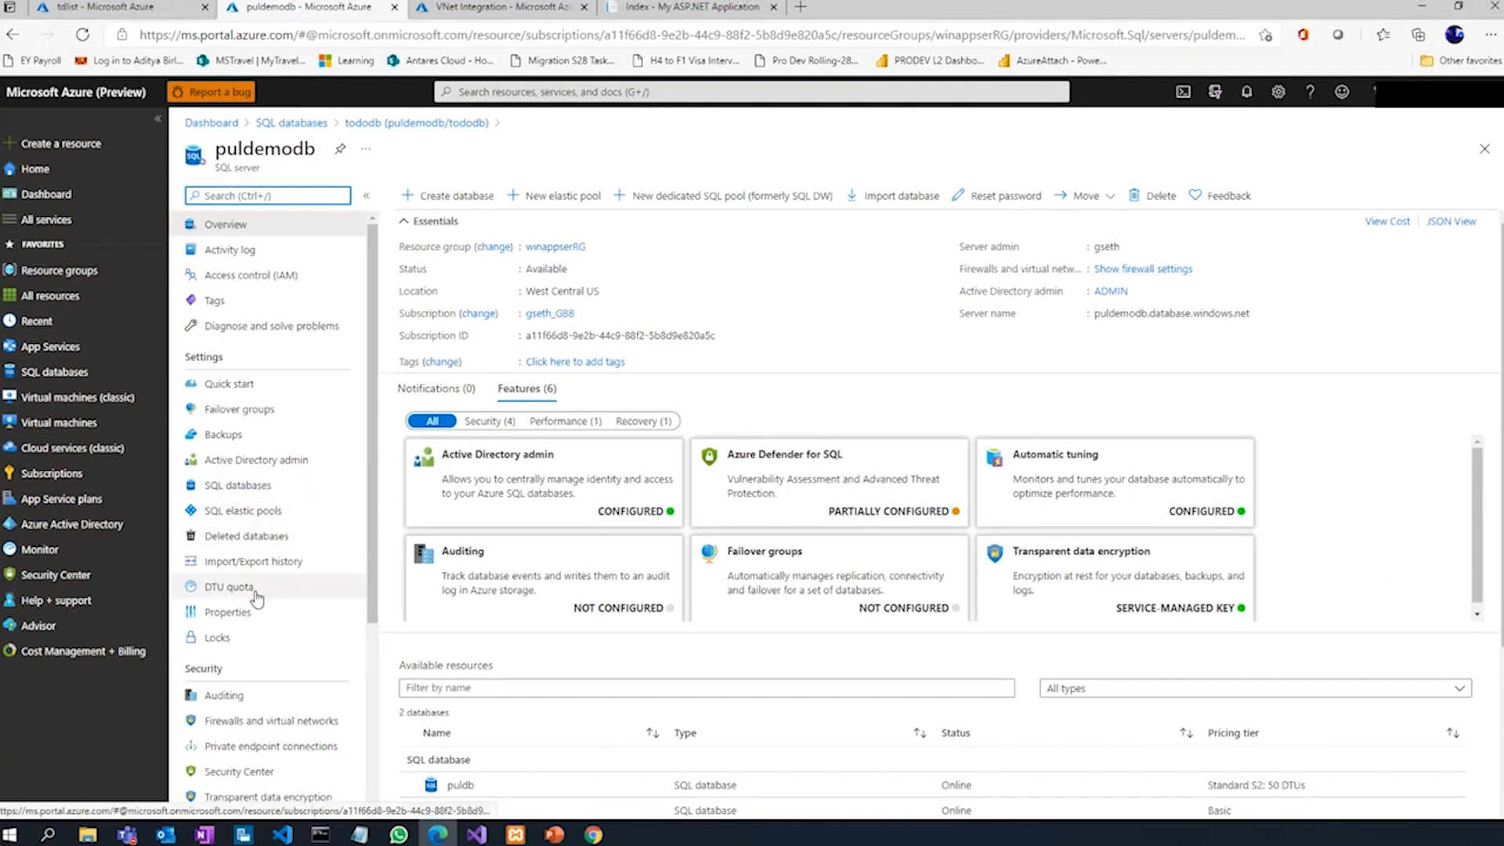
mouse_move(228, 586)
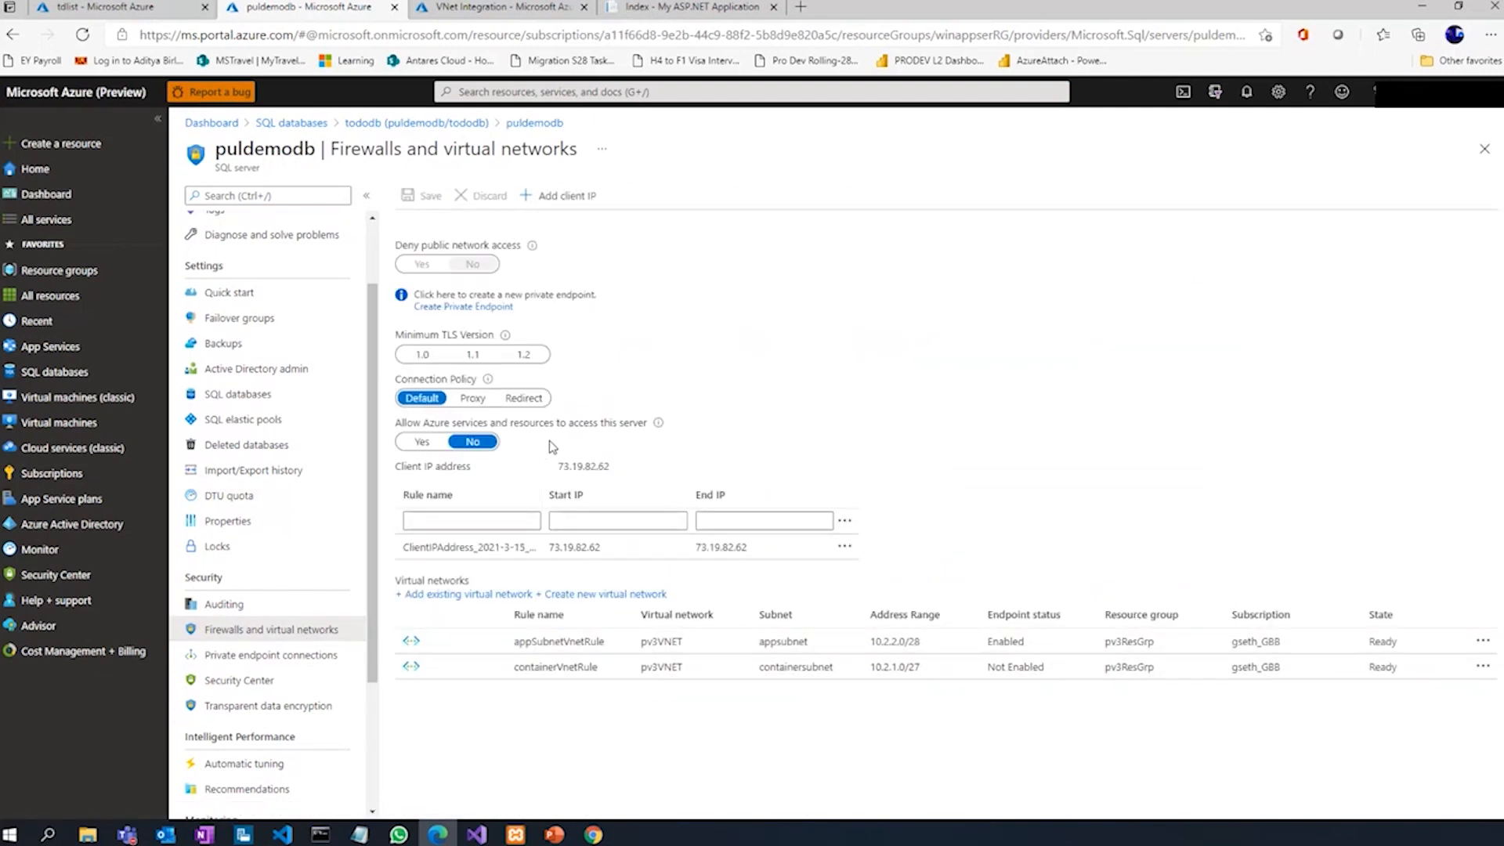
mouse_move(514, 476)
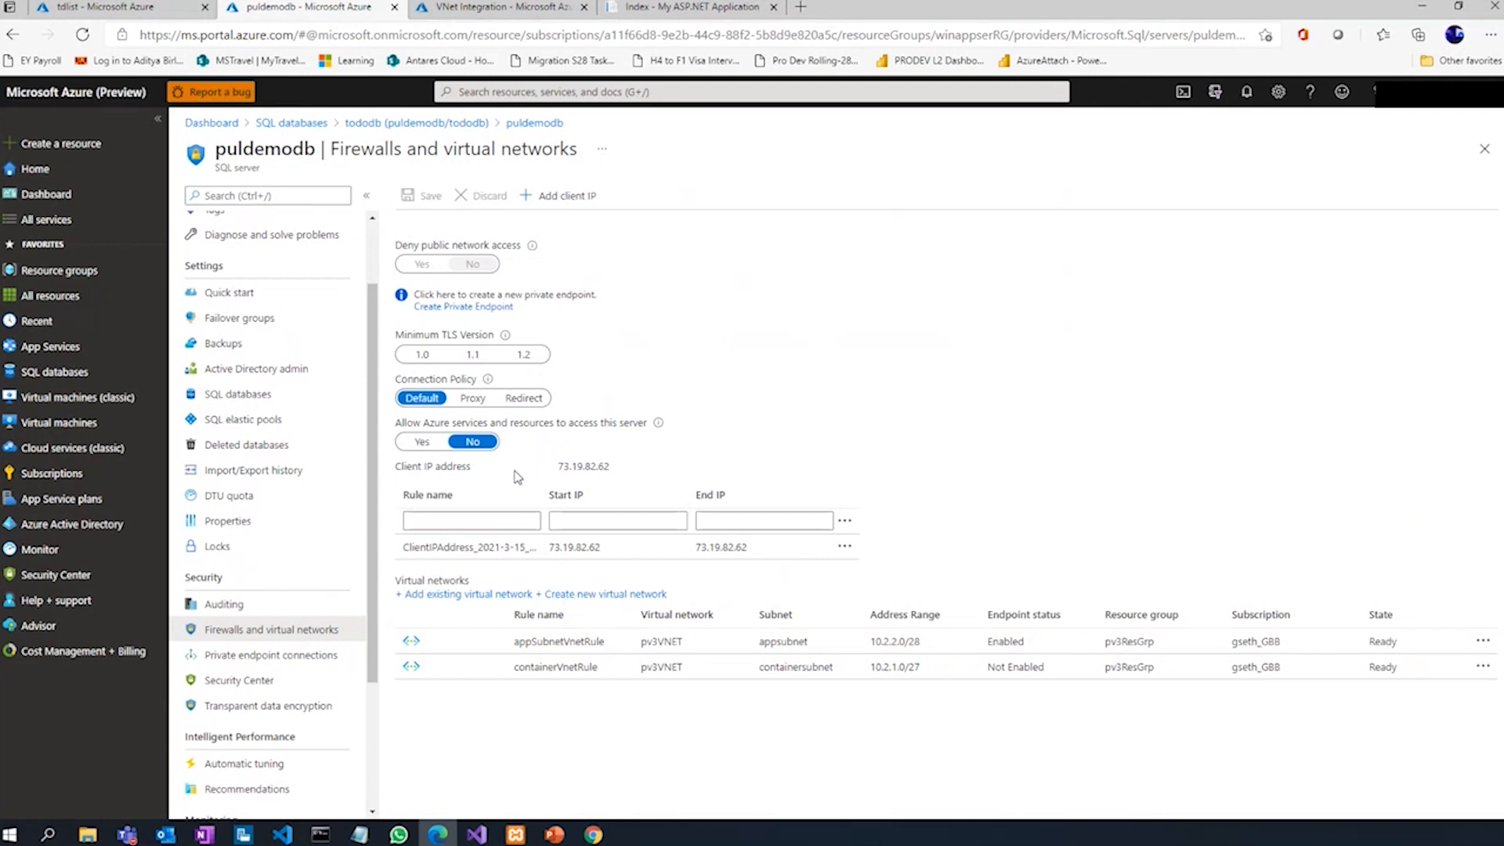
mouse_move(439, 456)
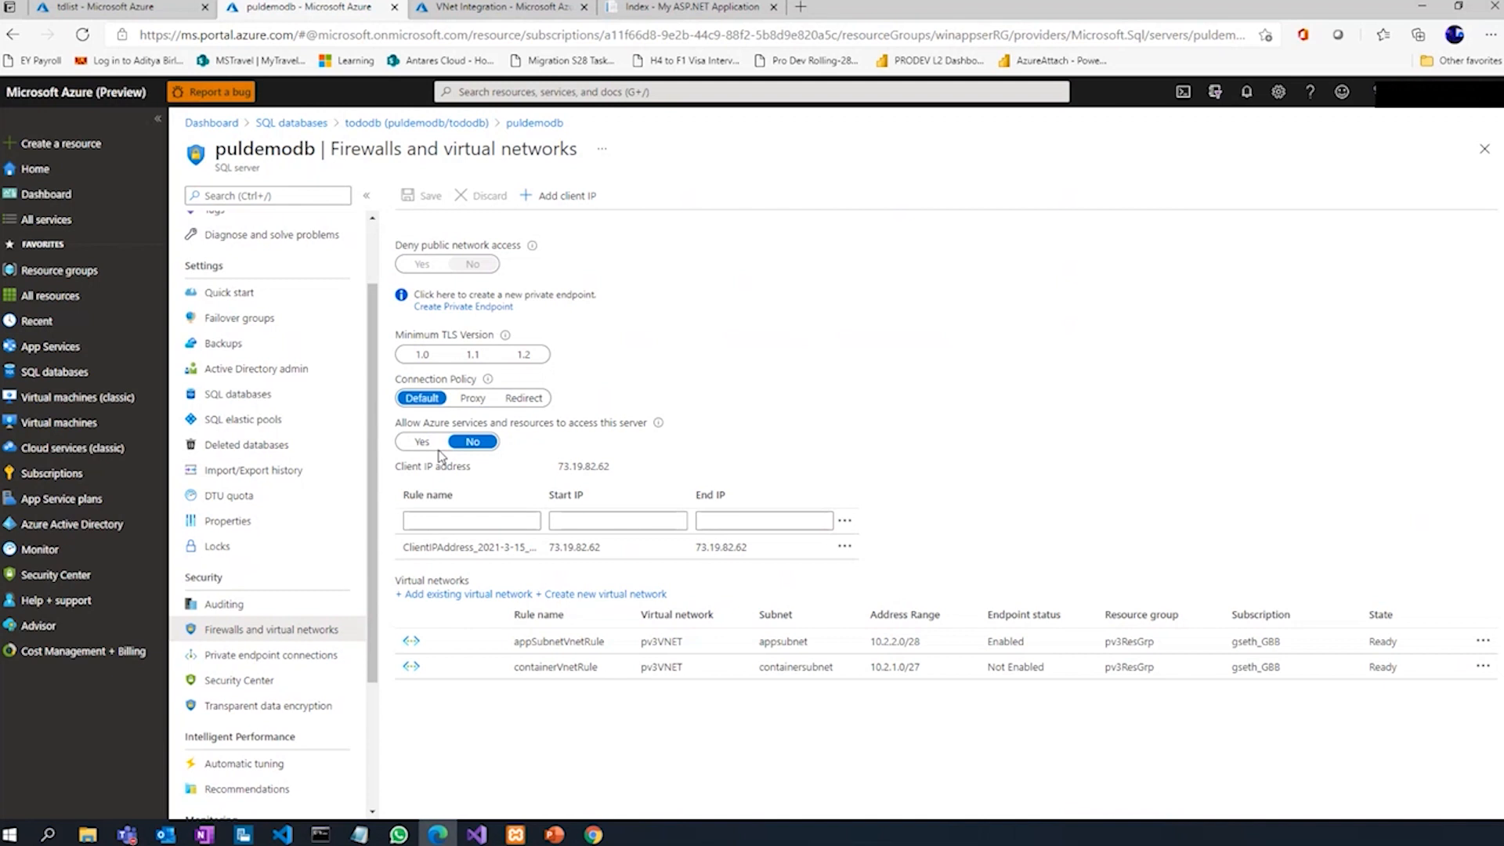
mouse_move(417, 434)
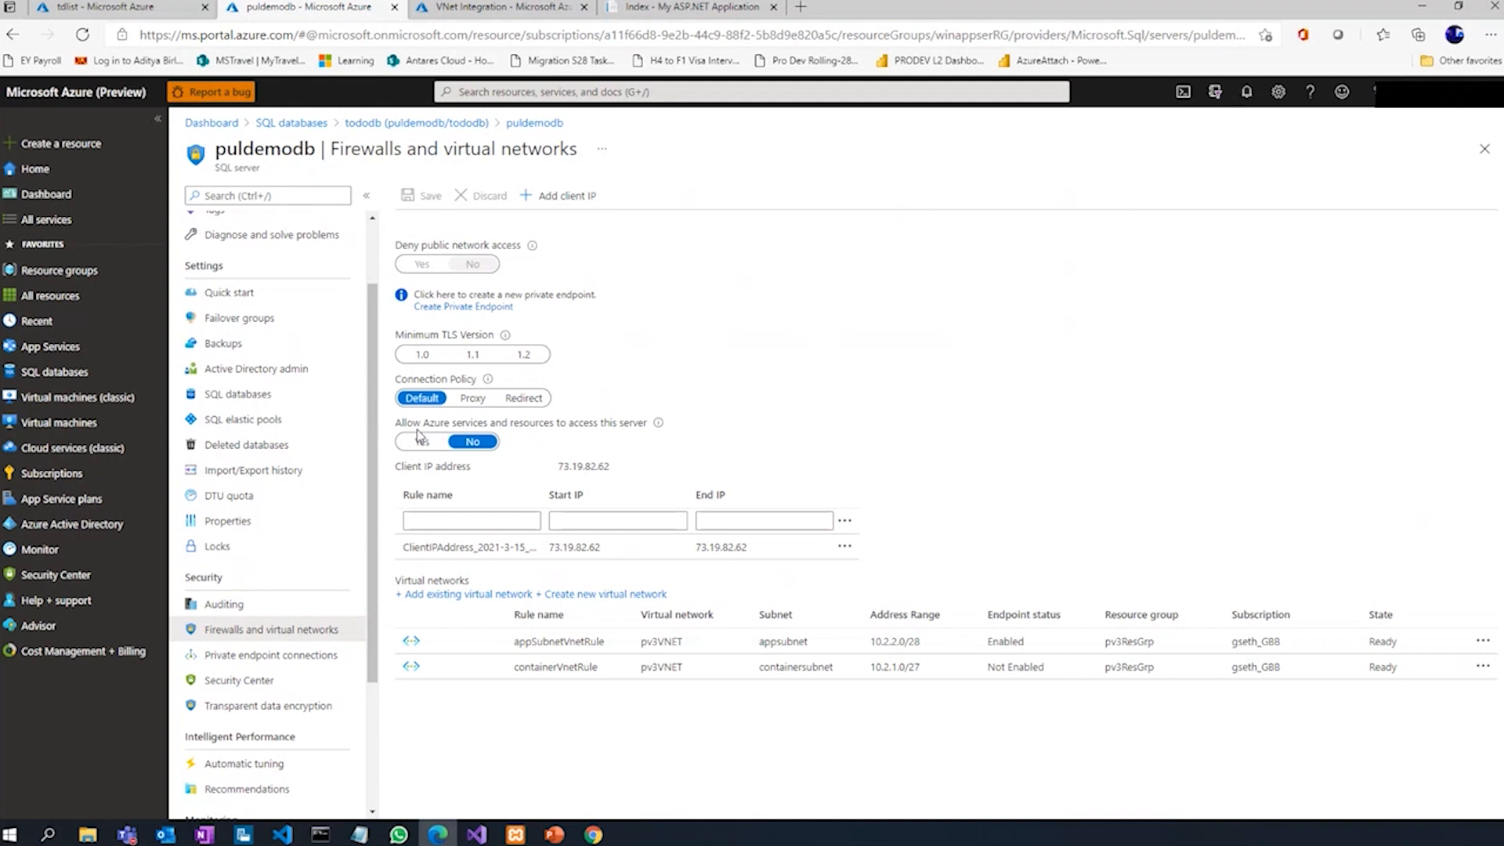
mouse_move(421, 426)
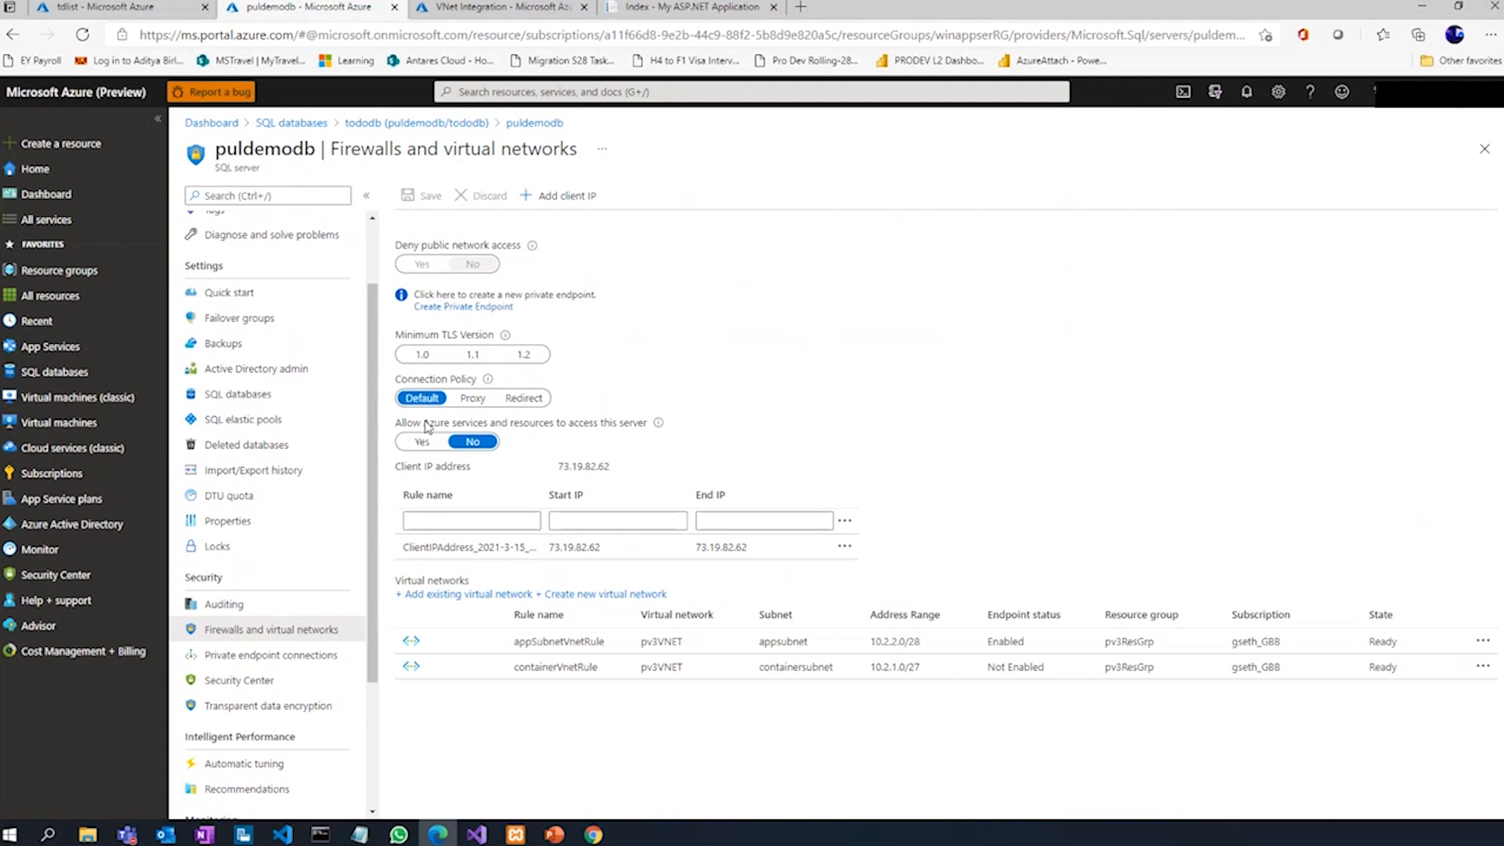
mouse_move(519, 432)
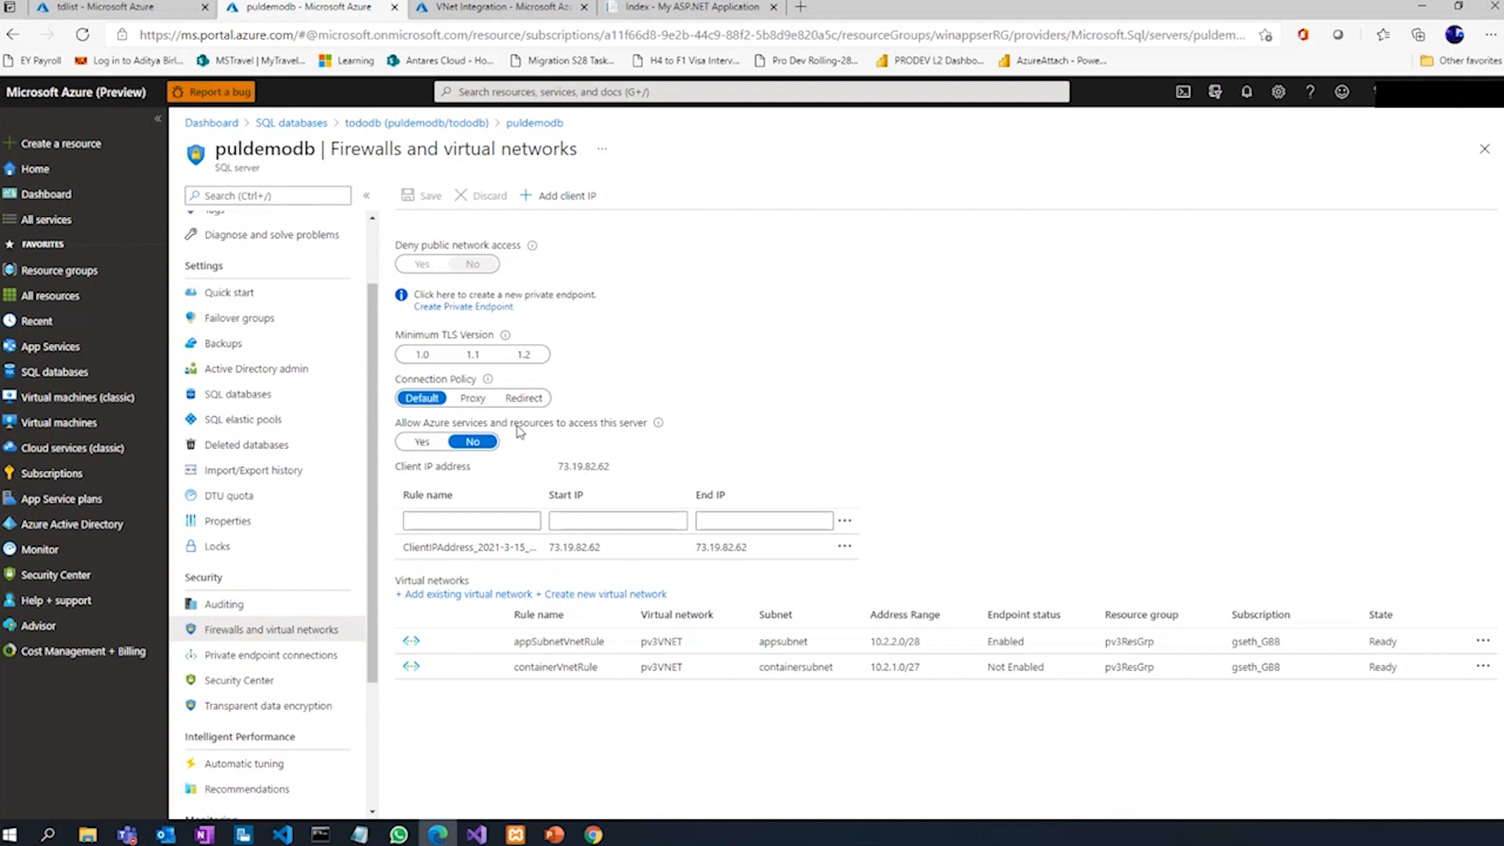
mouse_move(714, 429)
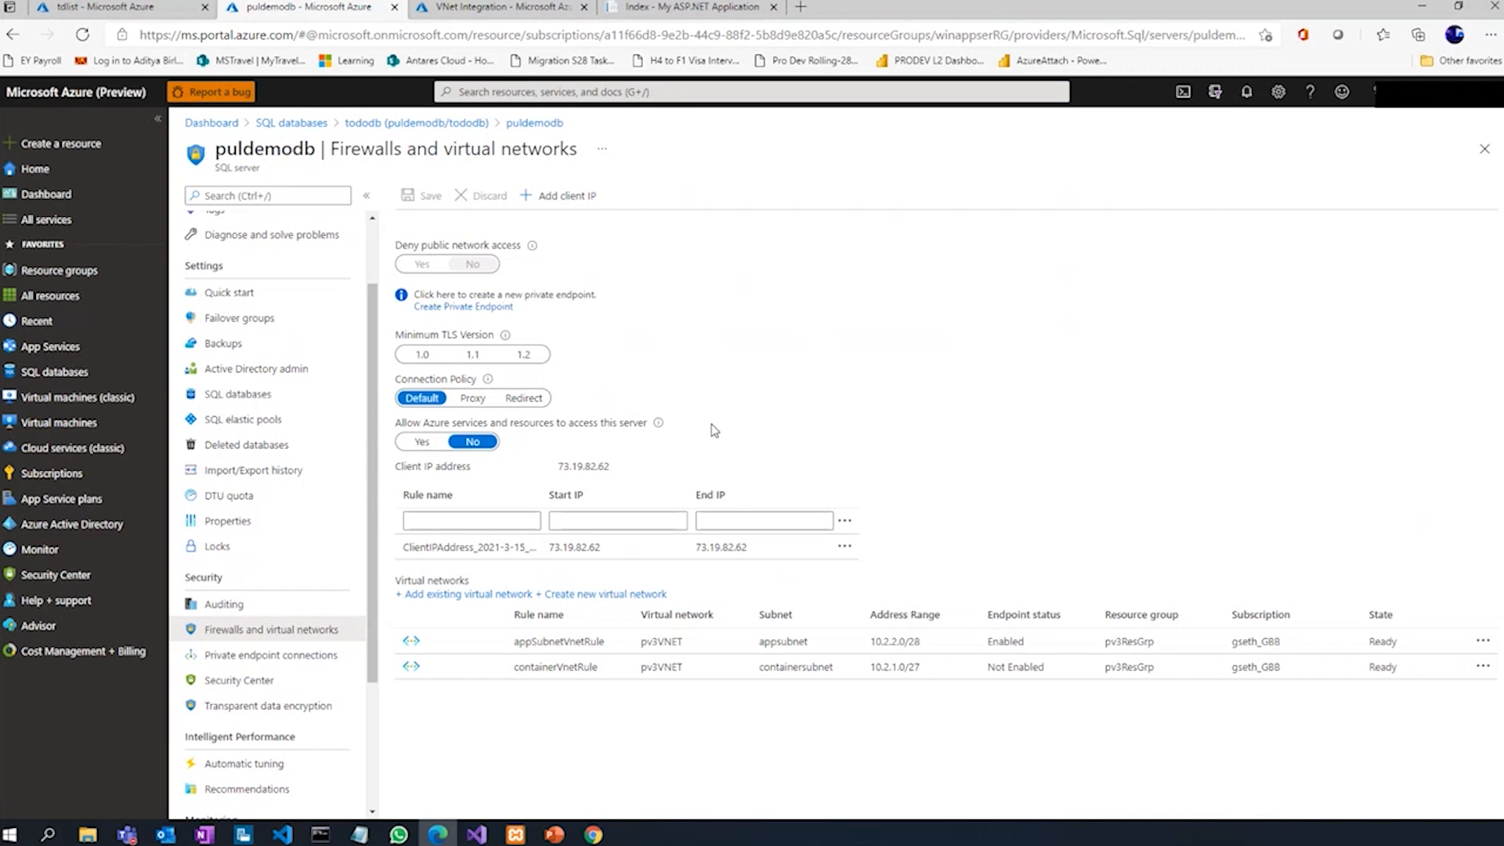
mouse_move(615, 335)
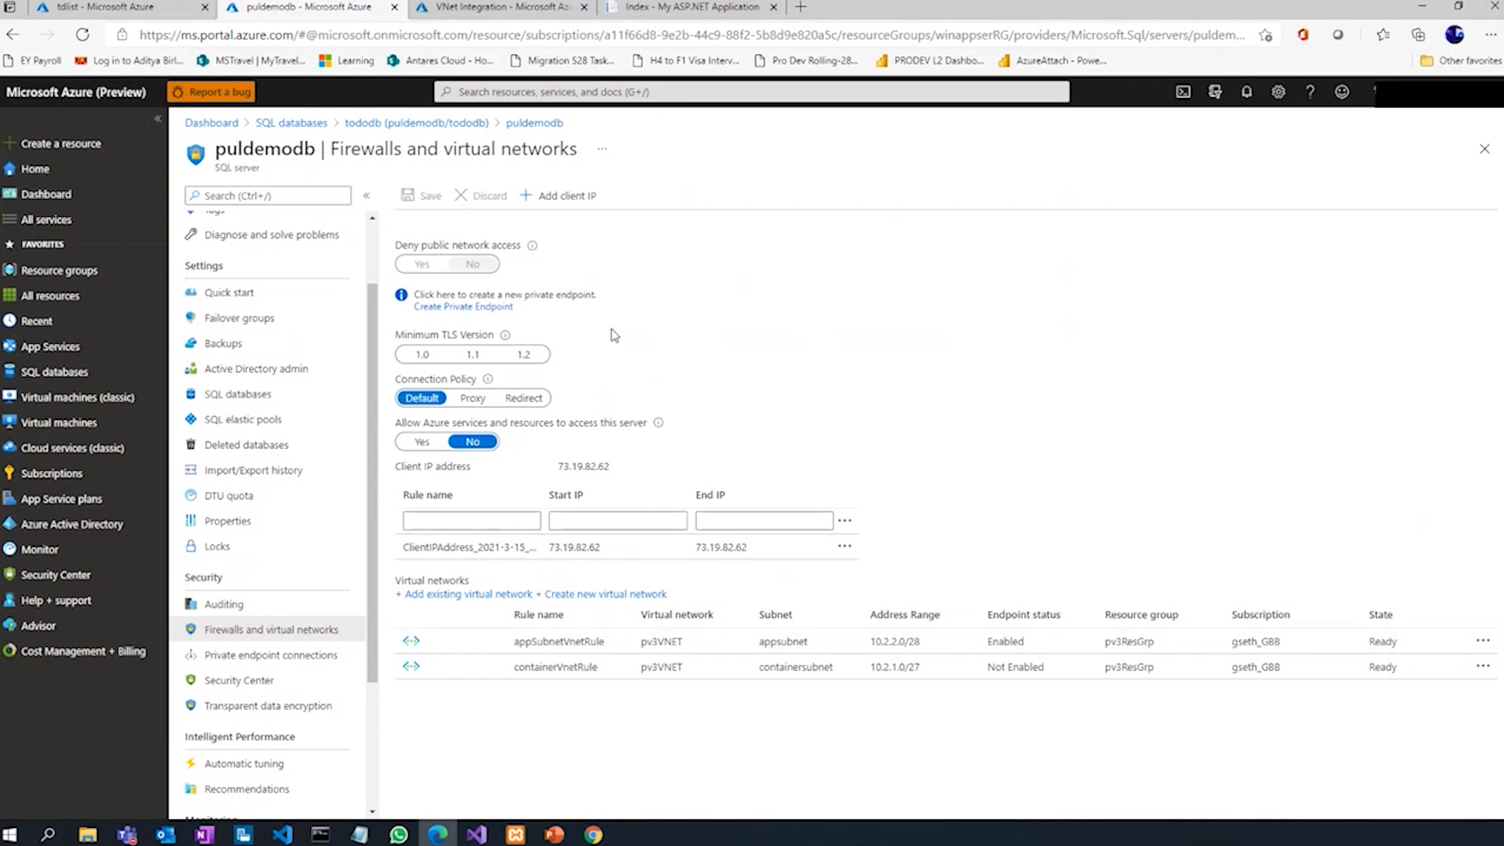
Create a new todo 'task2' dated 2021-03-16 in the Todo web app.
left_click(691, 7)
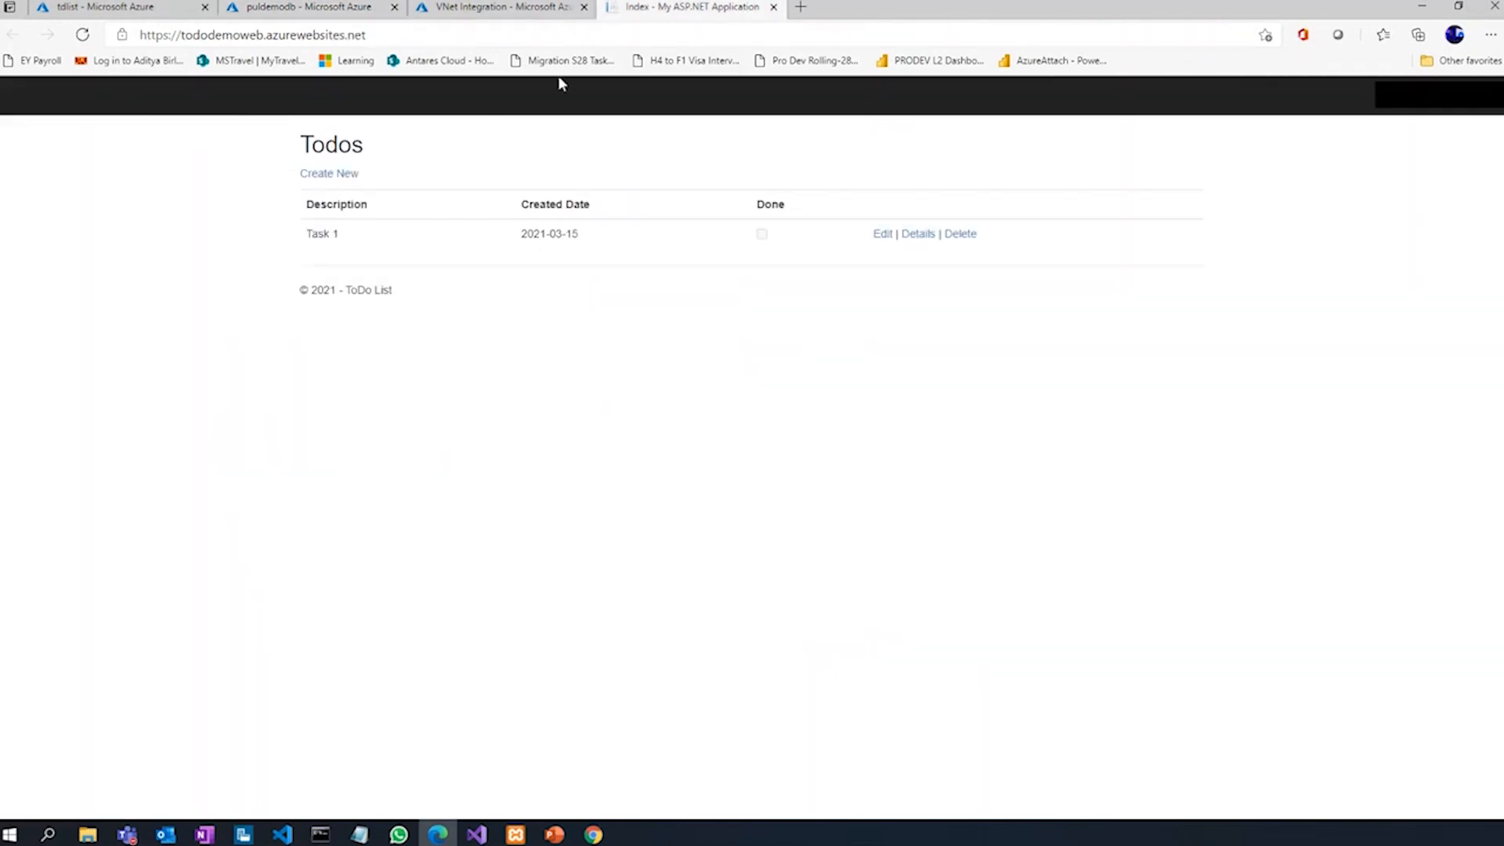
left_click(329, 174)
type("task2")
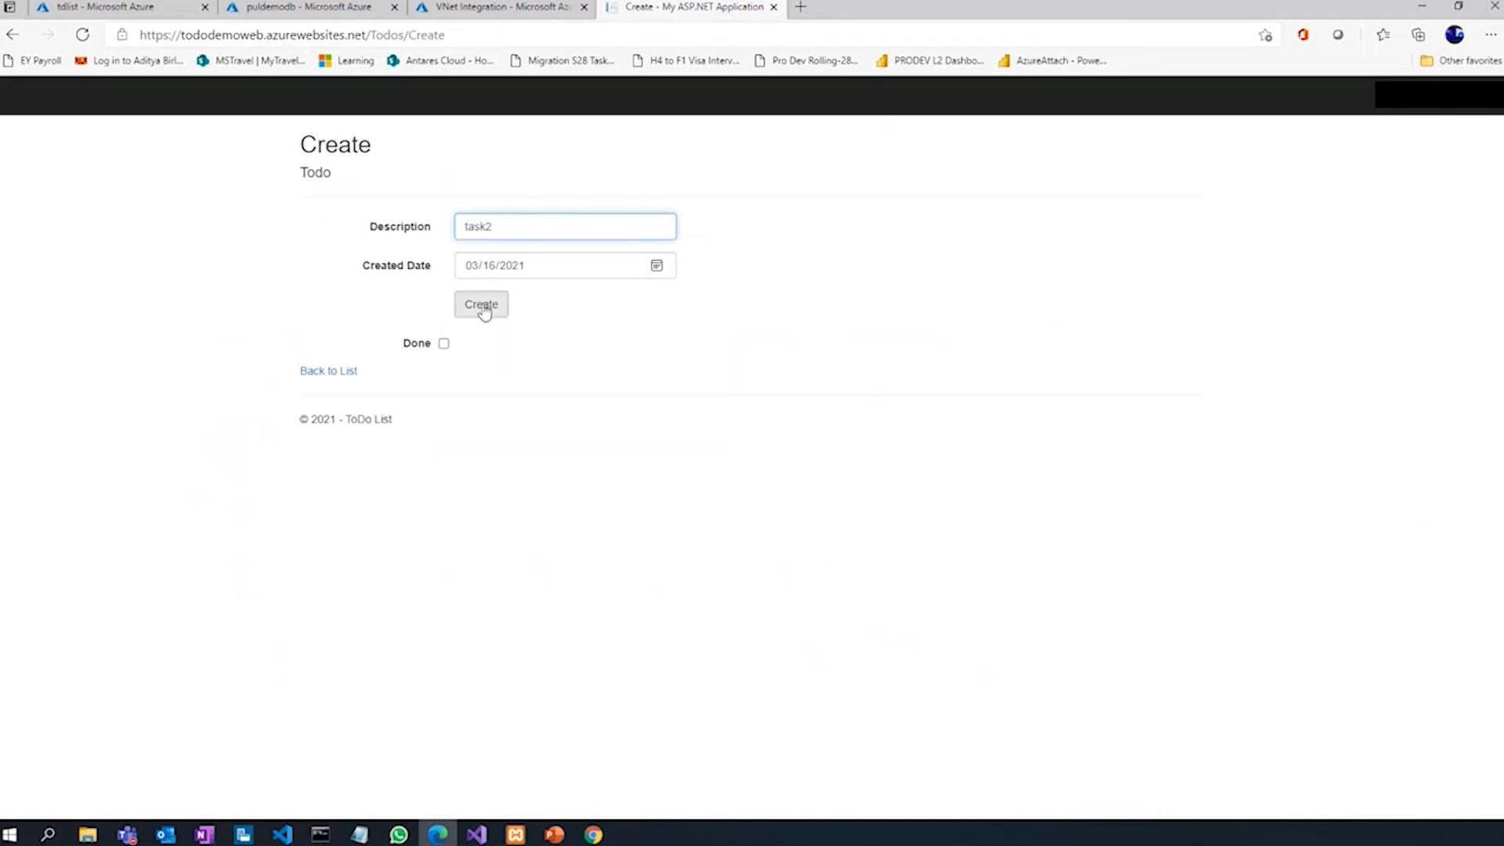
left_click(481, 304)
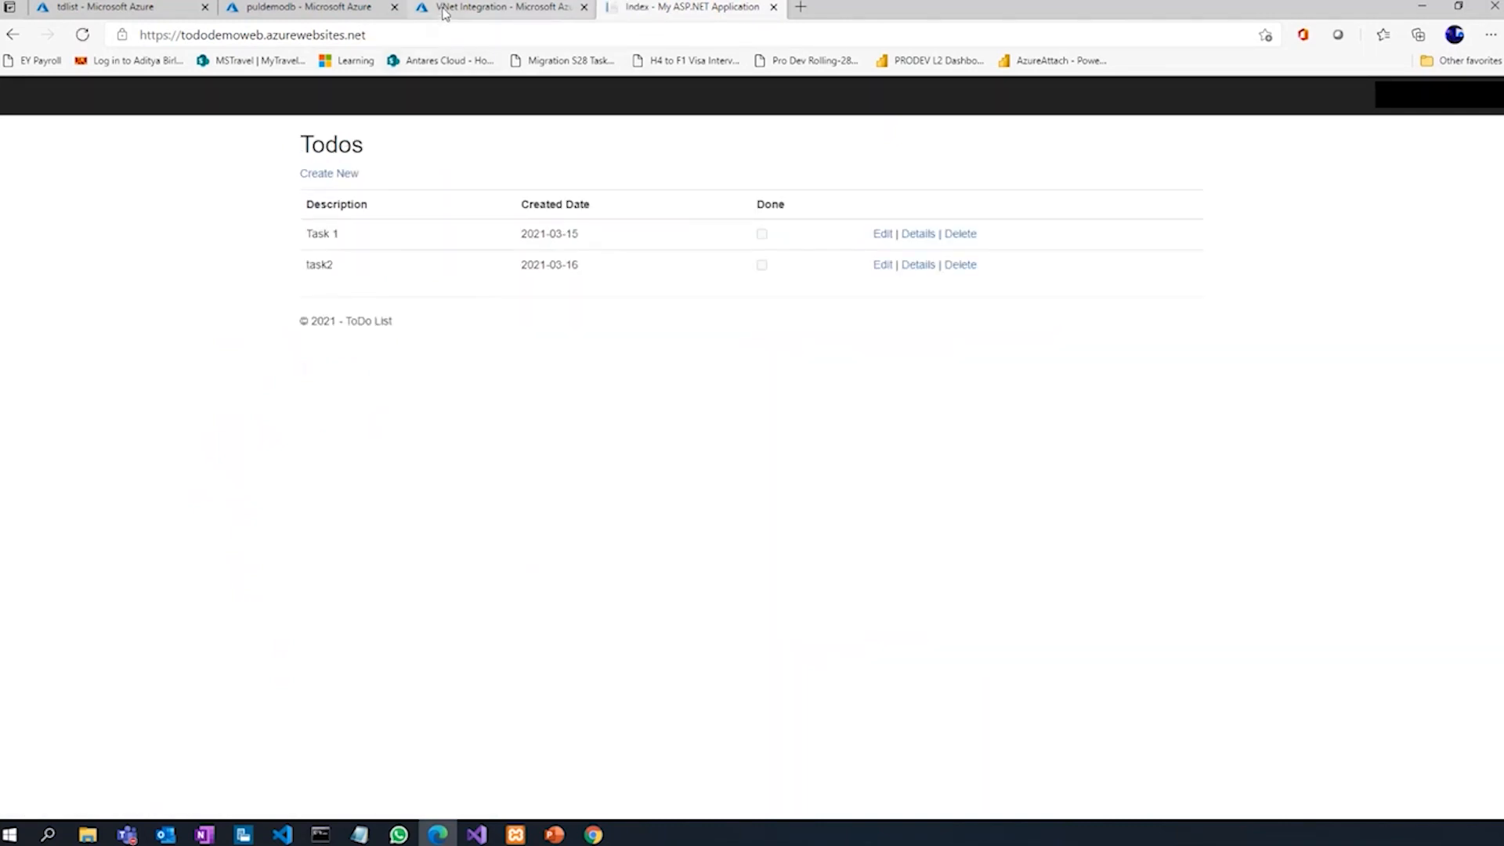
Disconnect tododemoweb from pv3VNET and return to the Todo web app.
left_click(499, 6)
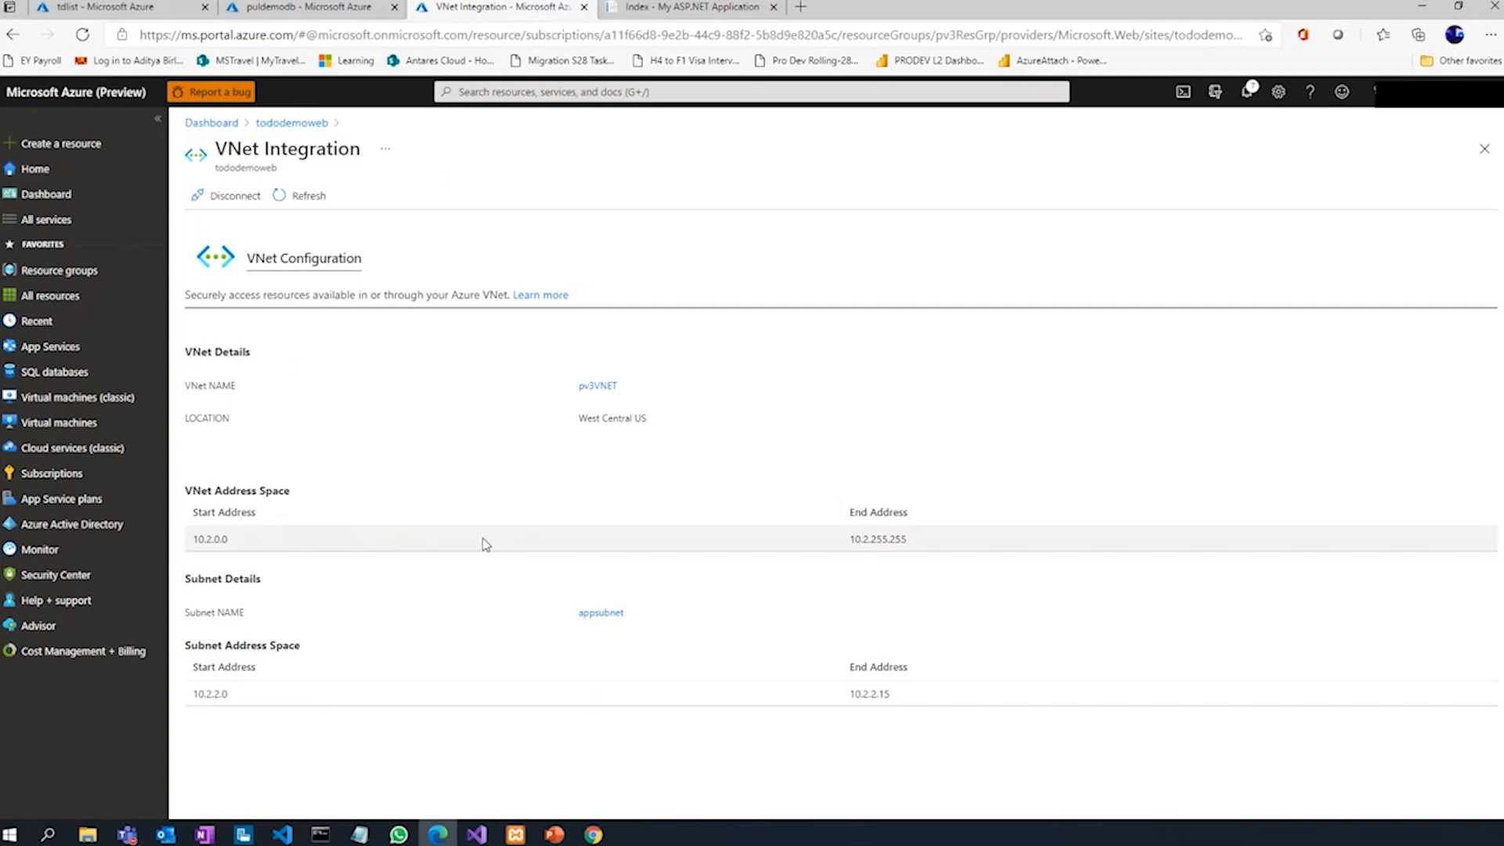
mouse_move(390, 368)
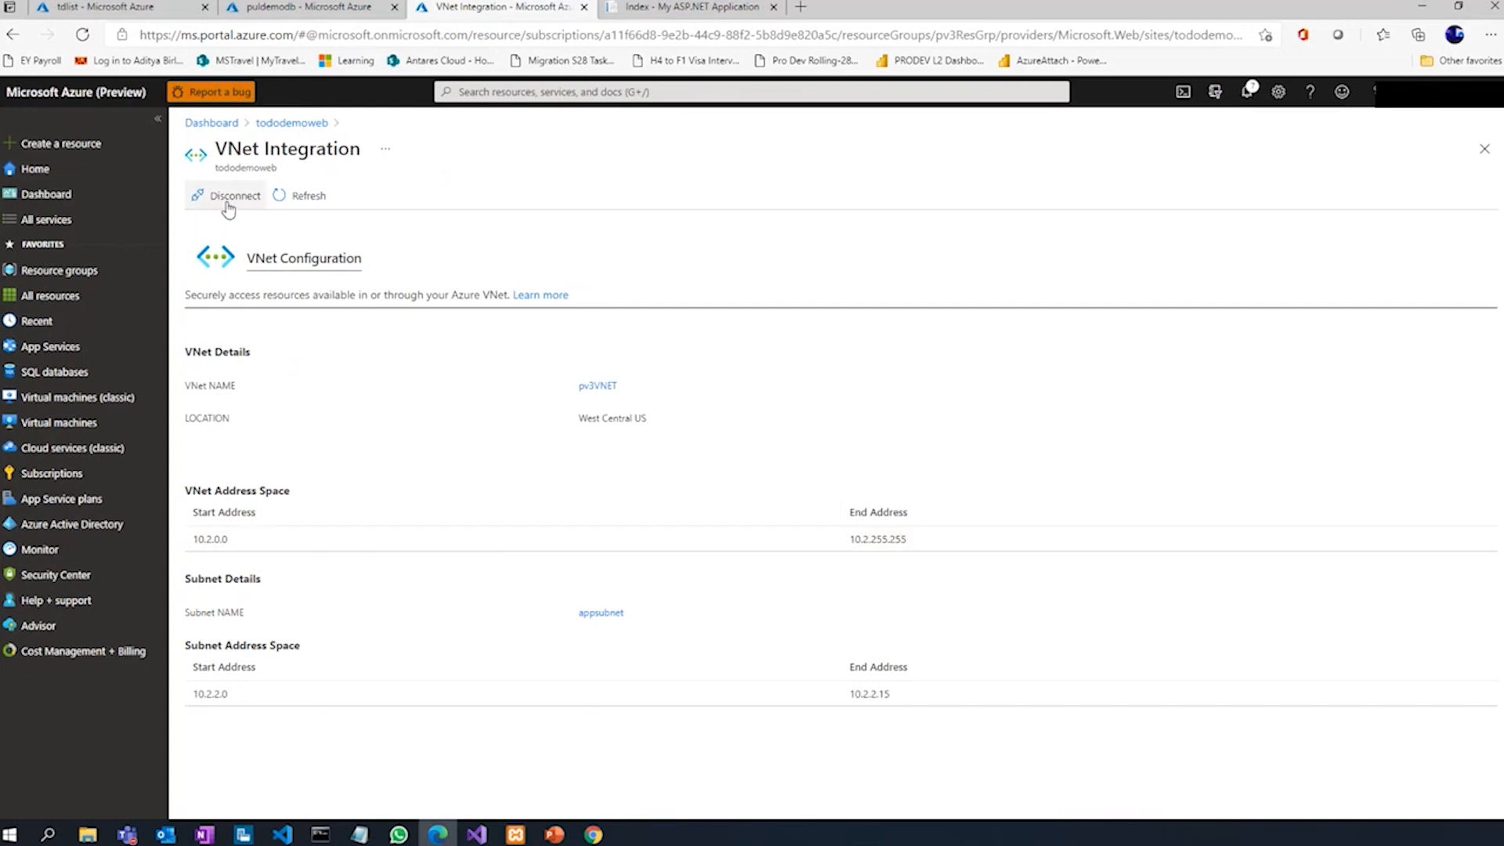
left_click(232, 196)
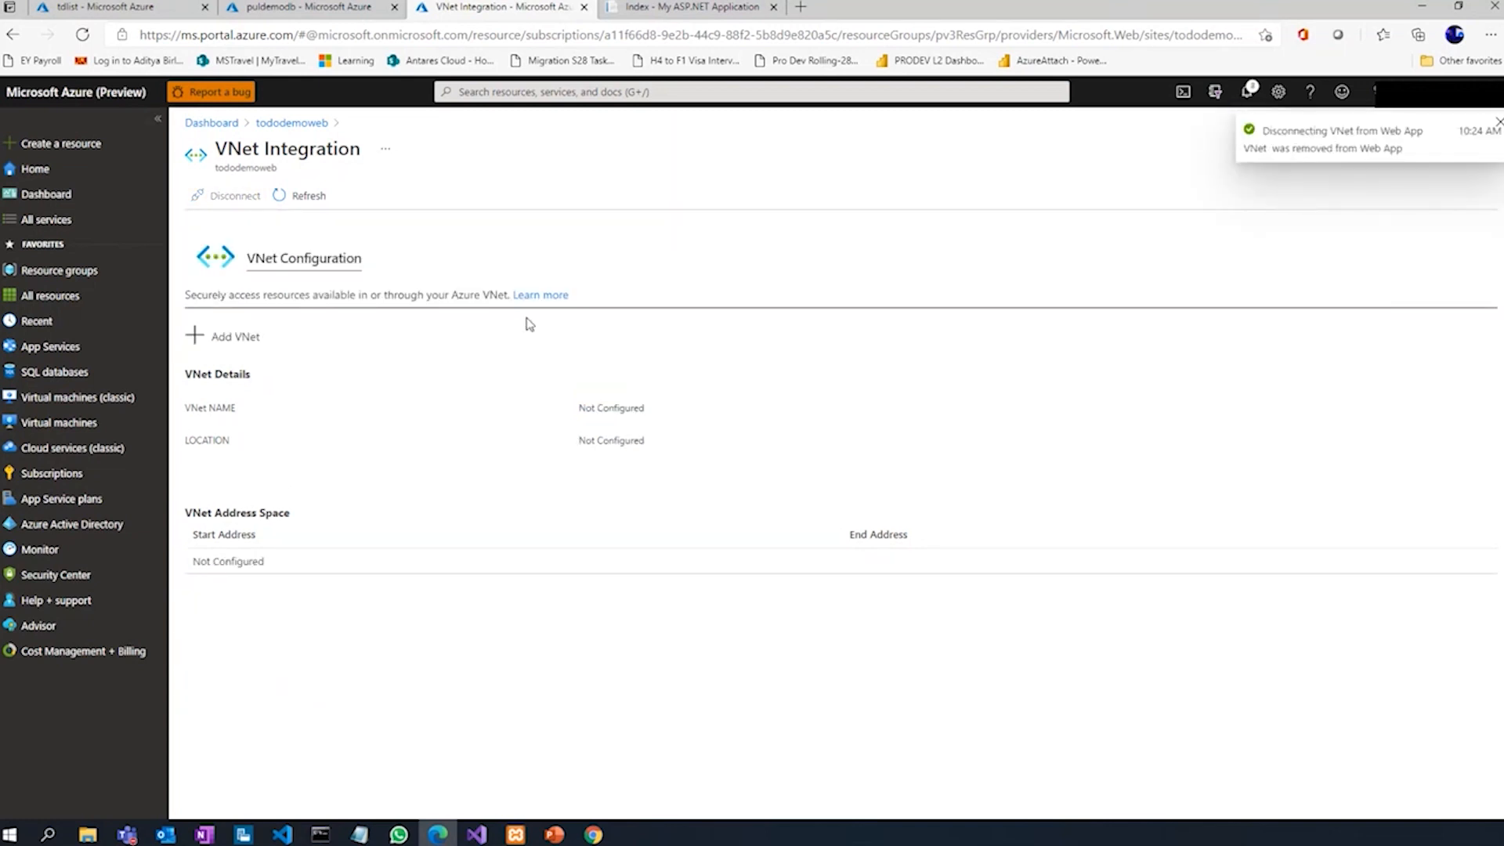
mouse_move(434, 411)
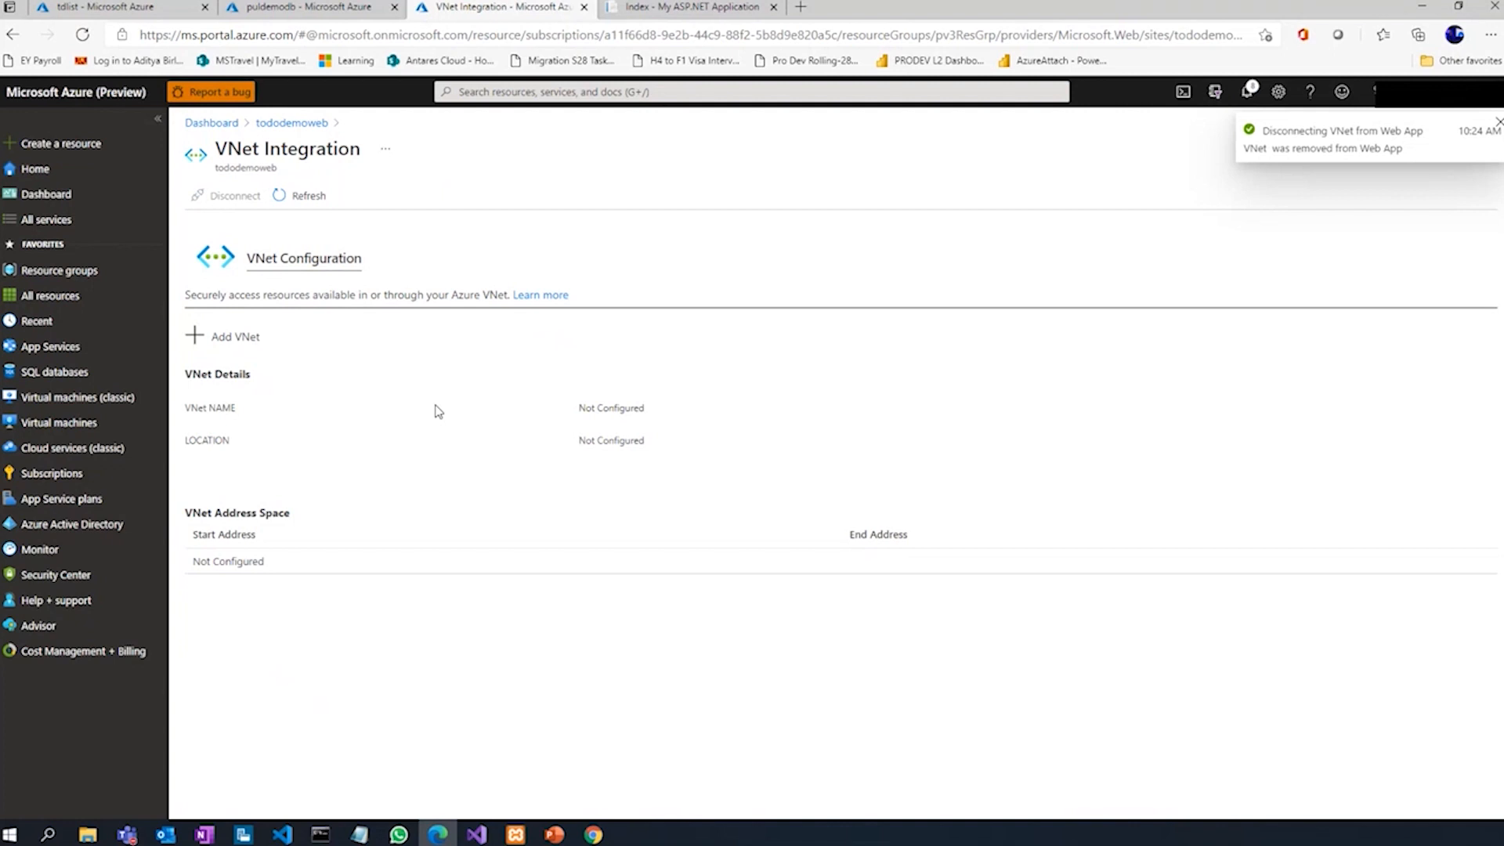
left_click(1487, 130)
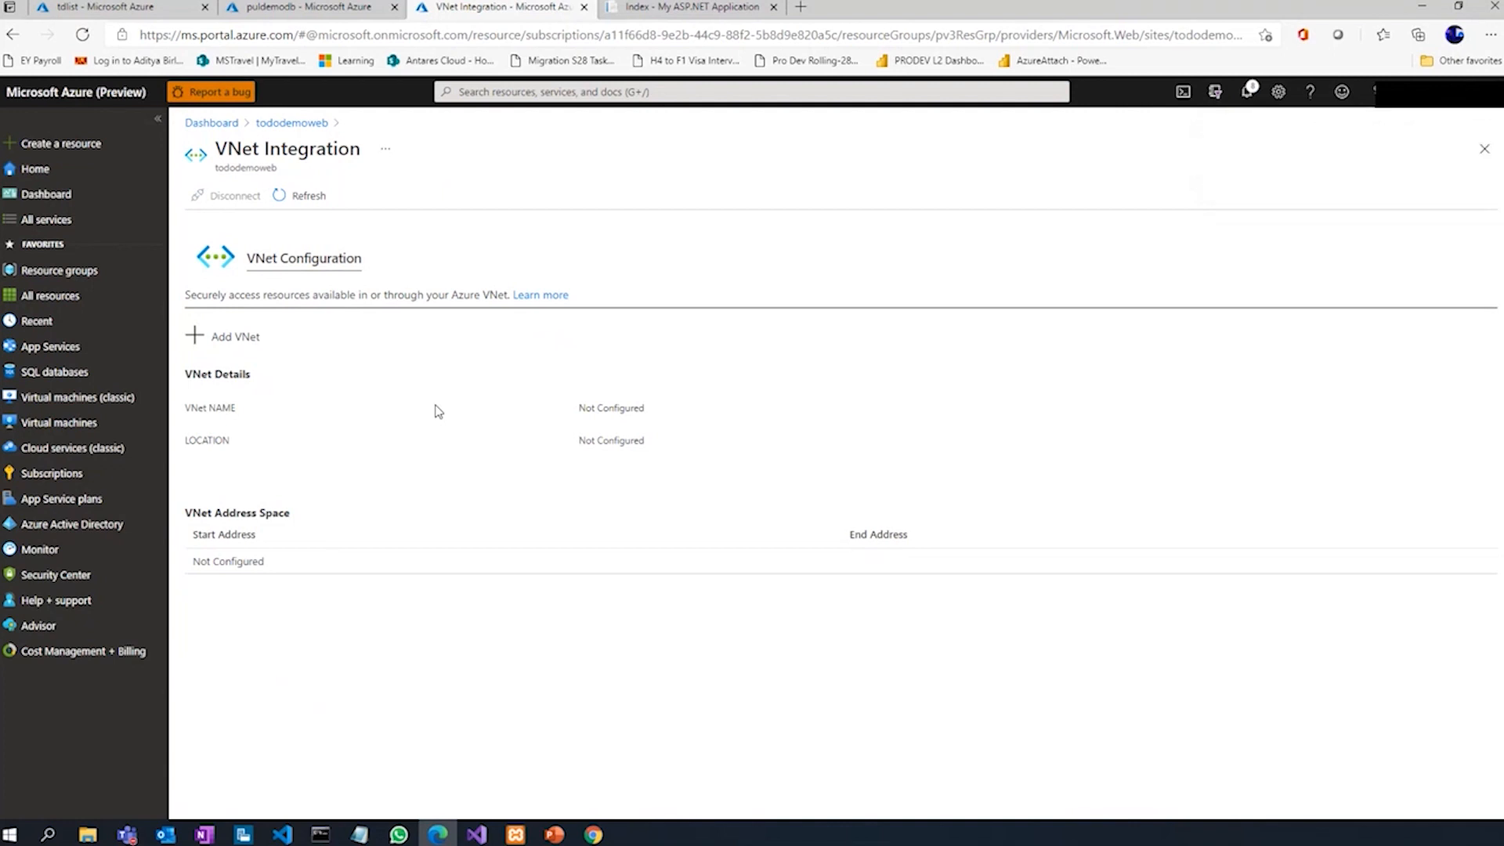
left_click(686, 8)
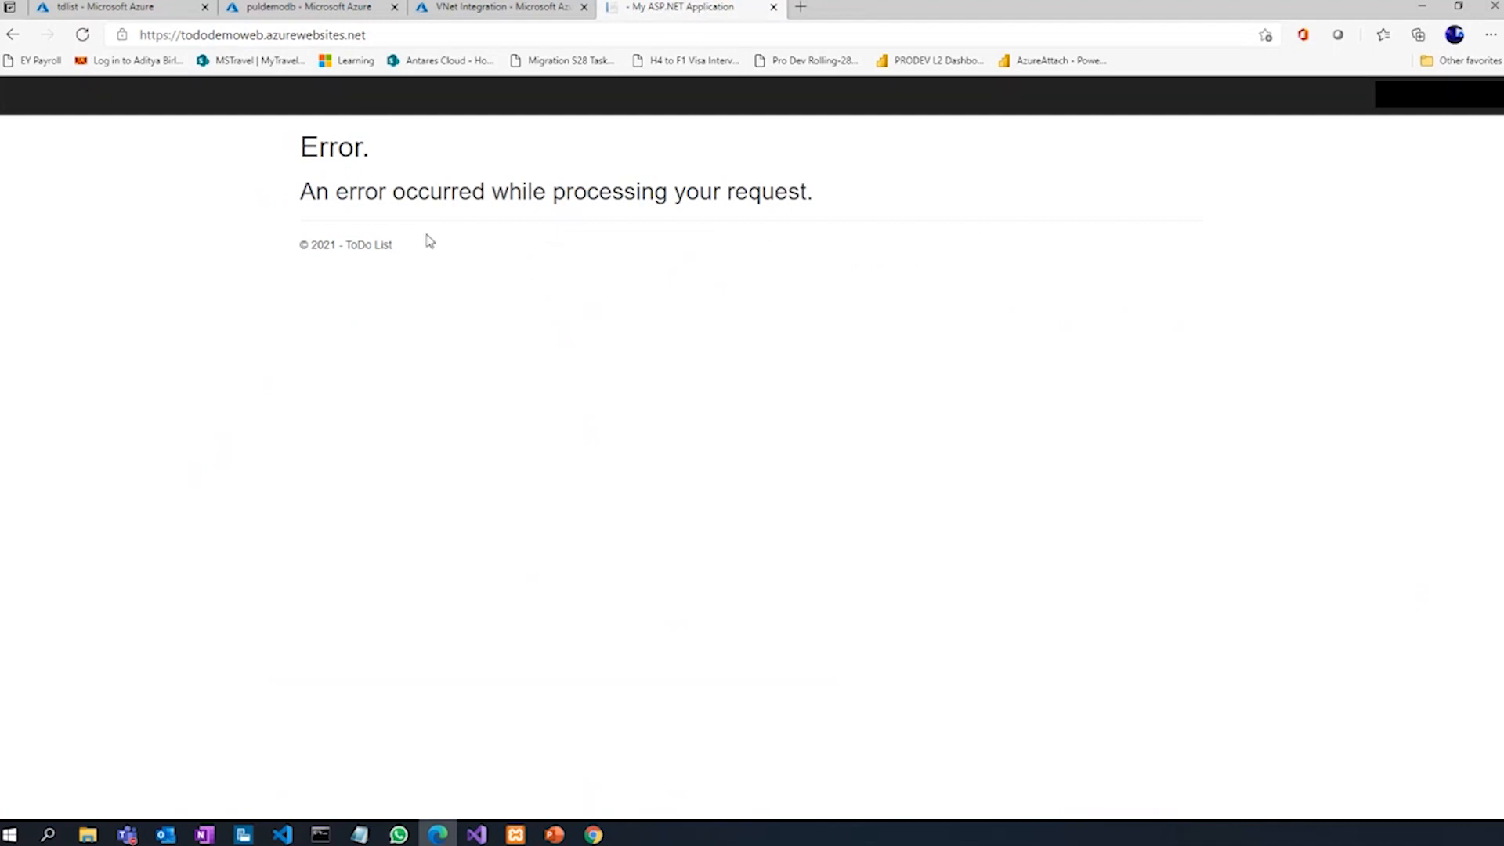
mouse_move(750, 404)
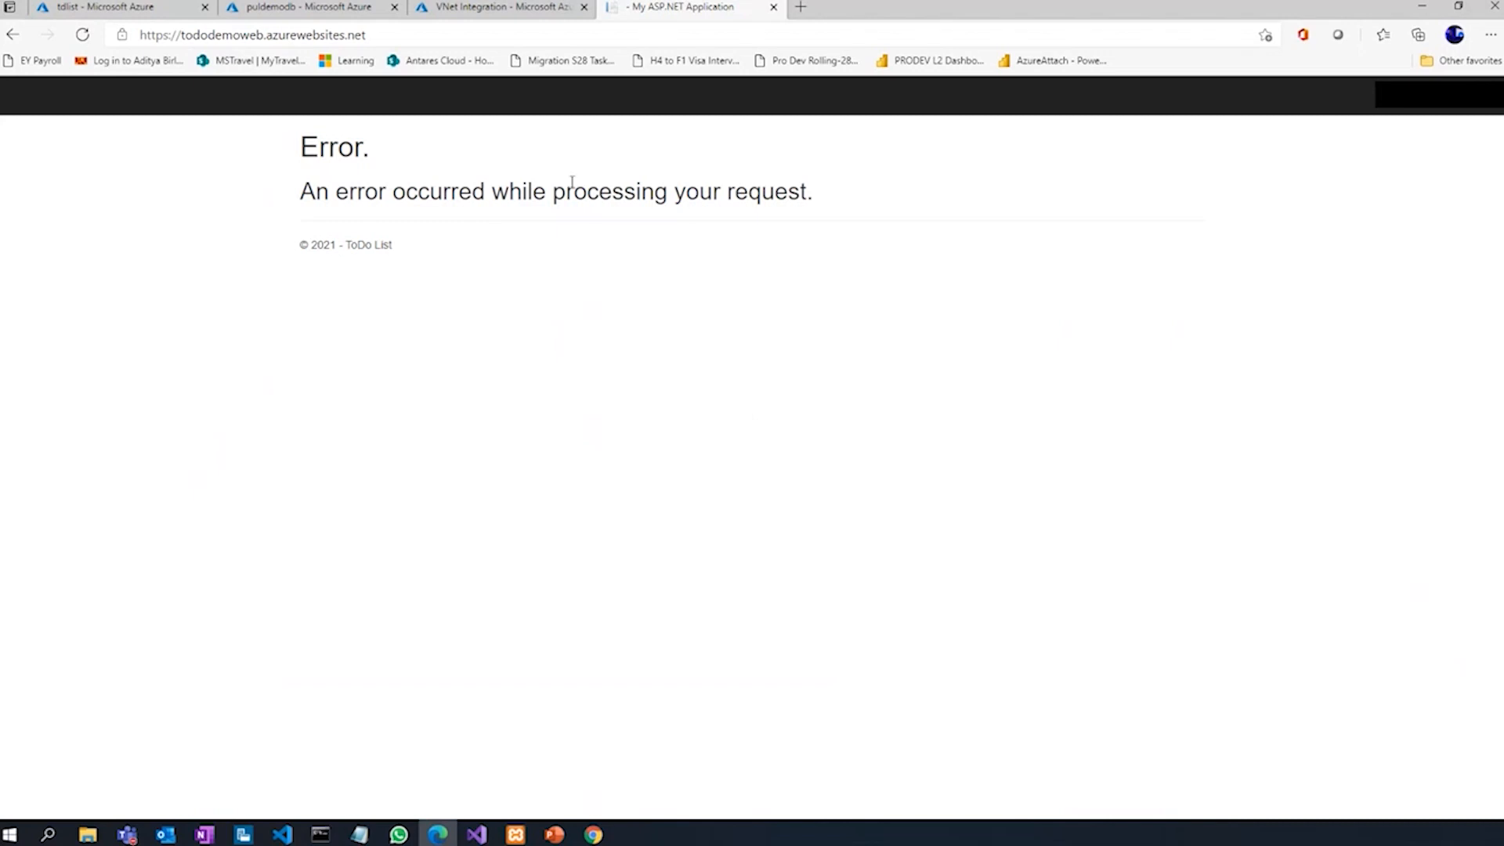
Return to tododemoweb's VNet Integration page, now showing no virtual network configured.
left_click(498, 6)
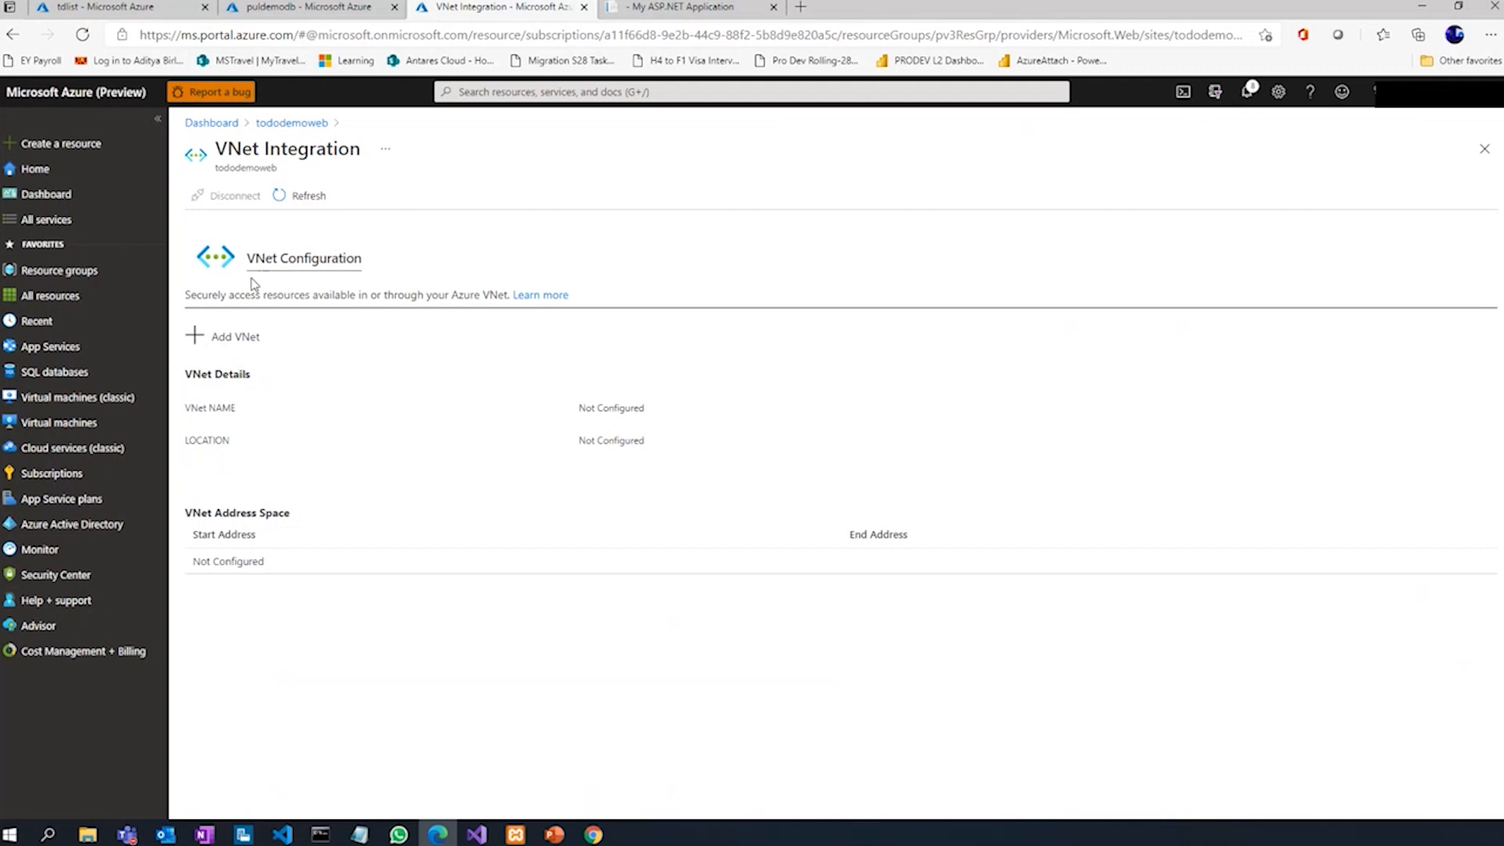
Add VNet integration to pv3VNET using the existing appsubnet subnet.
left_click(233, 335)
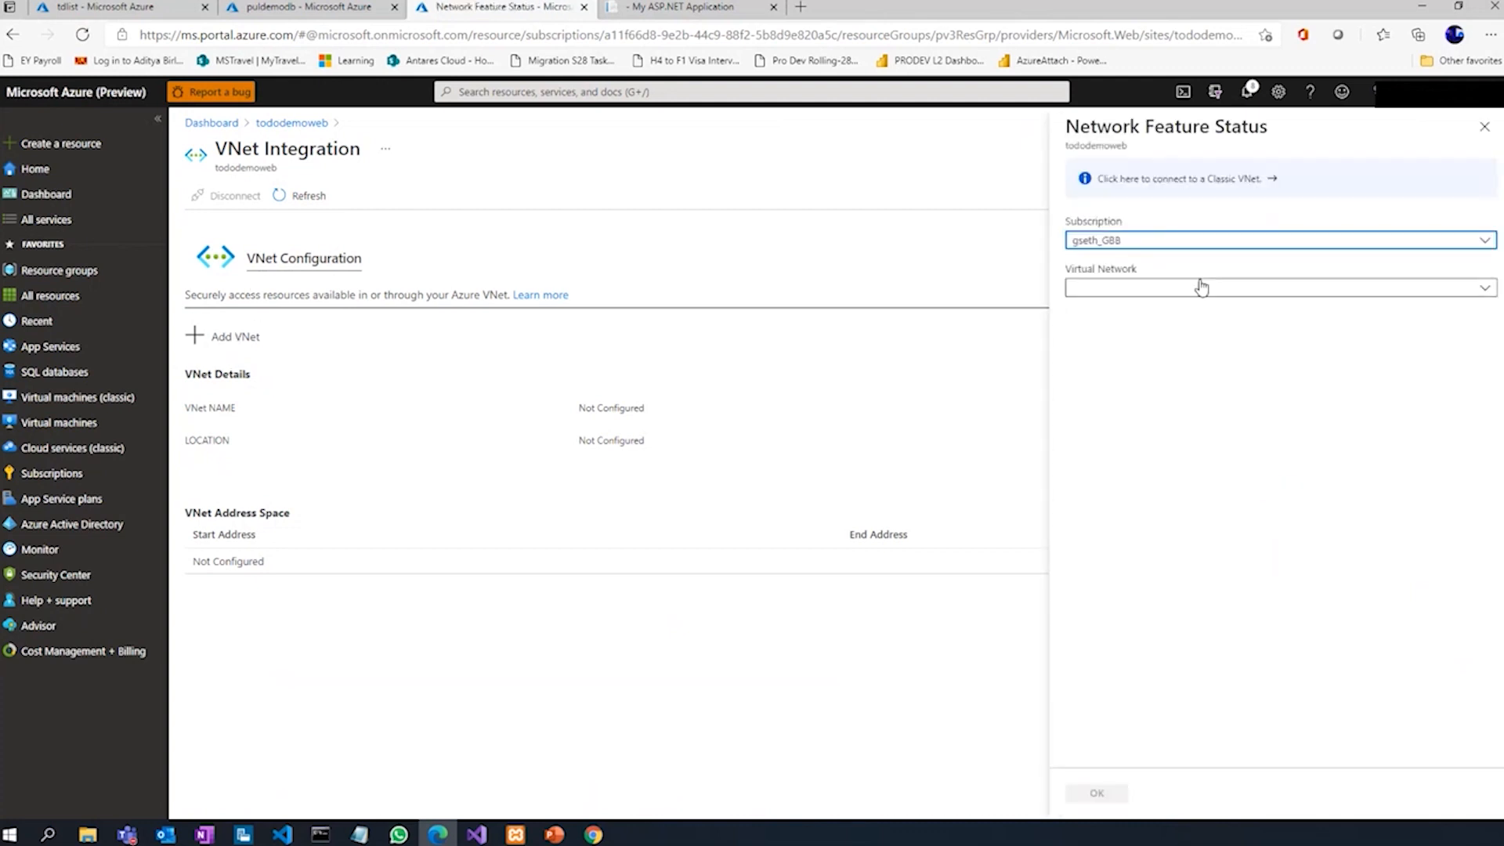
left_click(1276, 288)
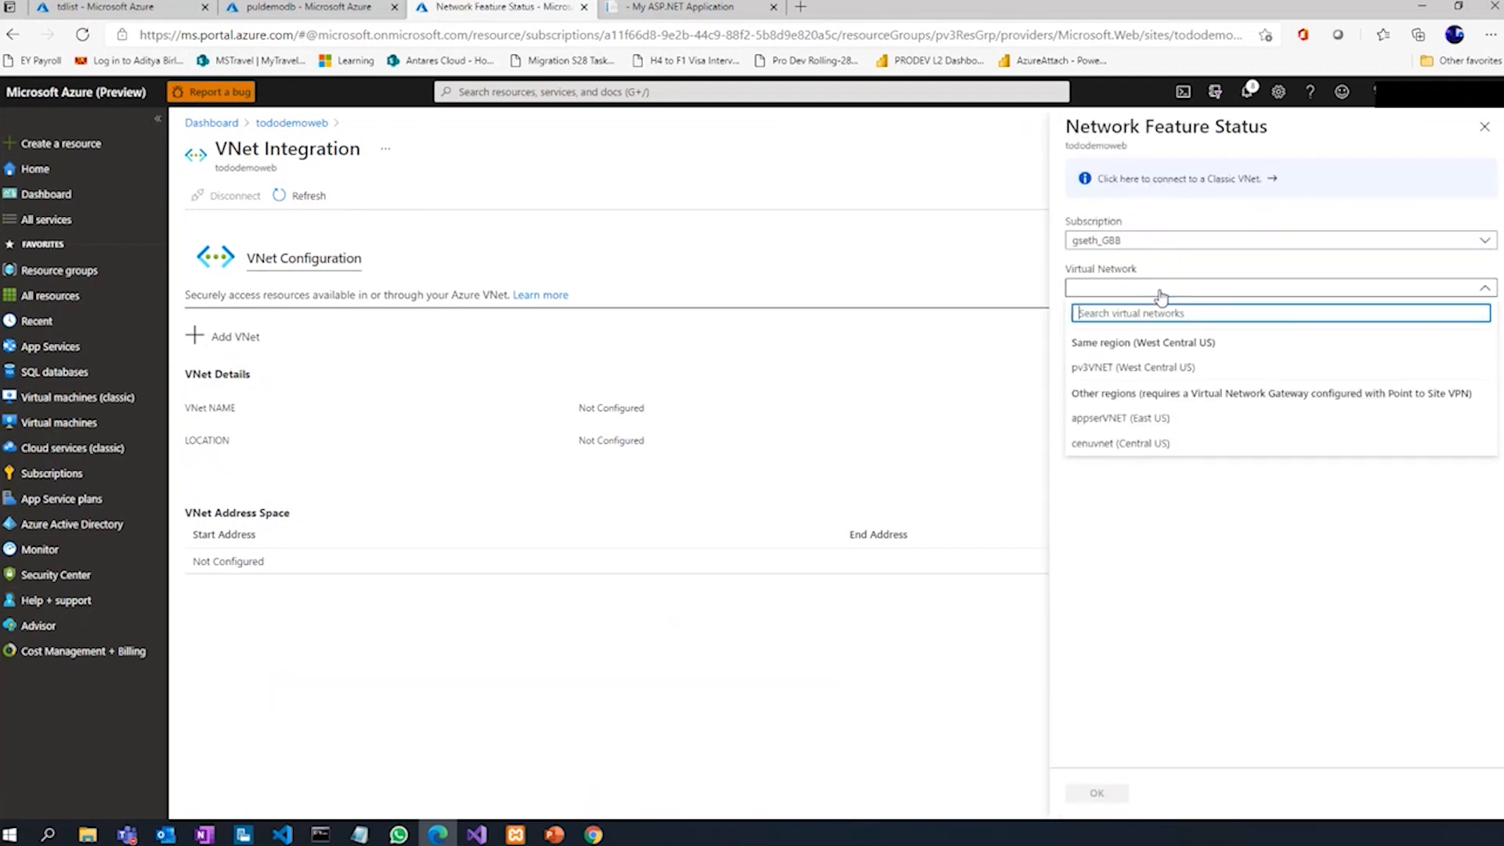
left_click(1131, 366)
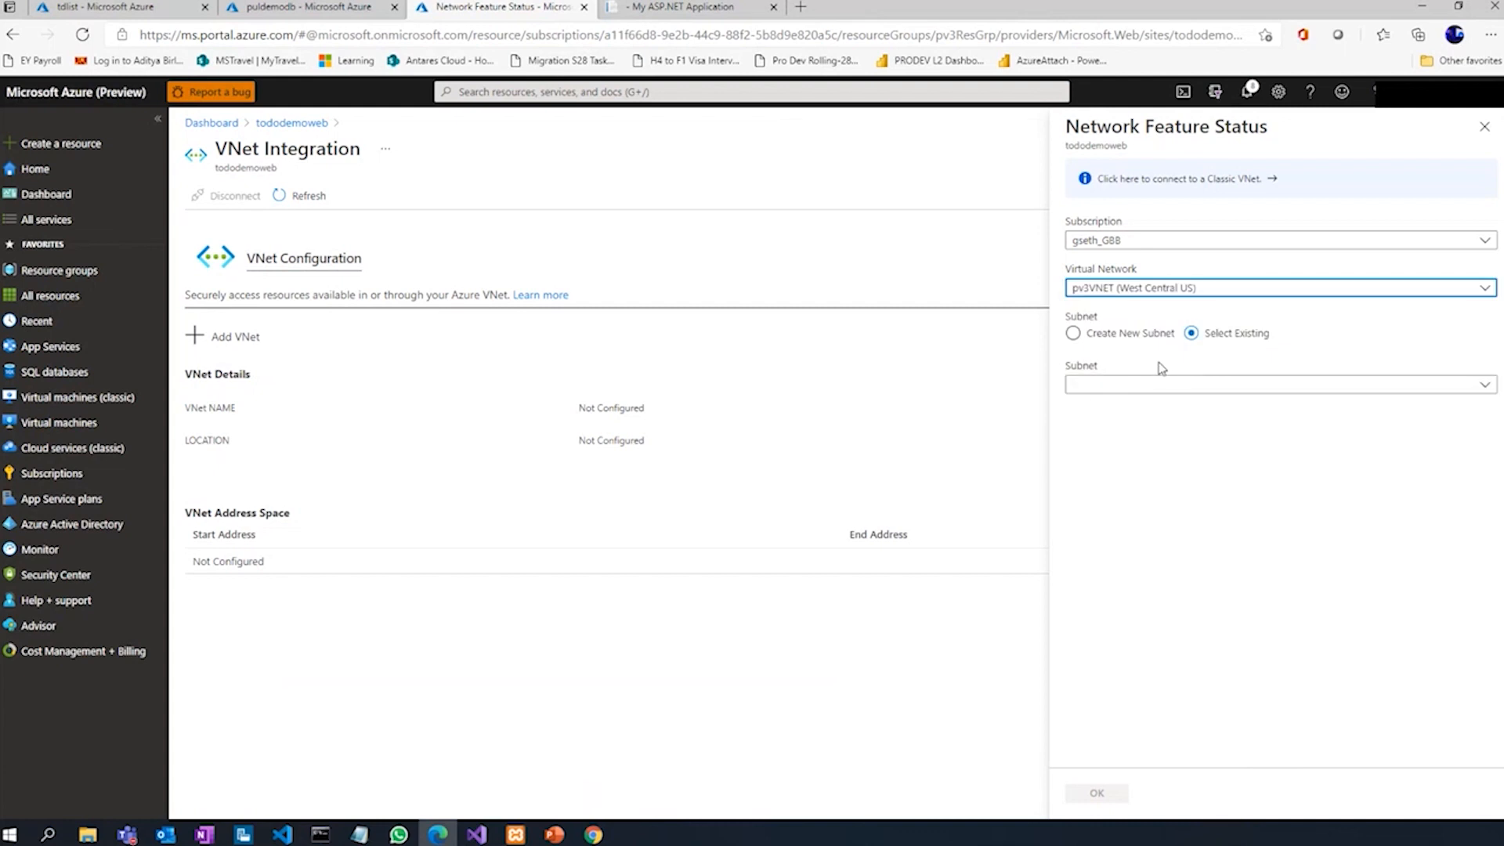
left_click(1275, 384)
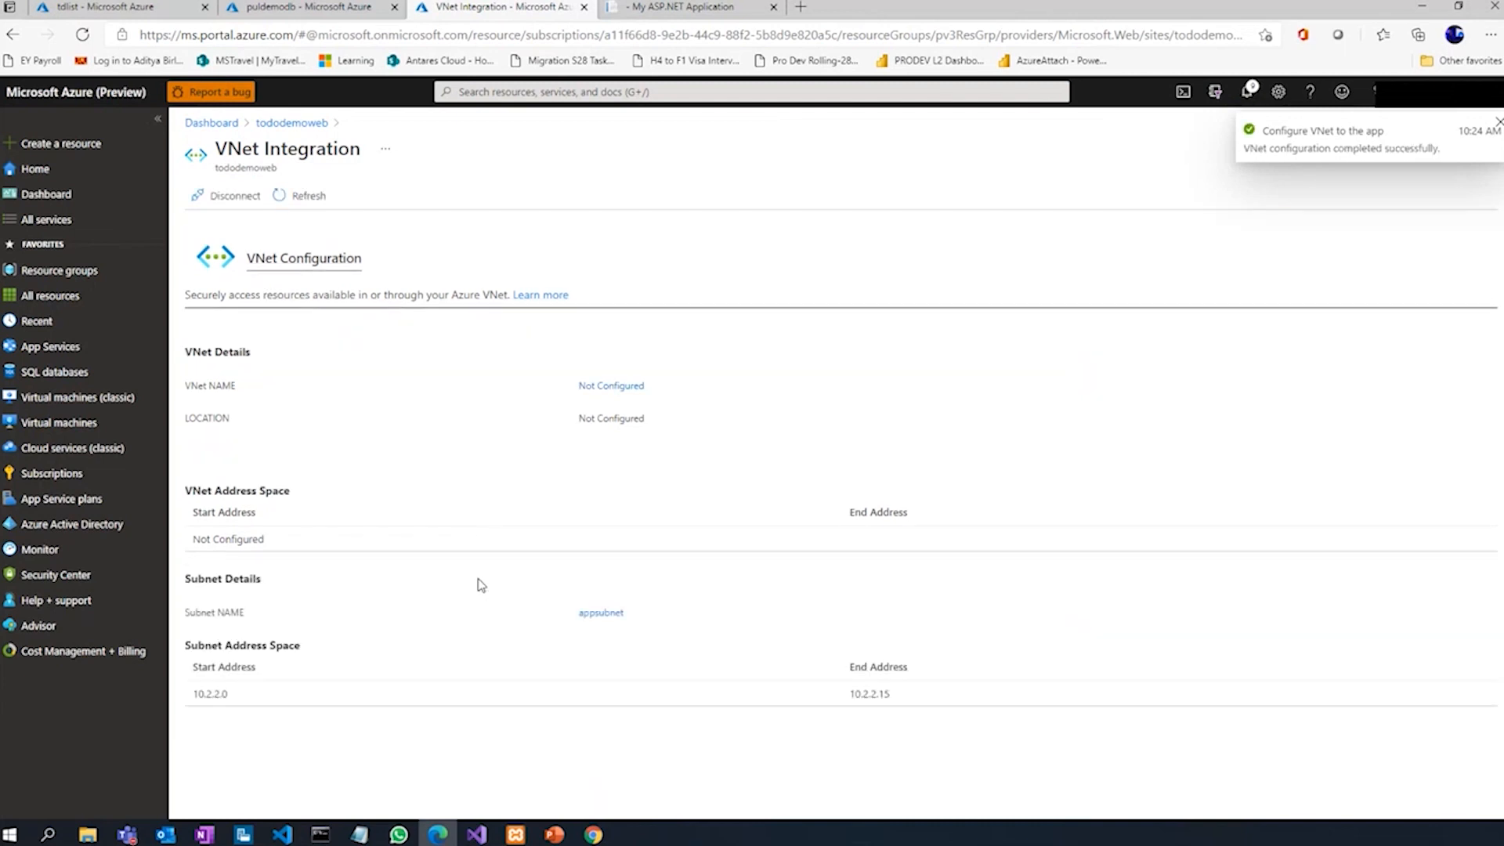
Review the appsubnet details unchanged and return to the Todo web app.
left_click(600, 612)
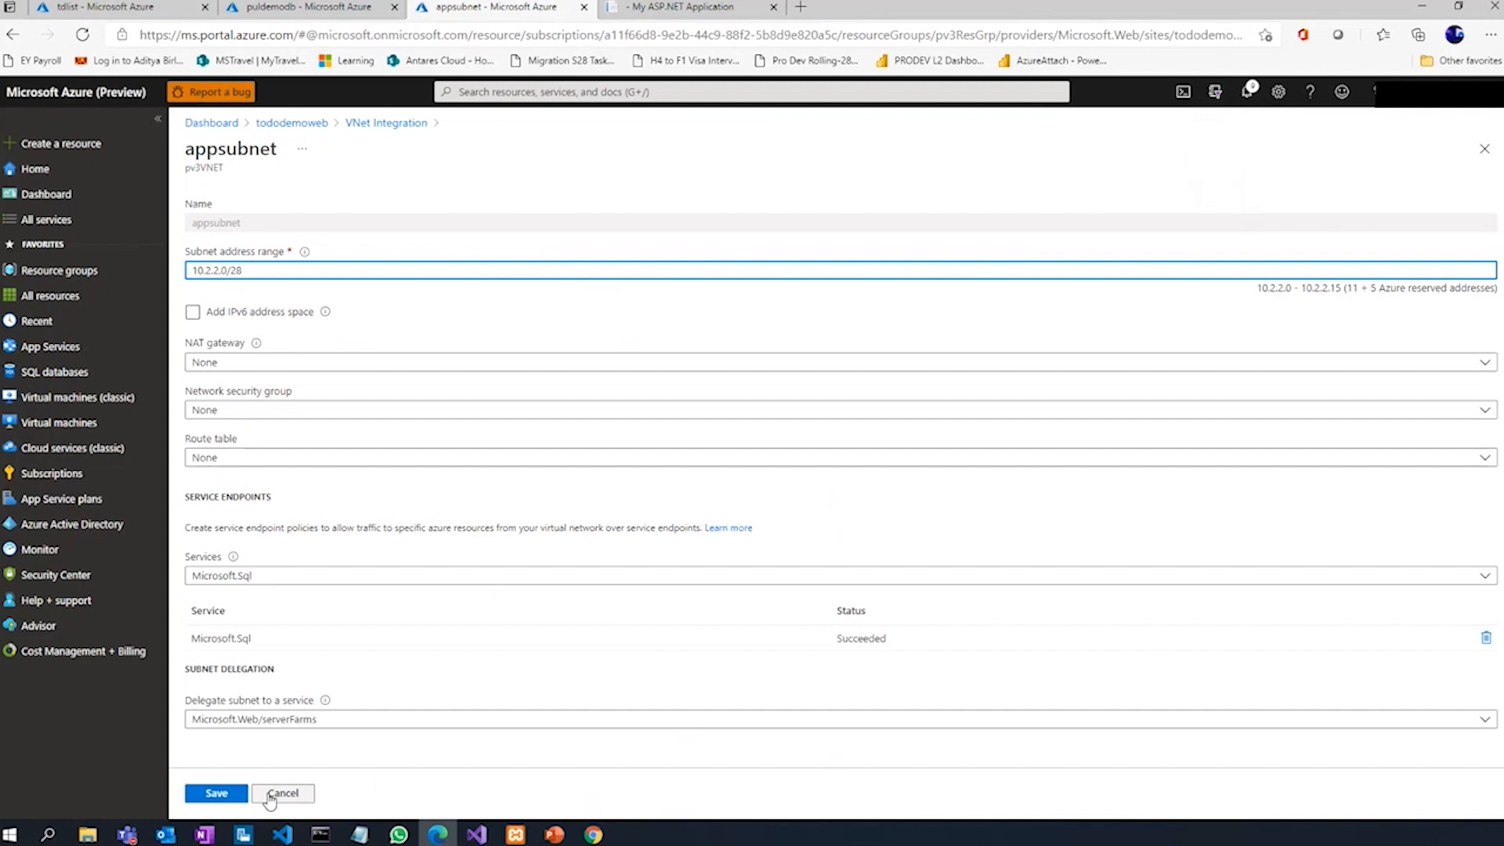
left_click(282, 793)
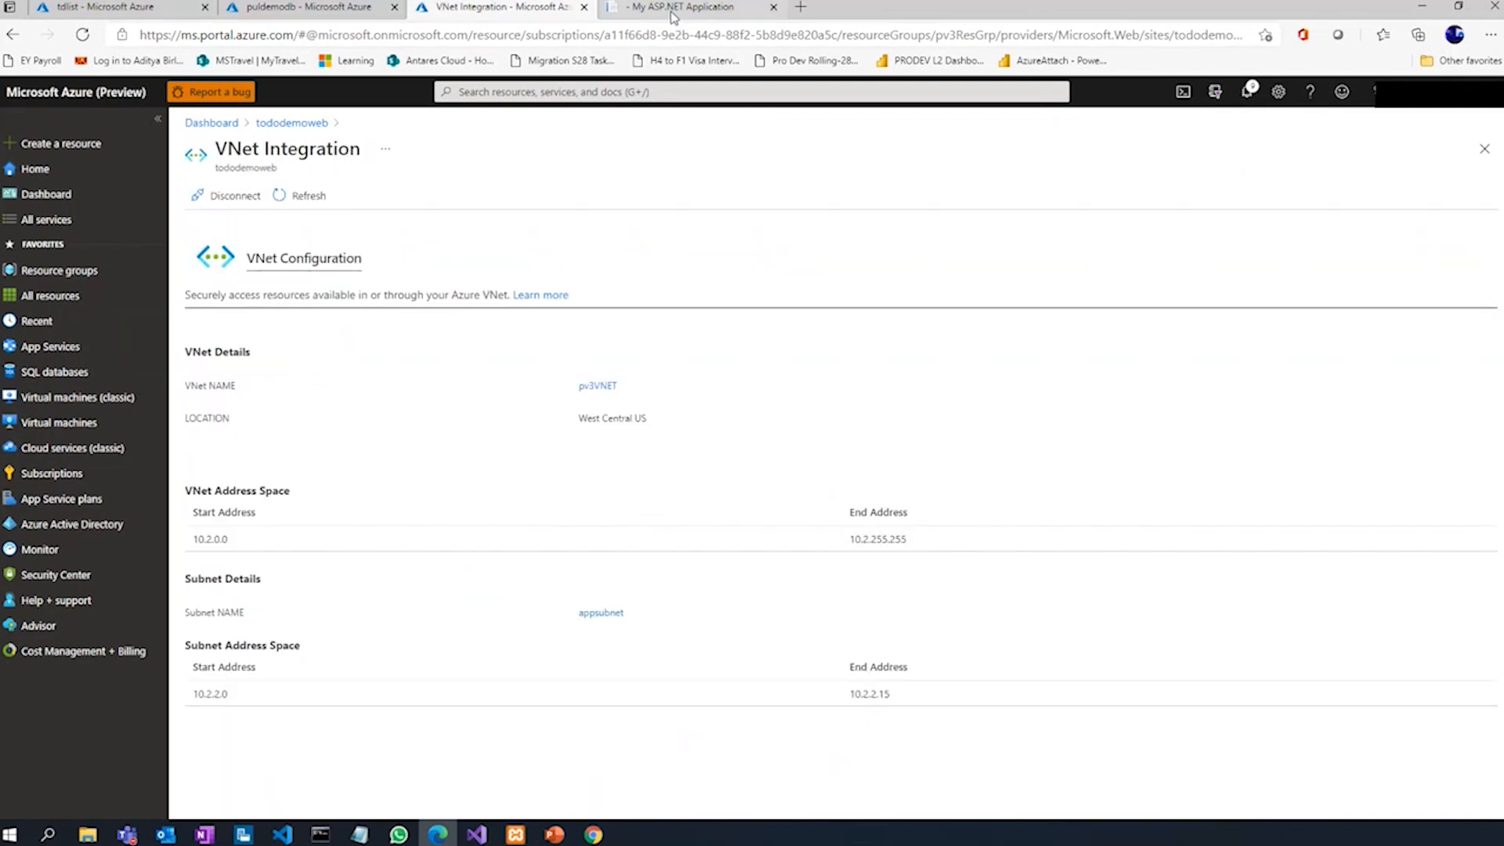
left_click(691, 6)
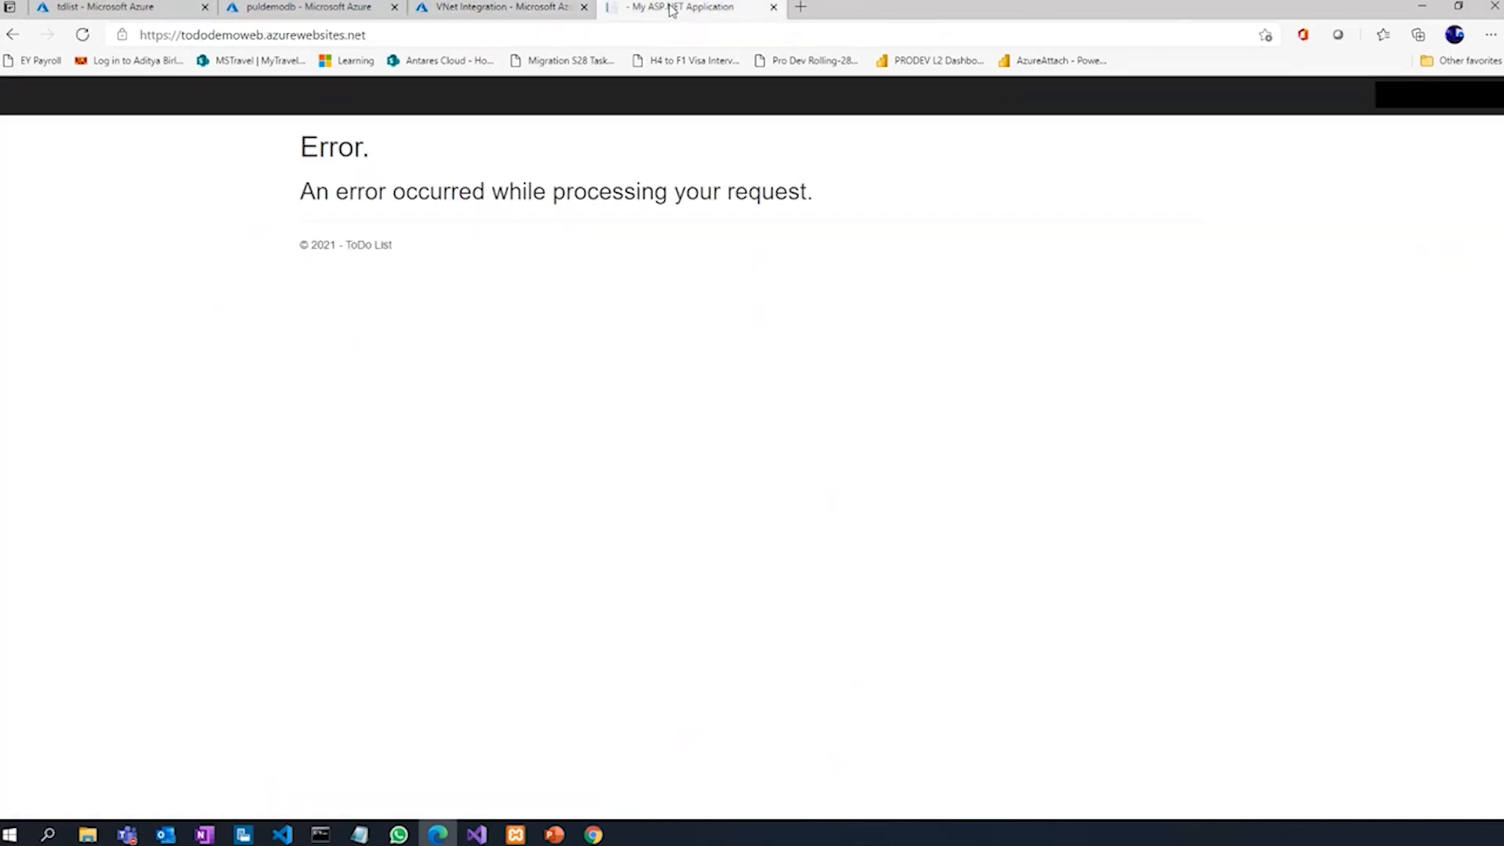